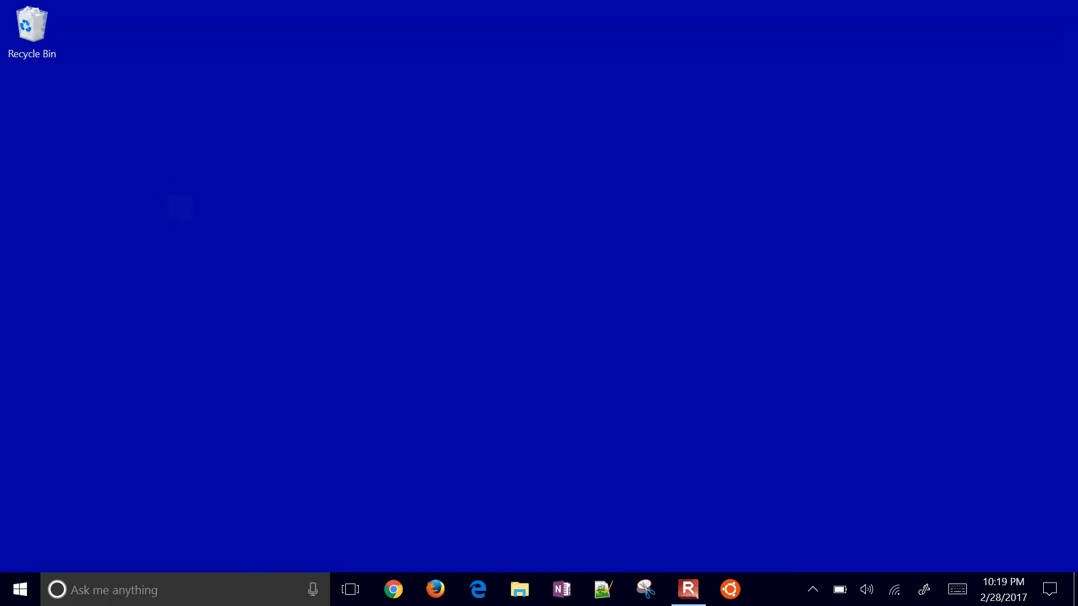
- Create a new text document on the desktop and rename it main.py
right_click(180, 208)
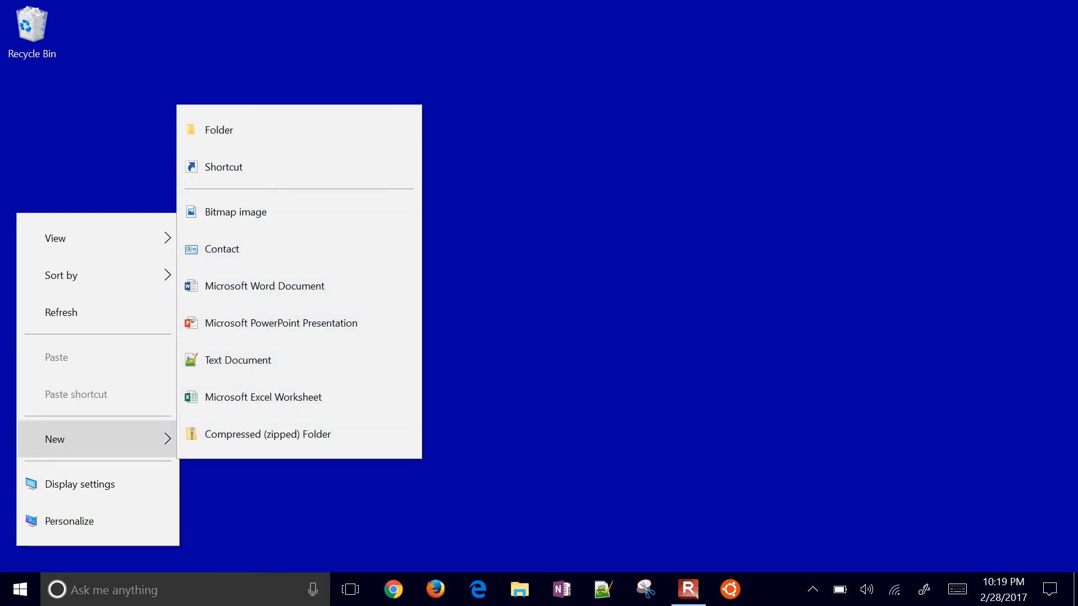
left_click(237, 359)
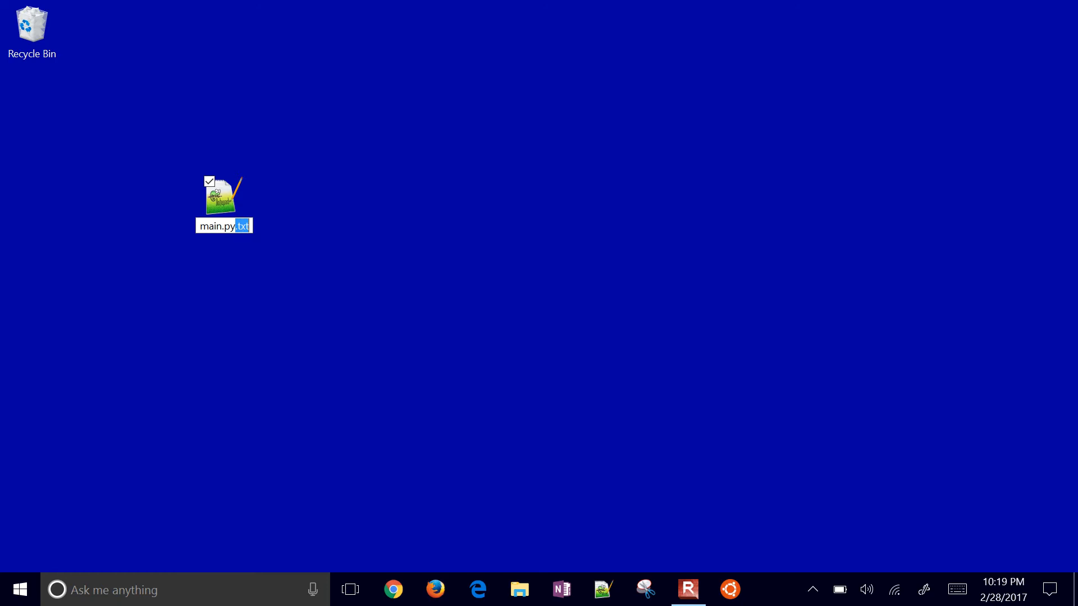
key("Return")
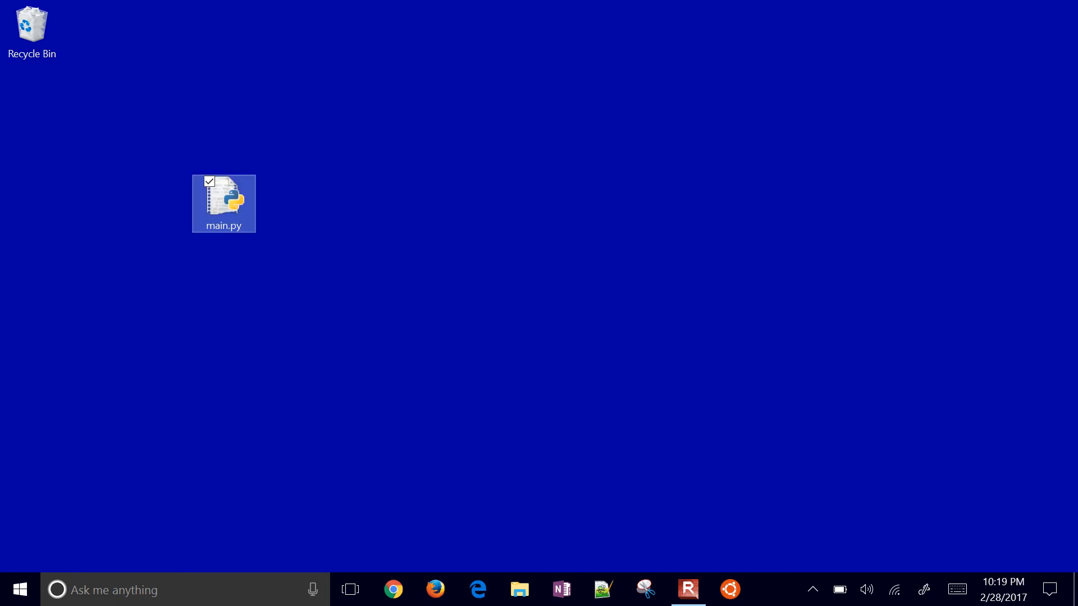
right_click(223, 202)
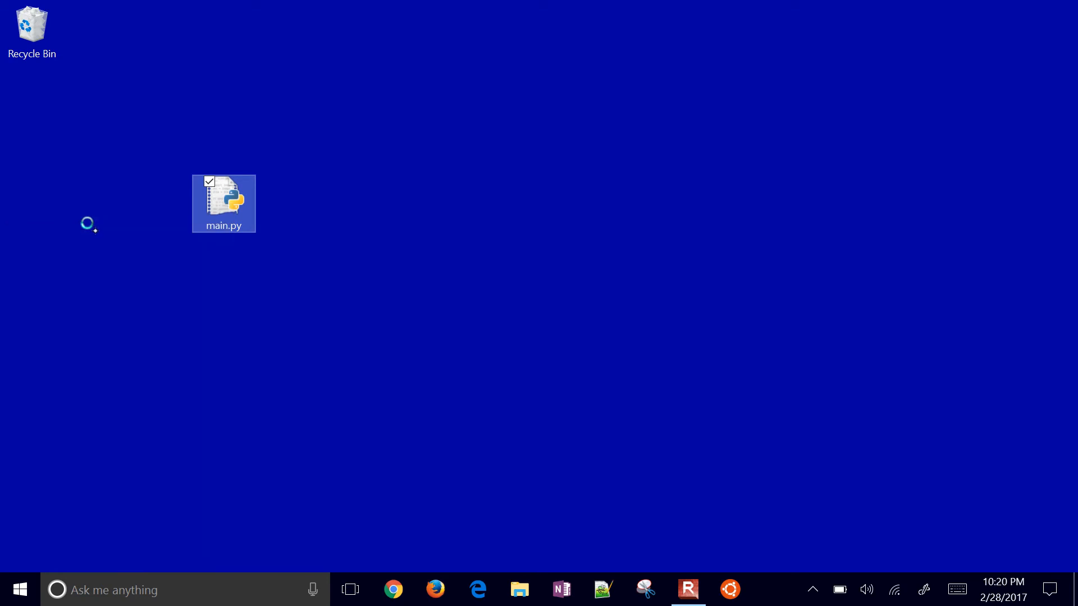
- Open main.py in IDLE and type an 'import wget' line
double_click(223, 199)
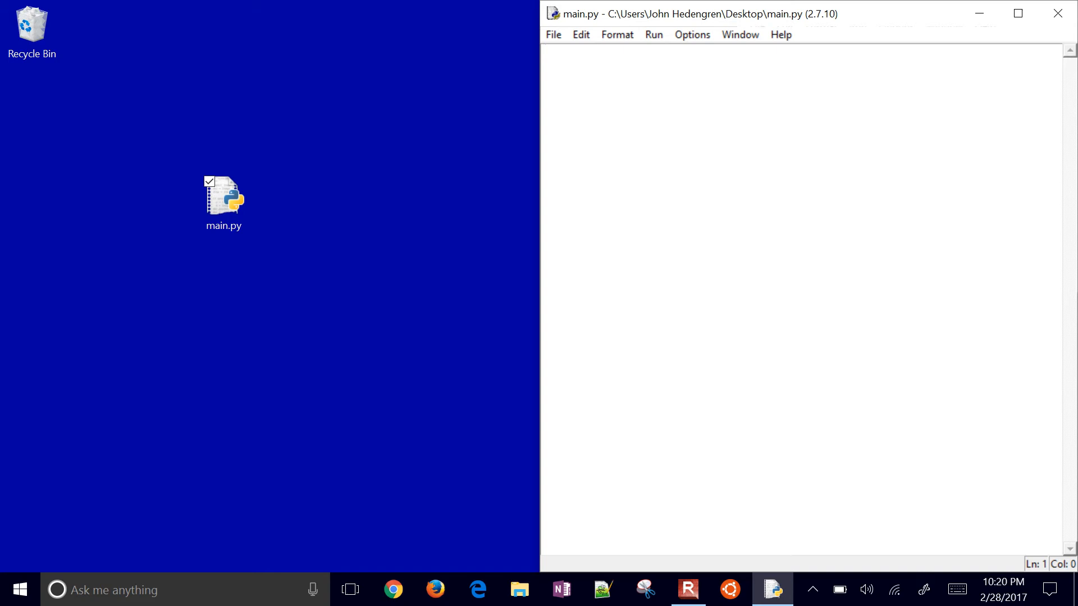
type("import")
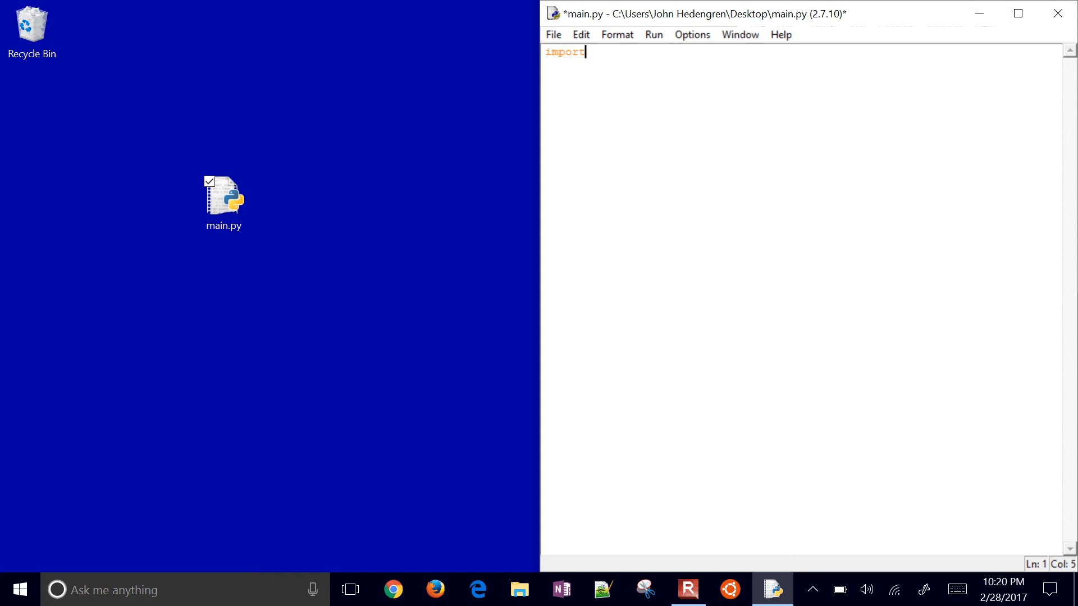
type("wget")
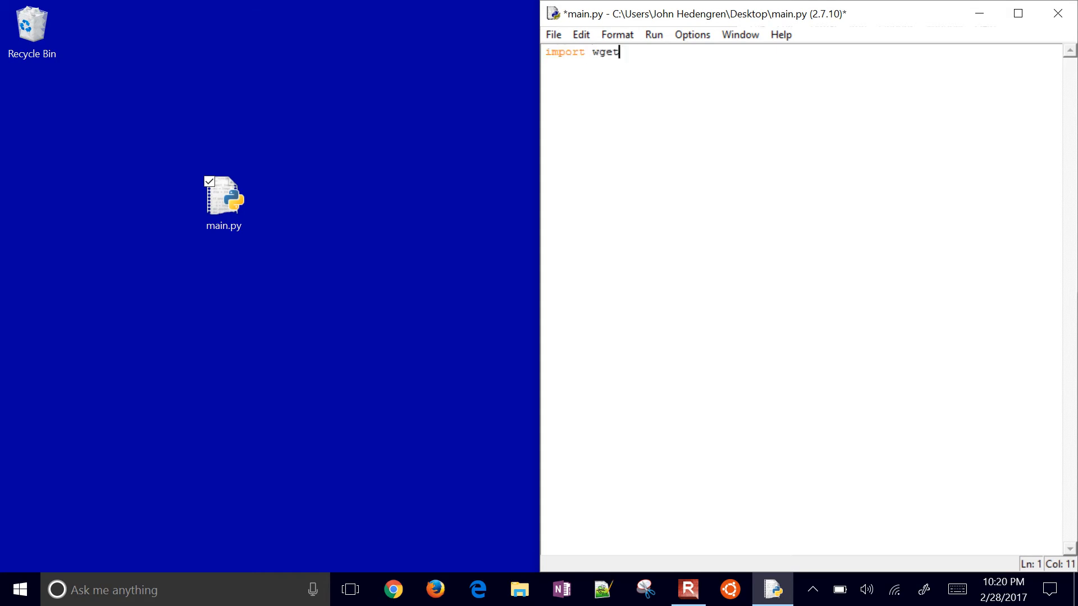
- Run the module, which reports no module named wget, then return to the editor
left_click(652, 34)
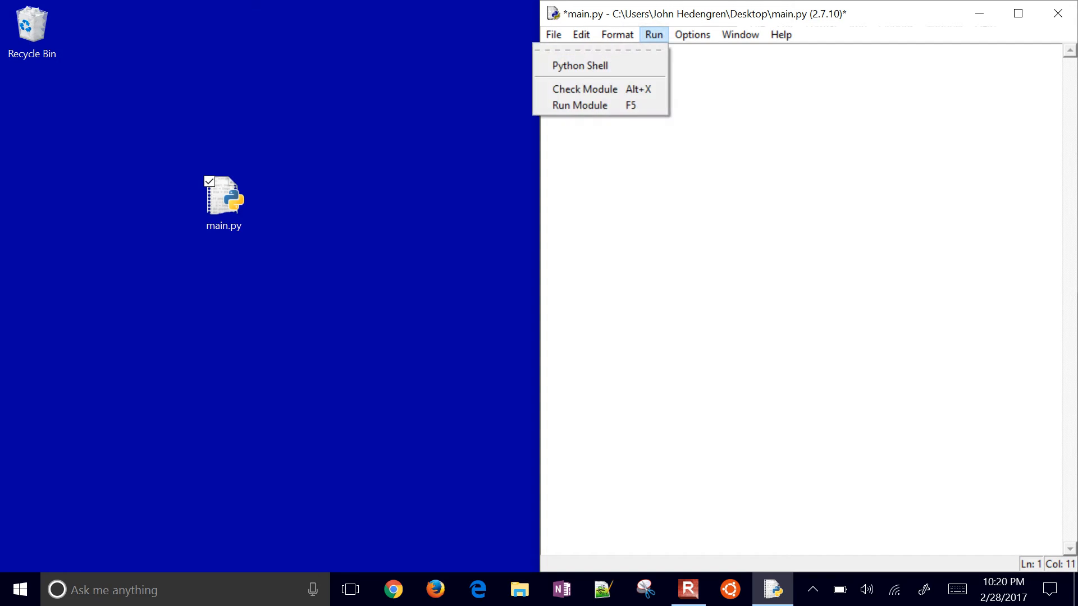
left_click(579, 105)
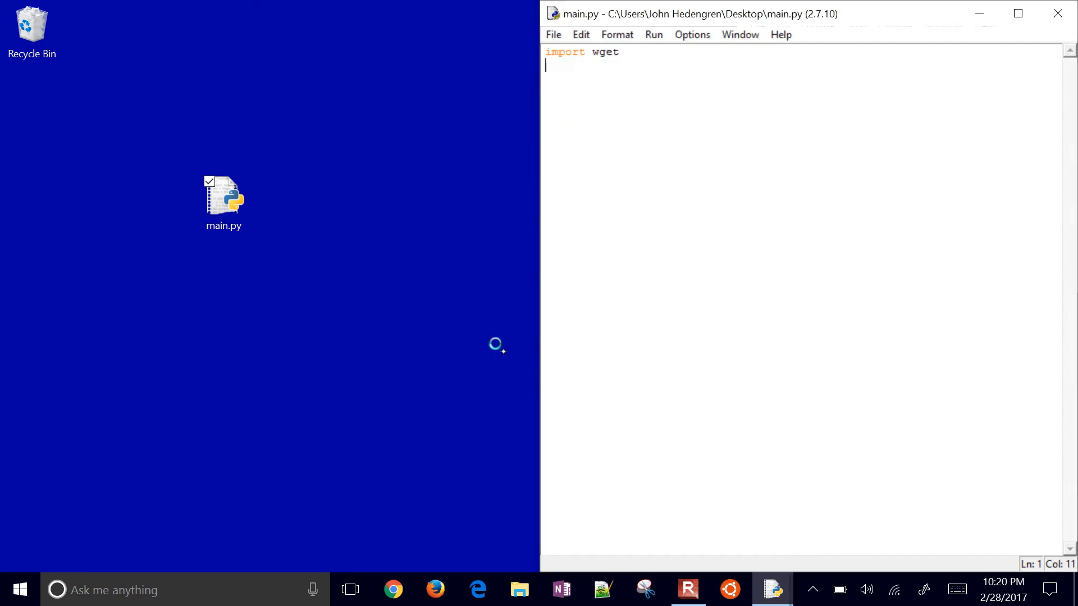
left_click(652, 35)
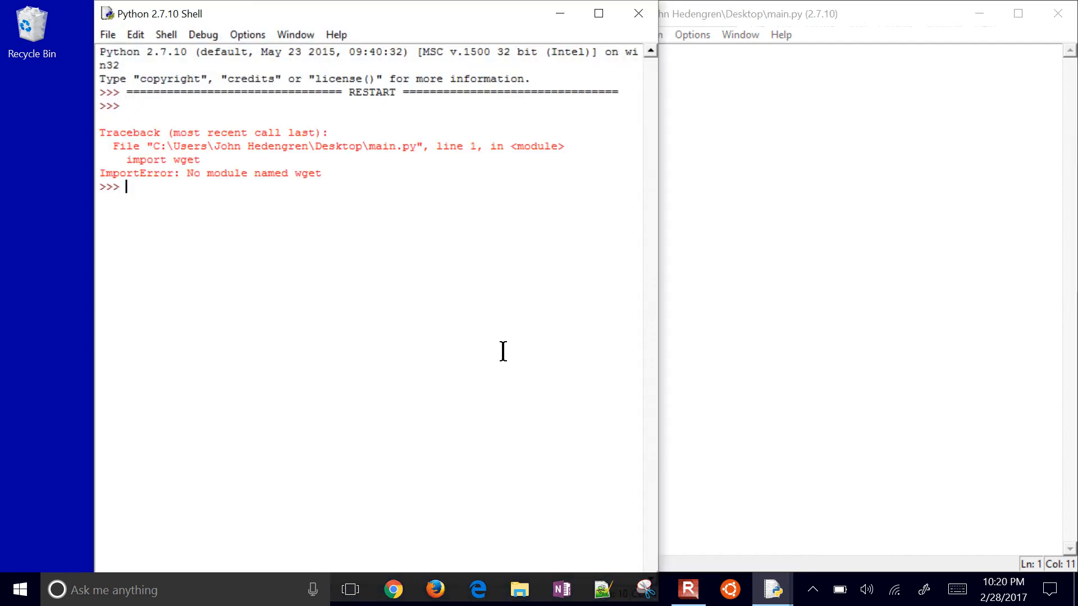
left_click(636, 13)
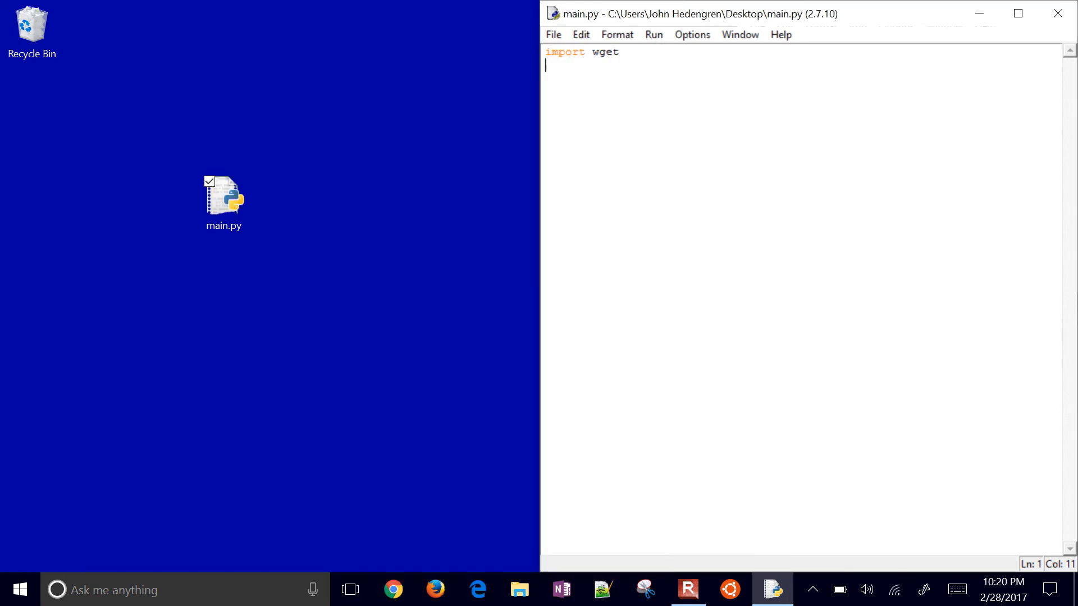
- Insert 'import pip' and "pip.main(['install','wget'])" lines above import wget
left_click(618, 51)
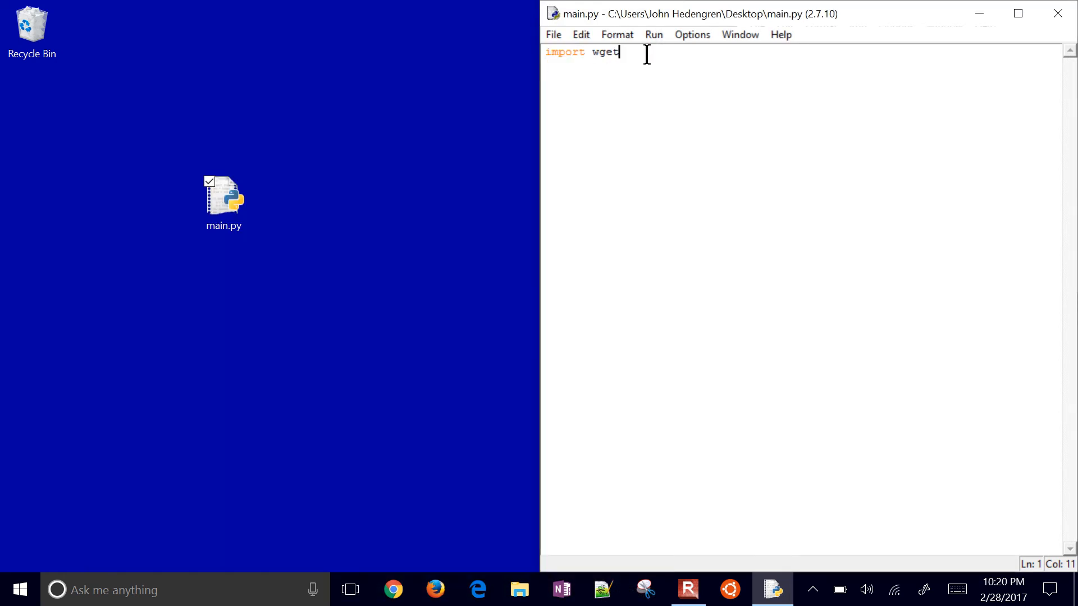
key("Return")
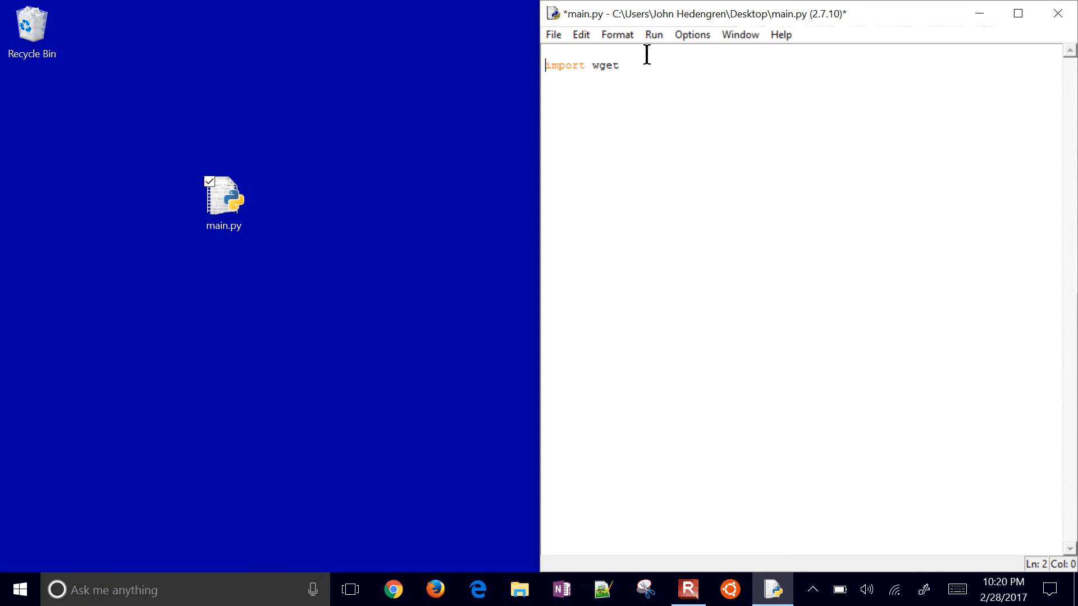
type("import")
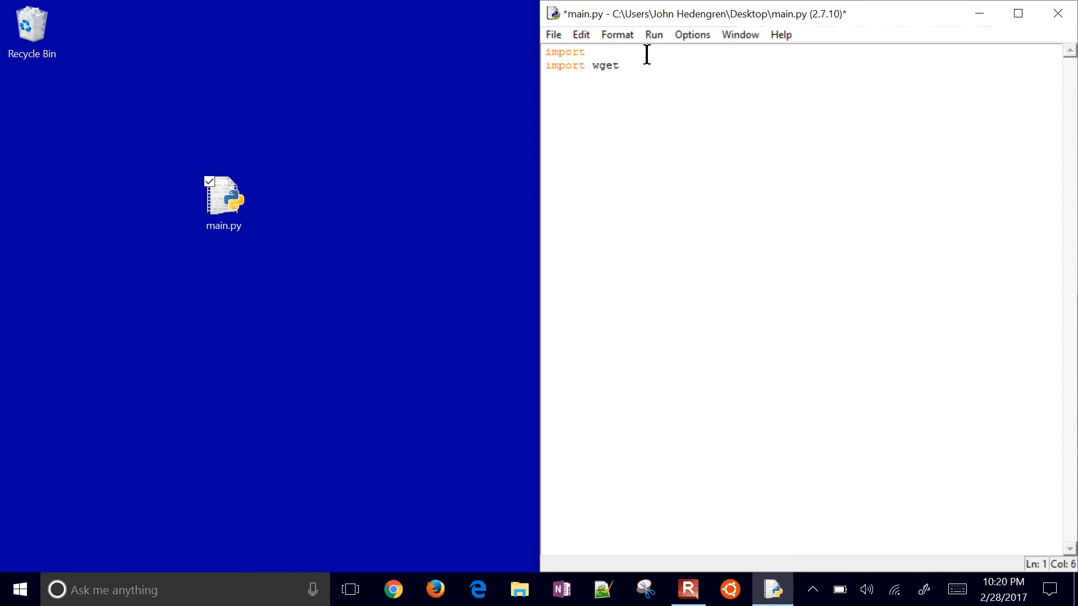
type("pip")
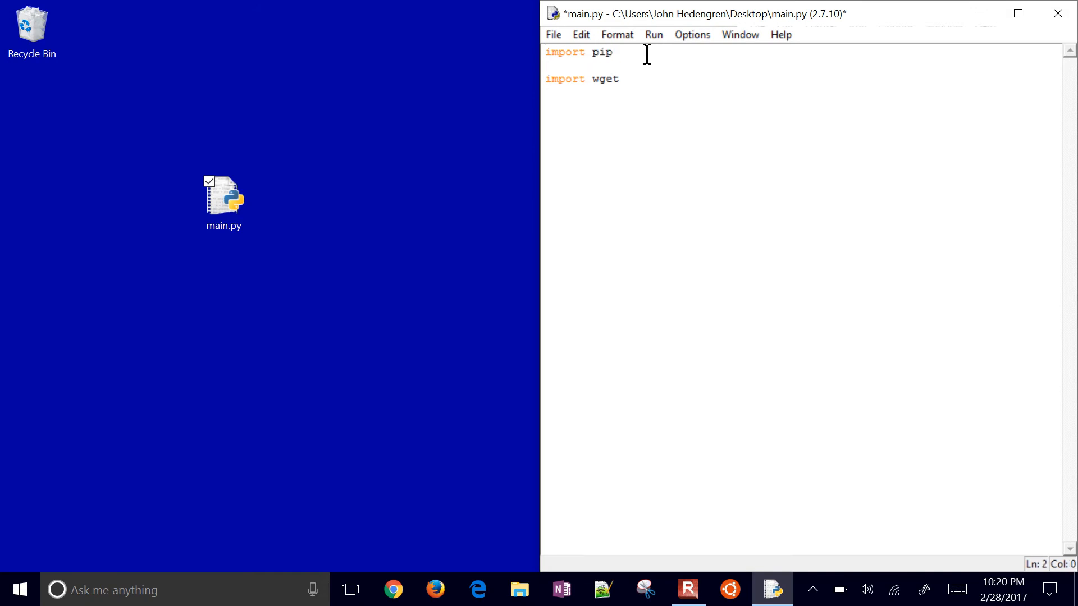
type("pip.main")
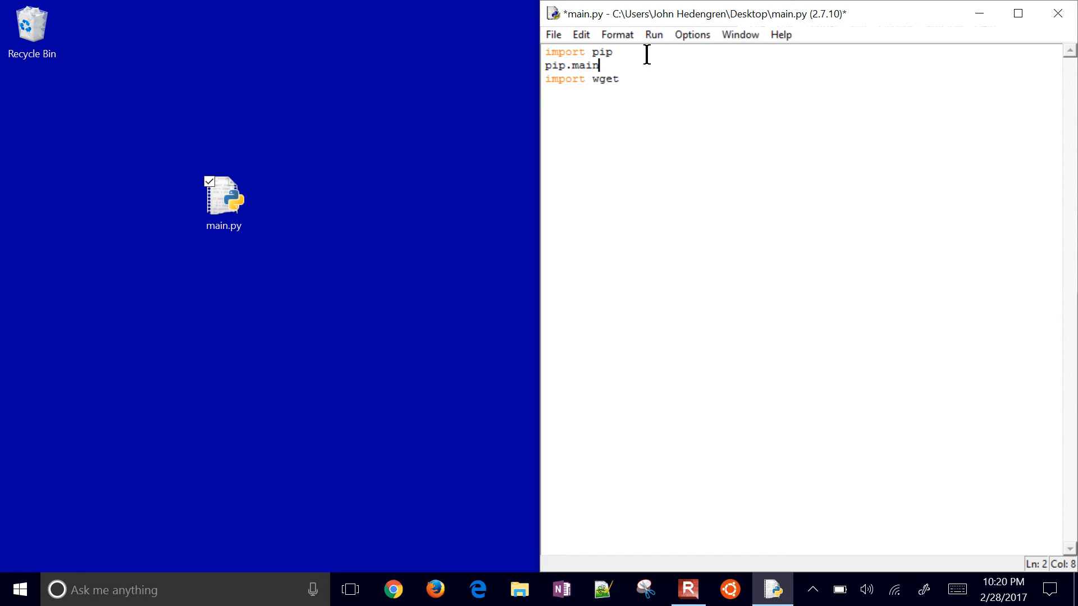
type("(['install")
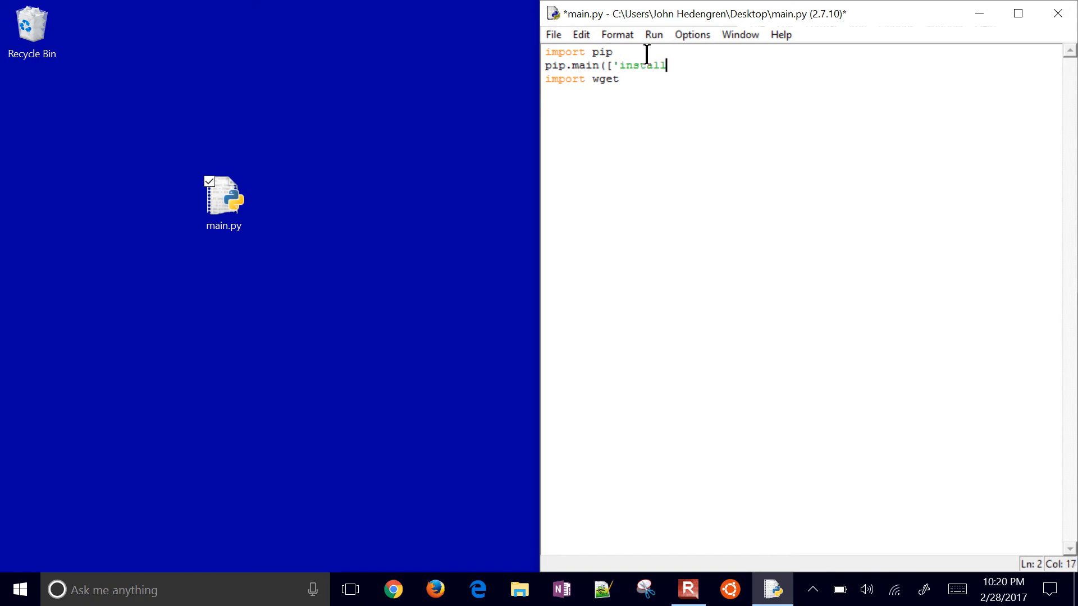
type("','w")
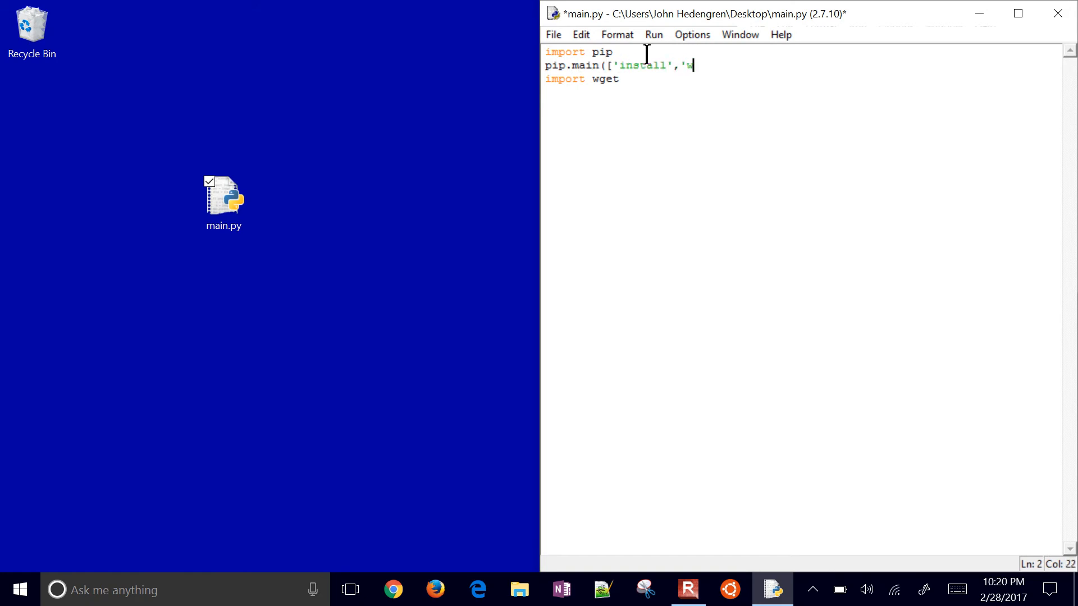
type("get'])")
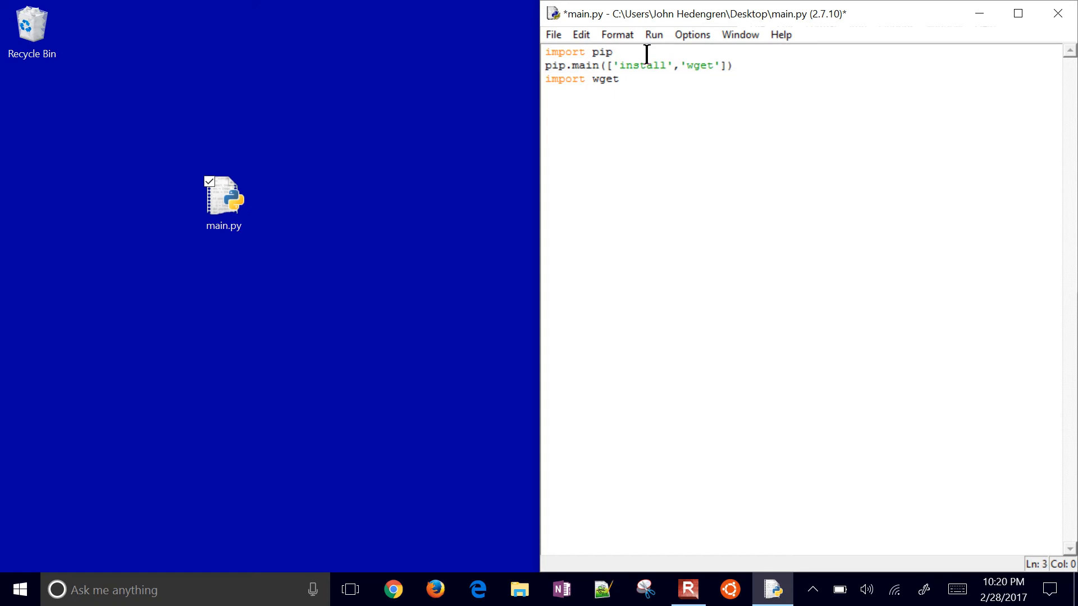
- Save and execute main.py with Run > Run Module
left_click(652, 35)
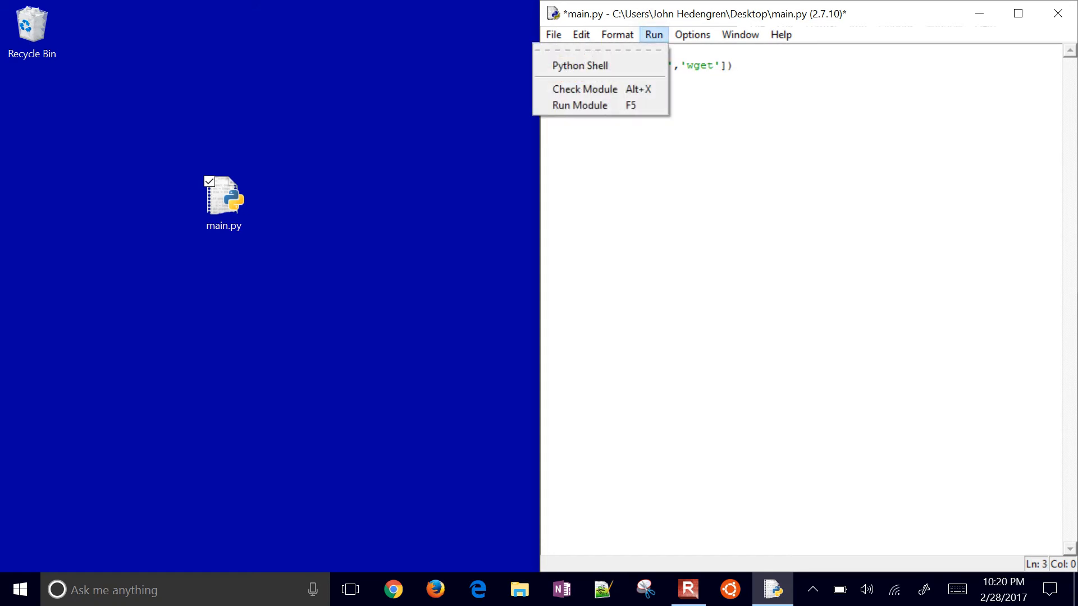
left_click(579, 104)
type("import wget")
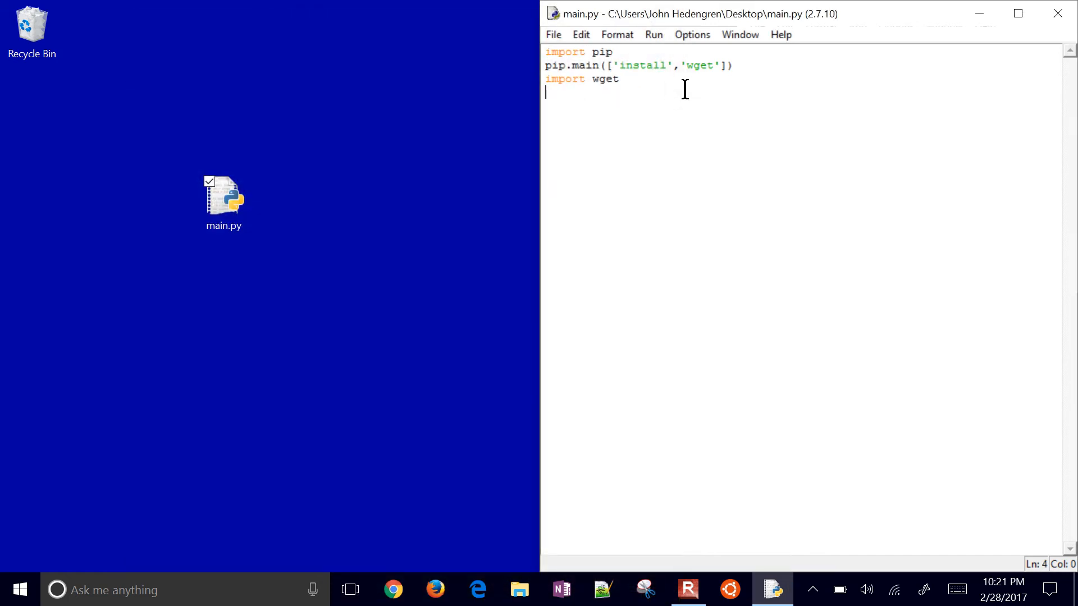
- Wrap import wget in try:, with an except: branch that pip-installs and re-imports wget
type("##")
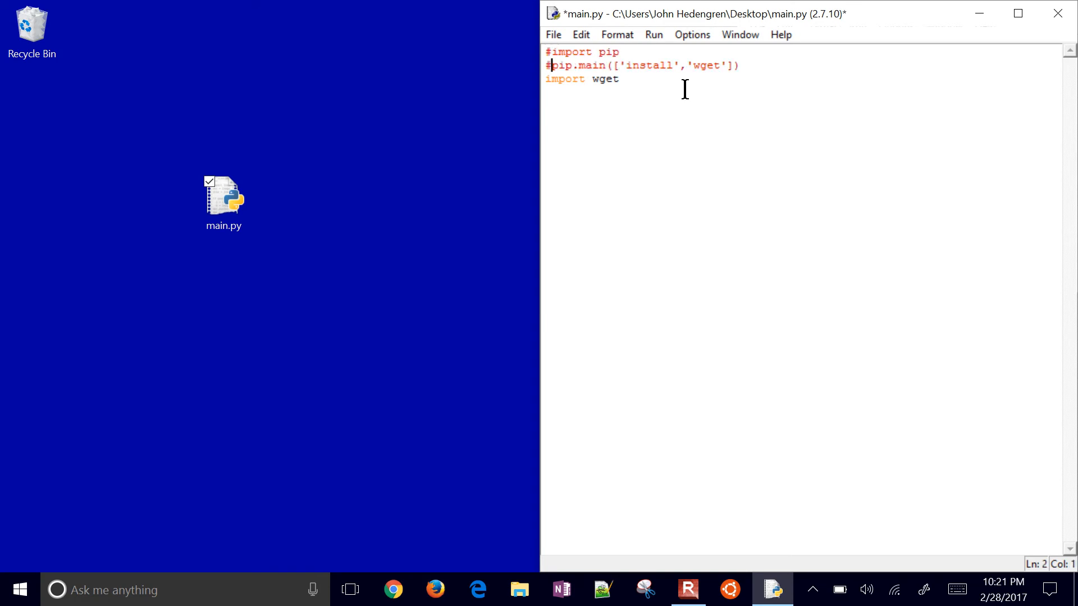
key("Return")
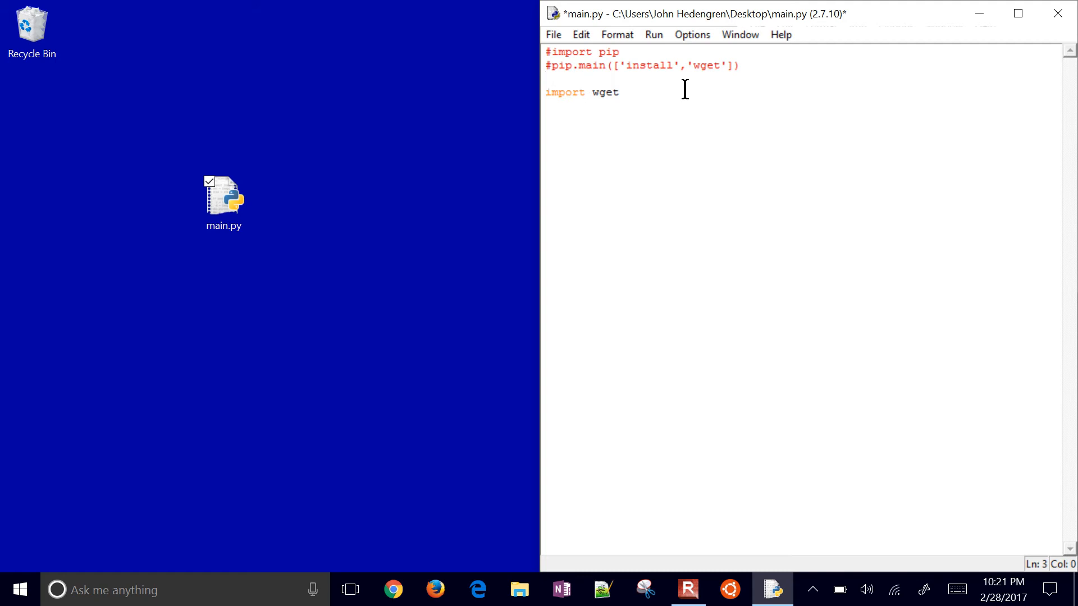
type("try:")
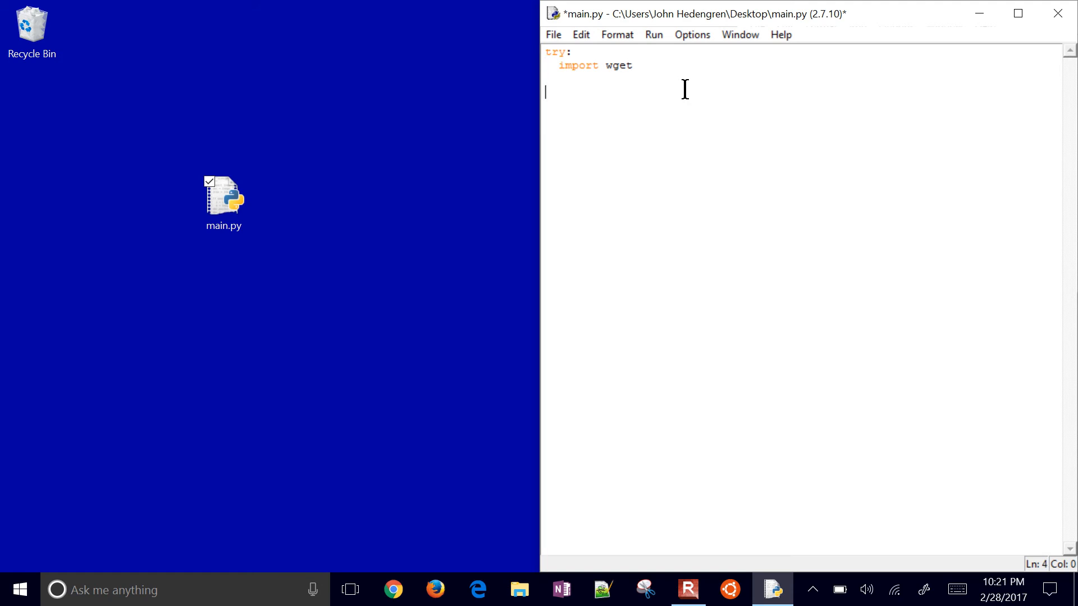
type("import pip")
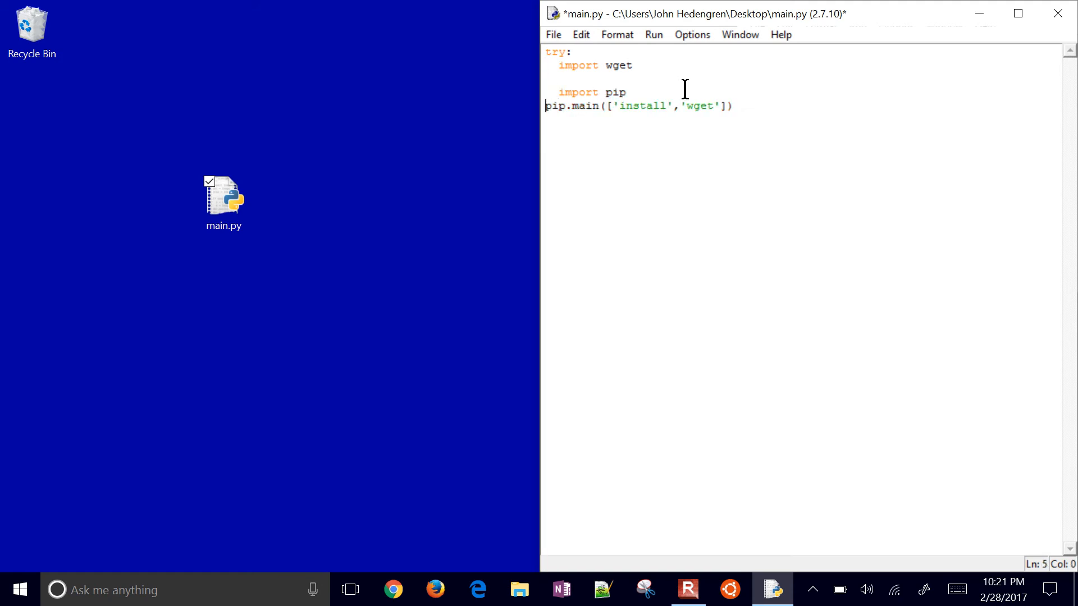
type("exc")
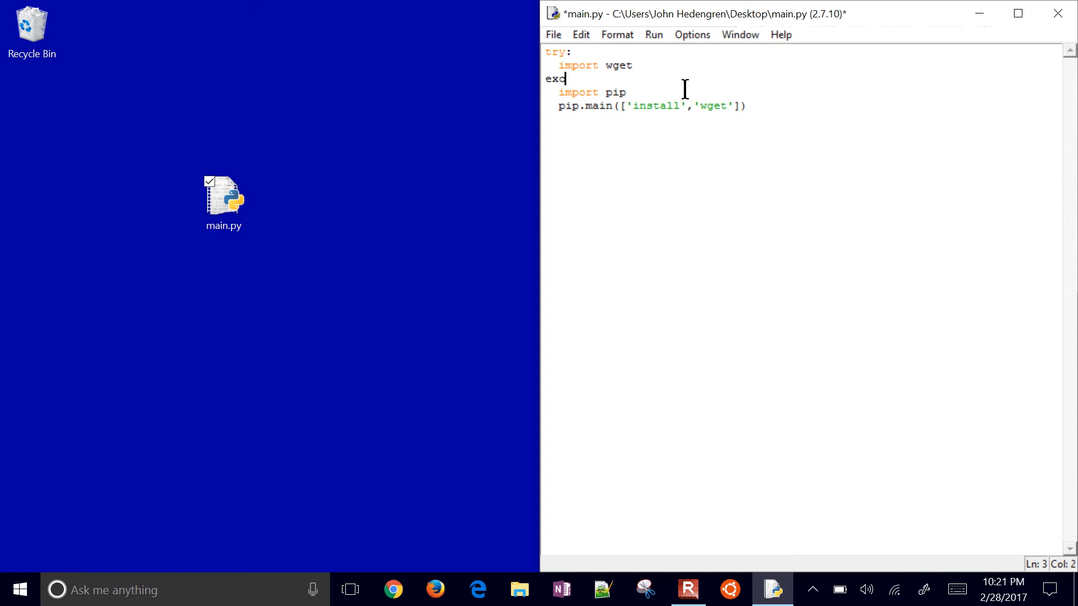
type("ept:")
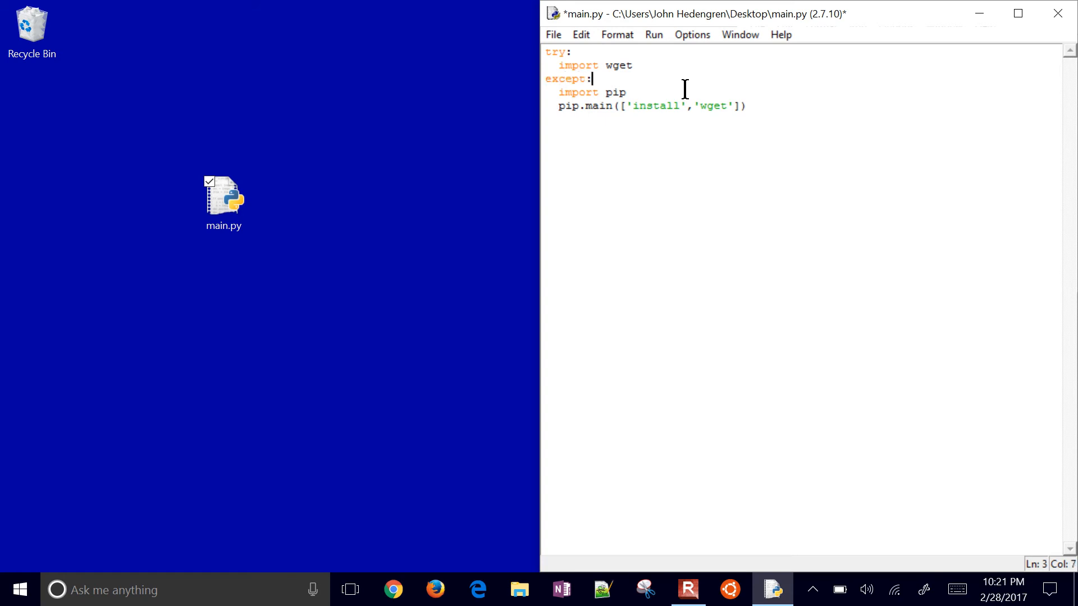
key("Return")
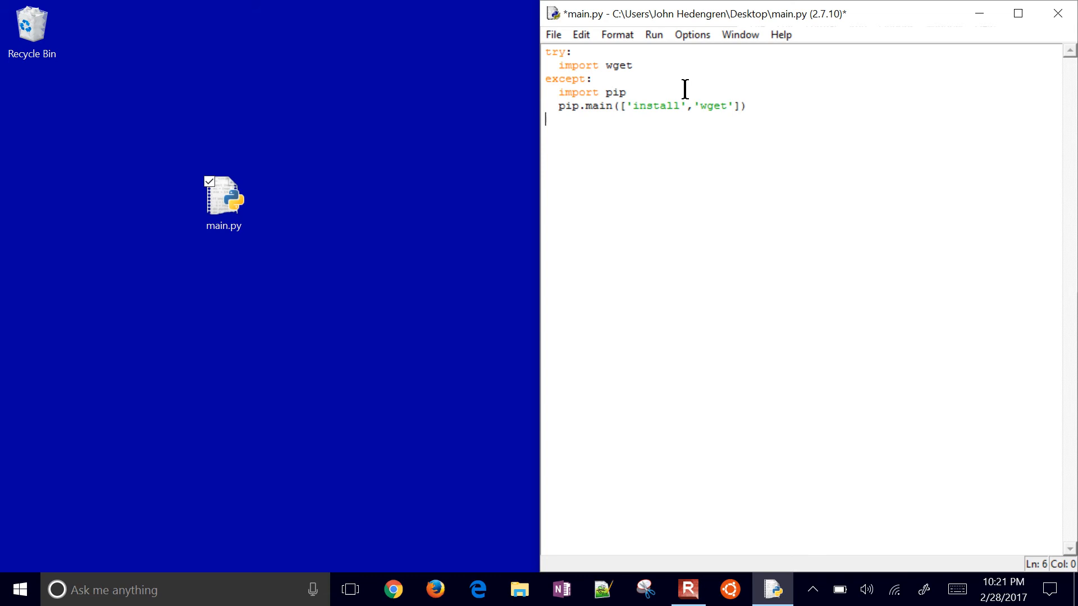
type("import wget")
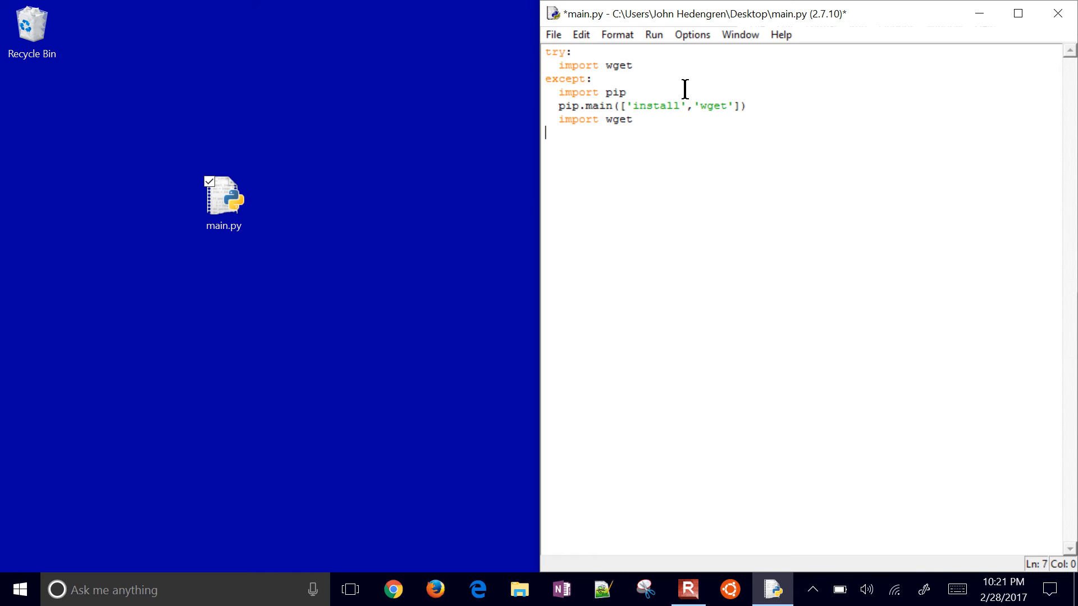
key("Return")
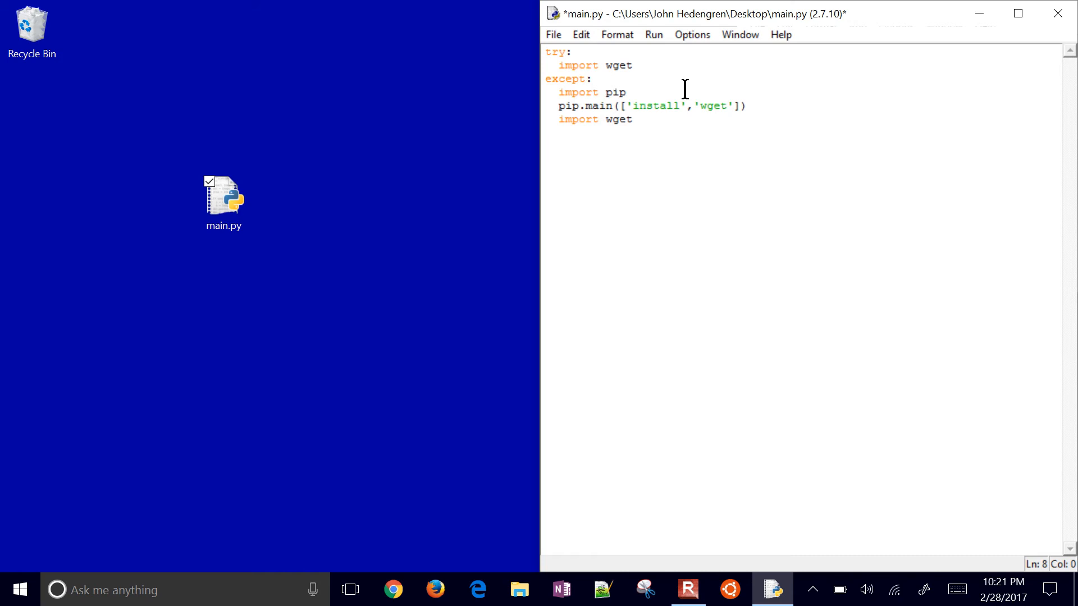
type("url =")
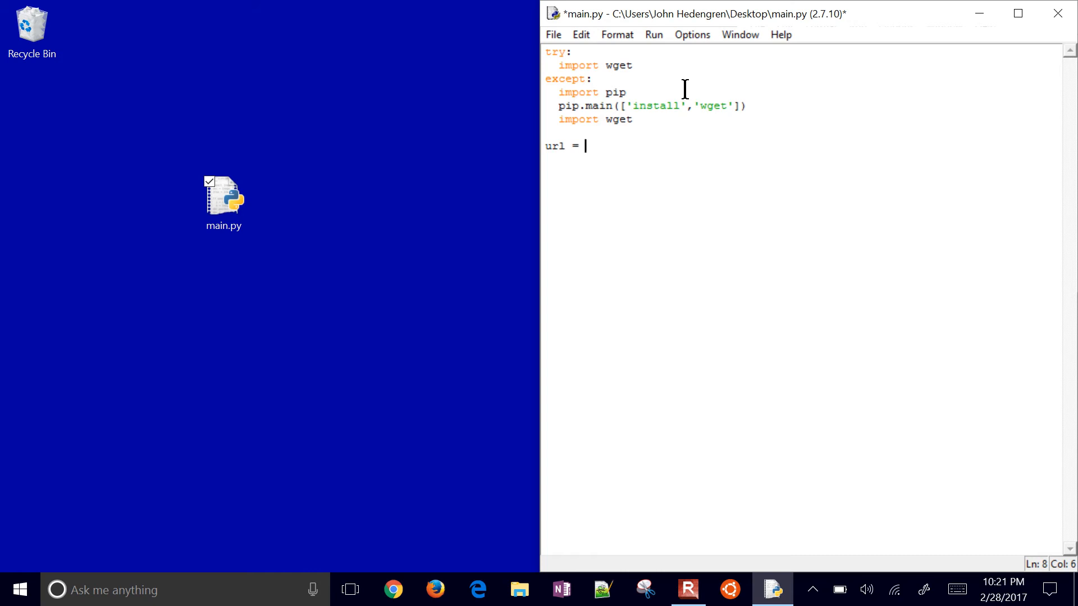
type("'http")
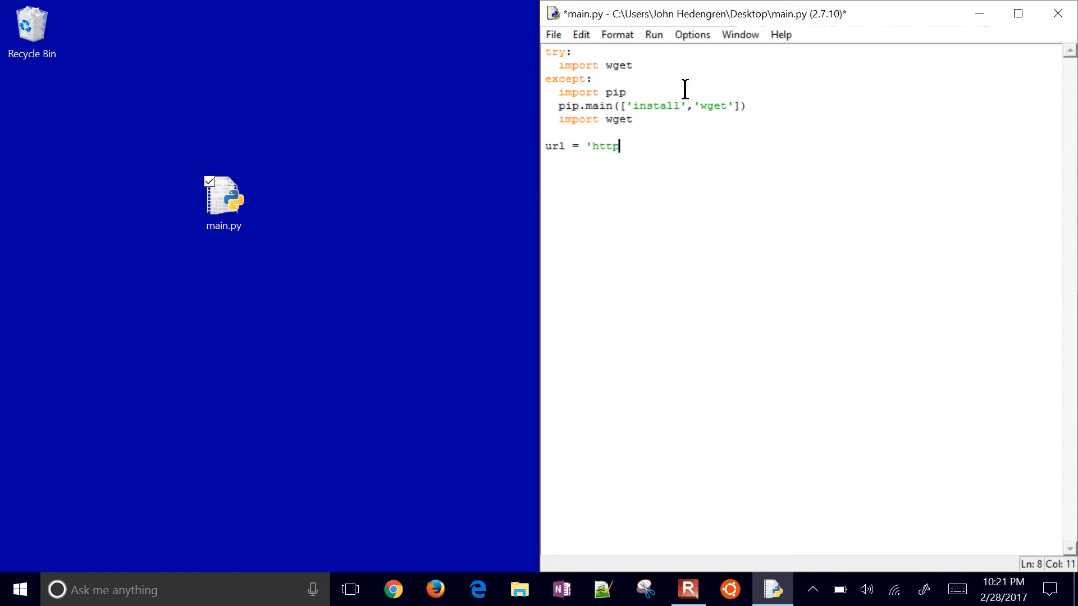
type("://")
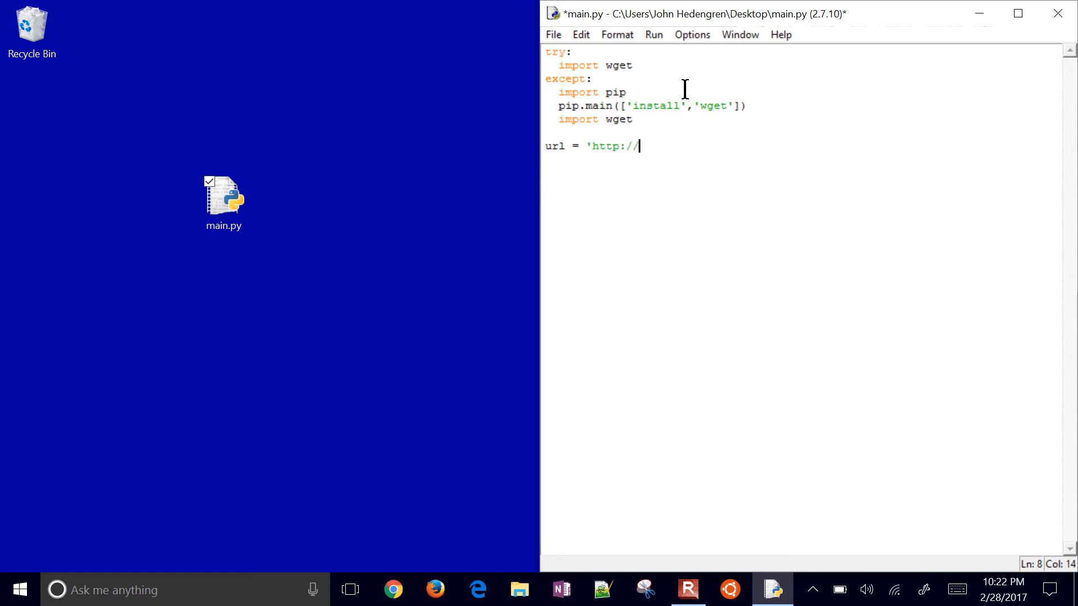
type("/")
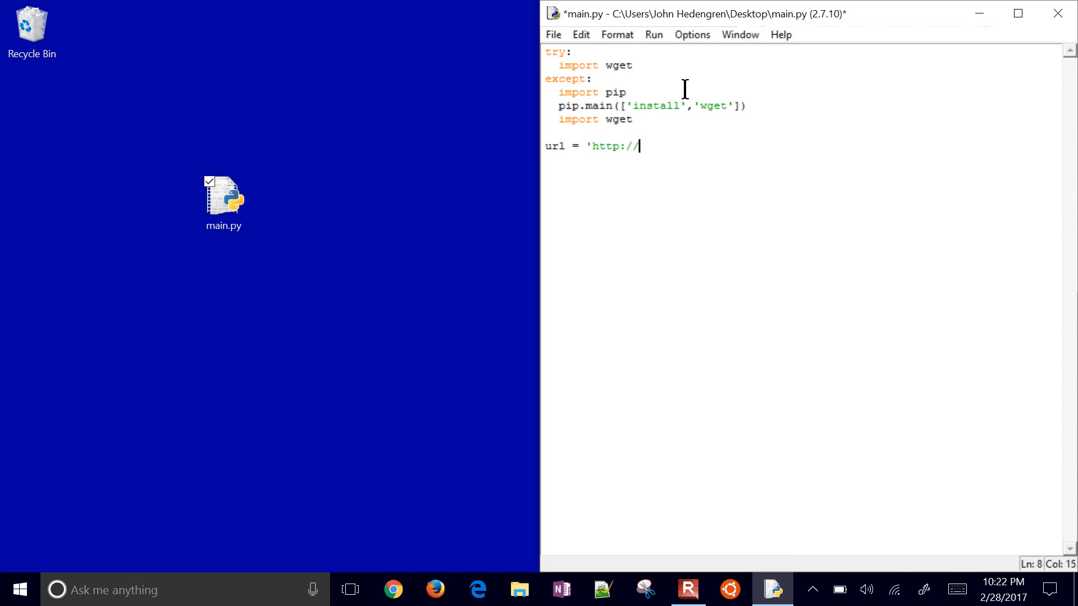
type("chart.f")
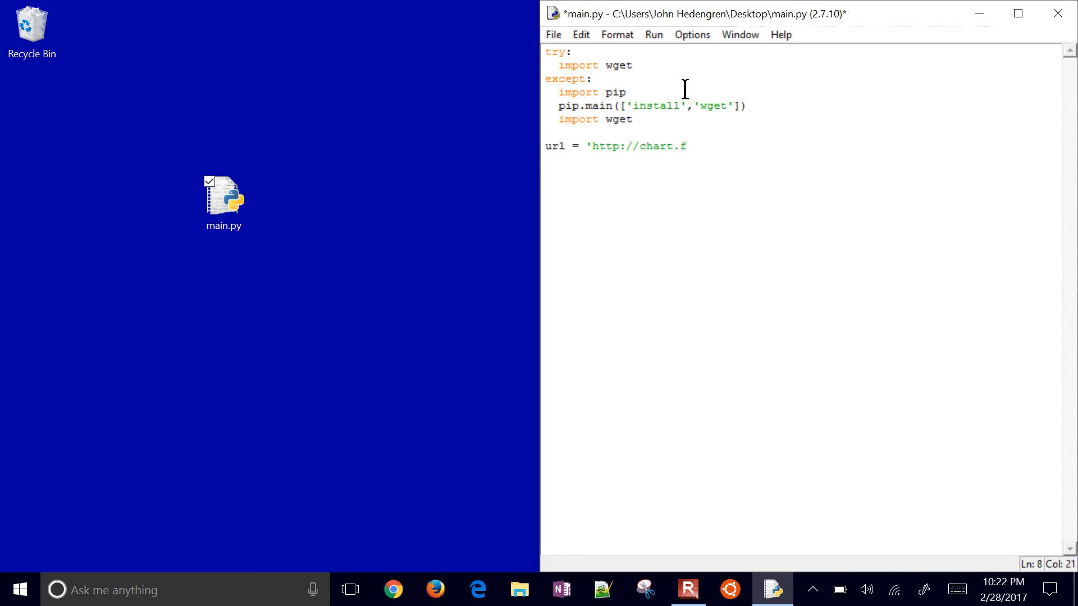
type("inance.ya")
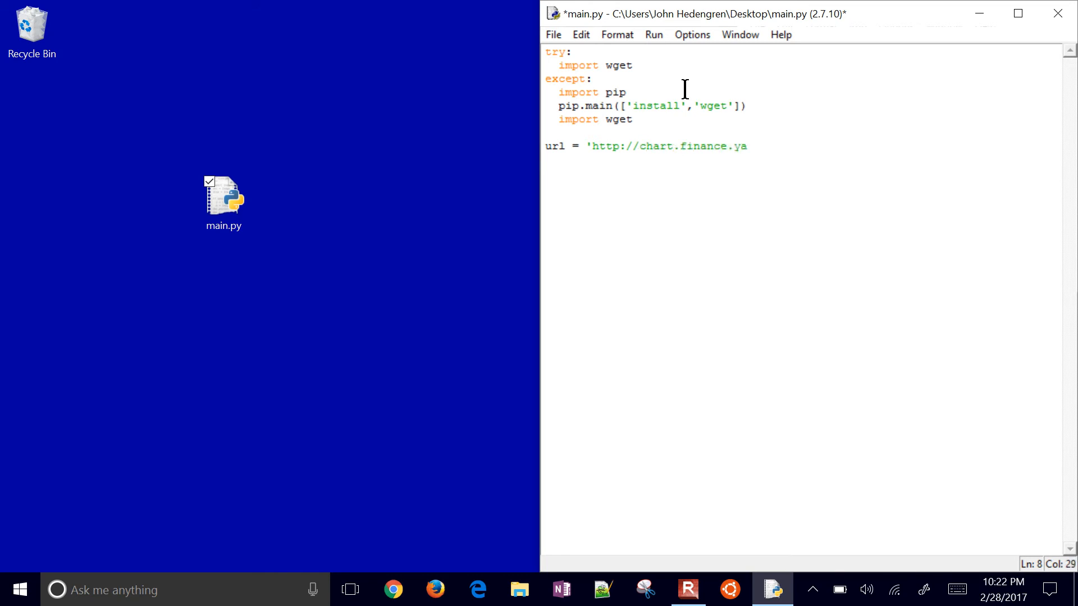
type("hoo.com/")
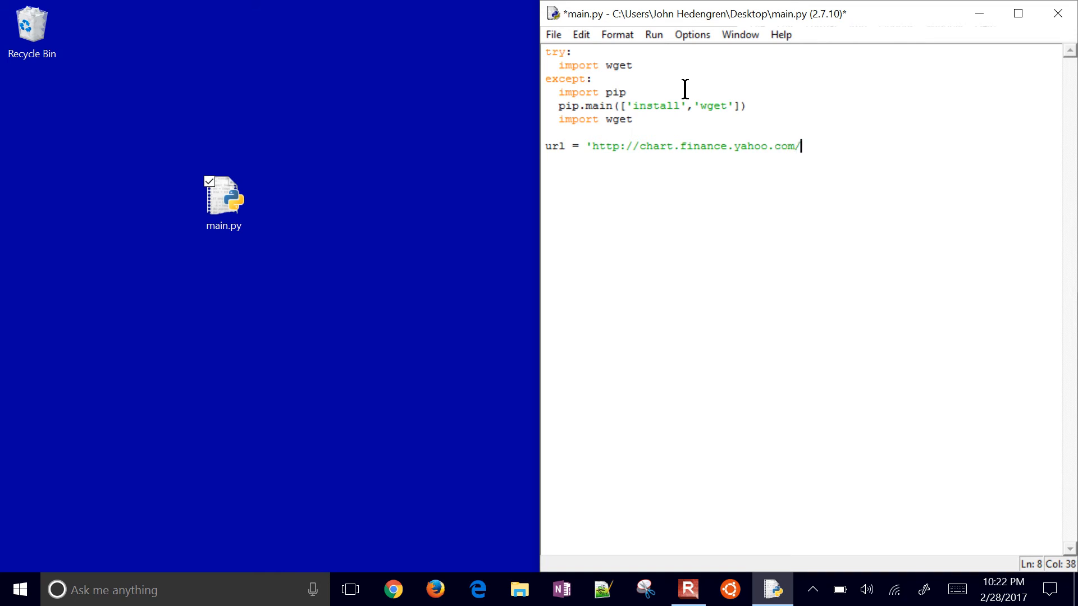
type("table.csv")
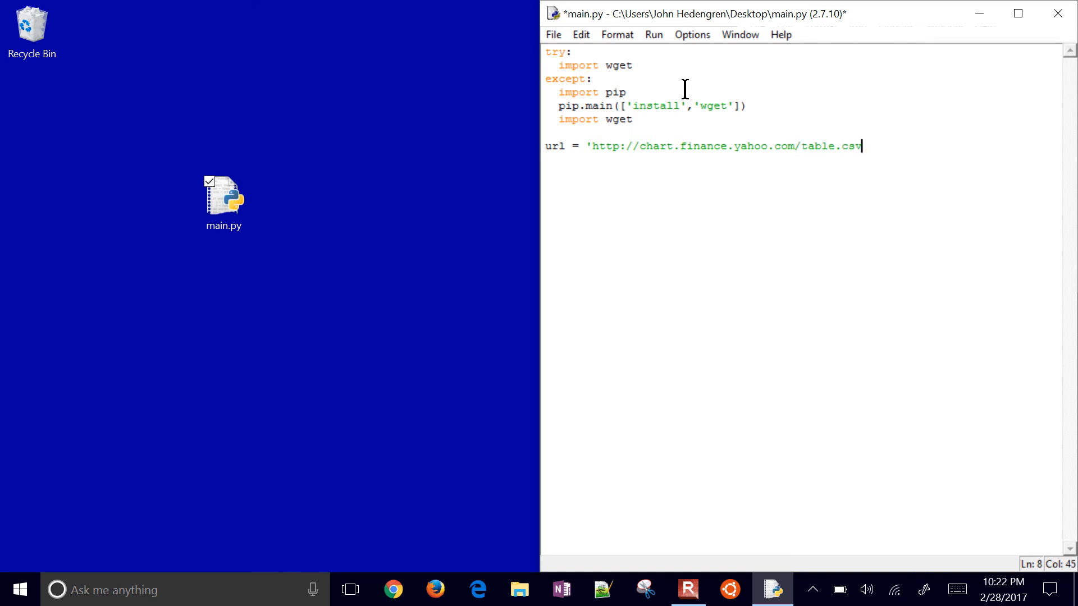
type("?s=")
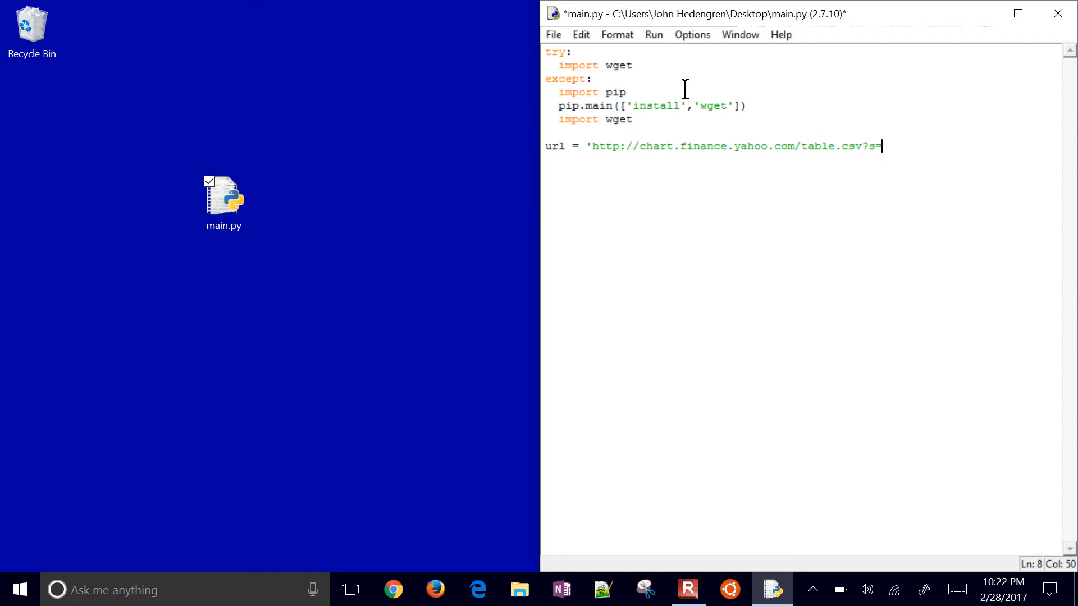
type("'x")
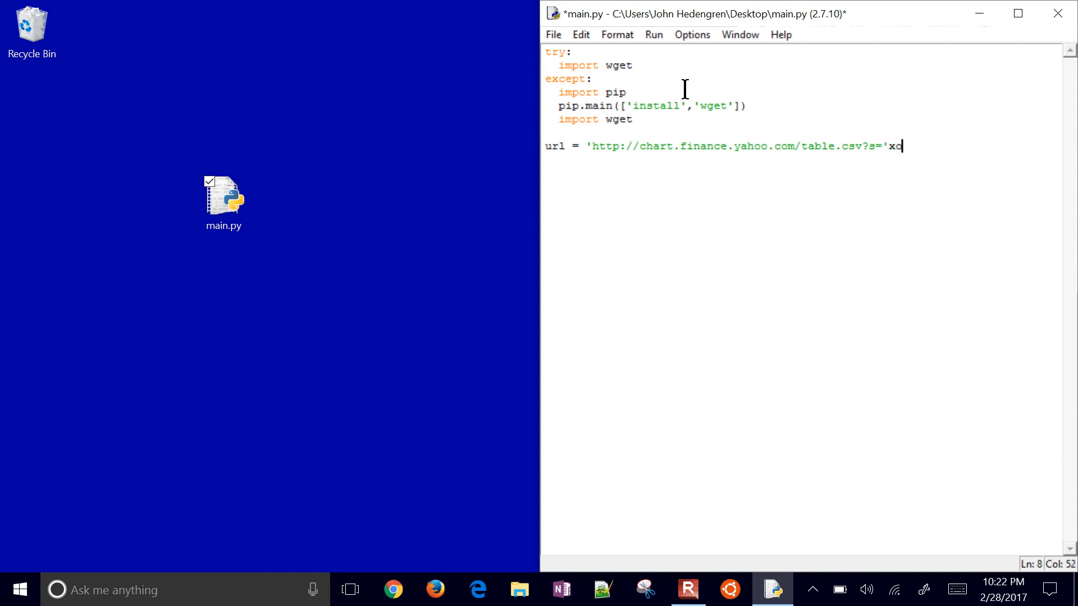
type("O")
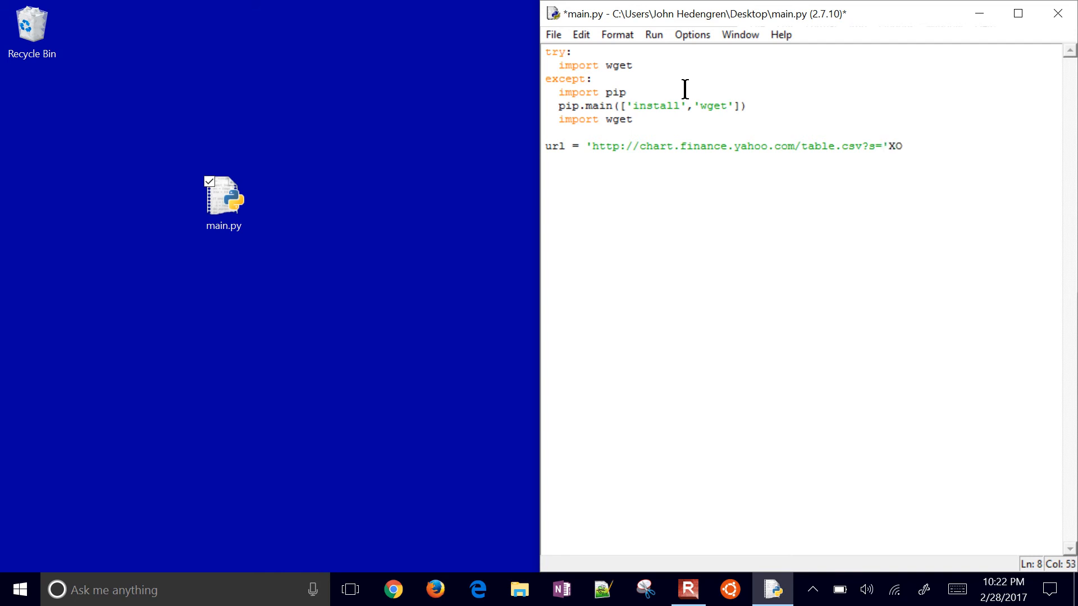
type("M'")
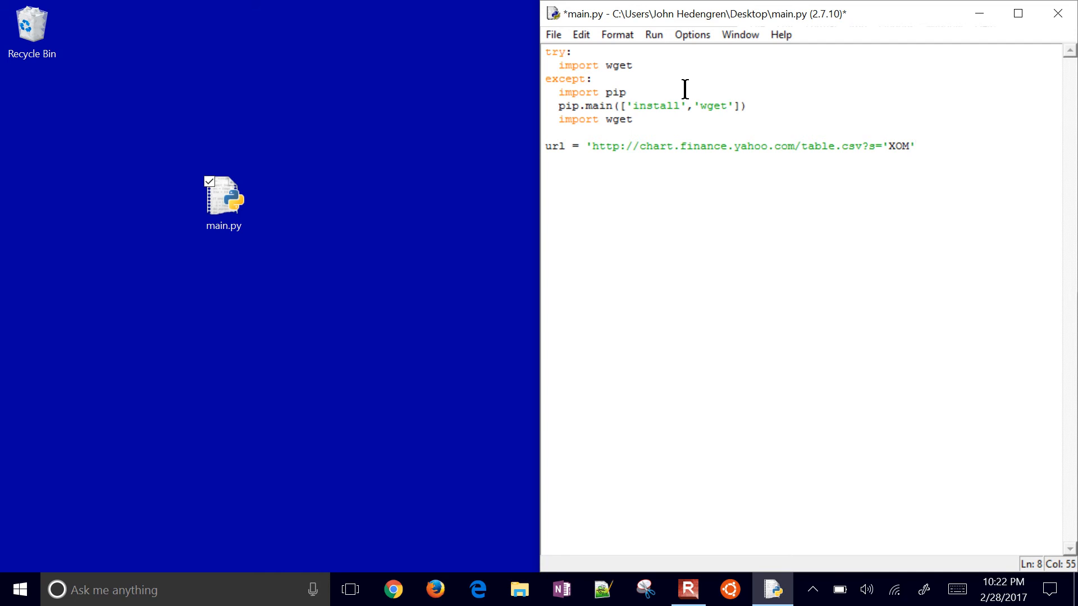
- Fix the stray quote so the url ends with ticker XOM correctly quoted
left_click(915, 146)
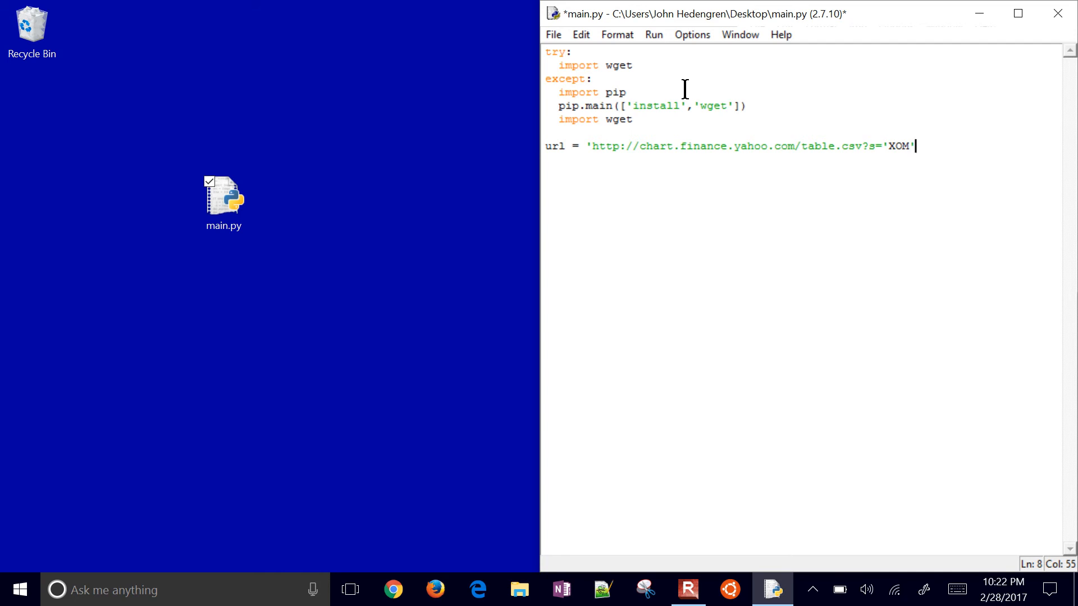
key("BackSpace")
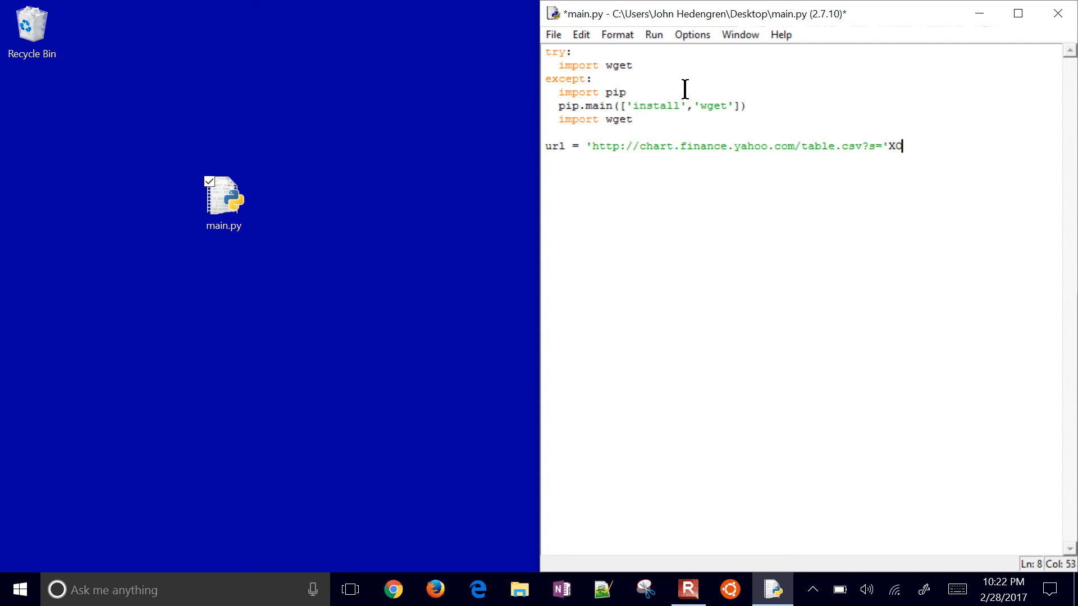
type("OM")
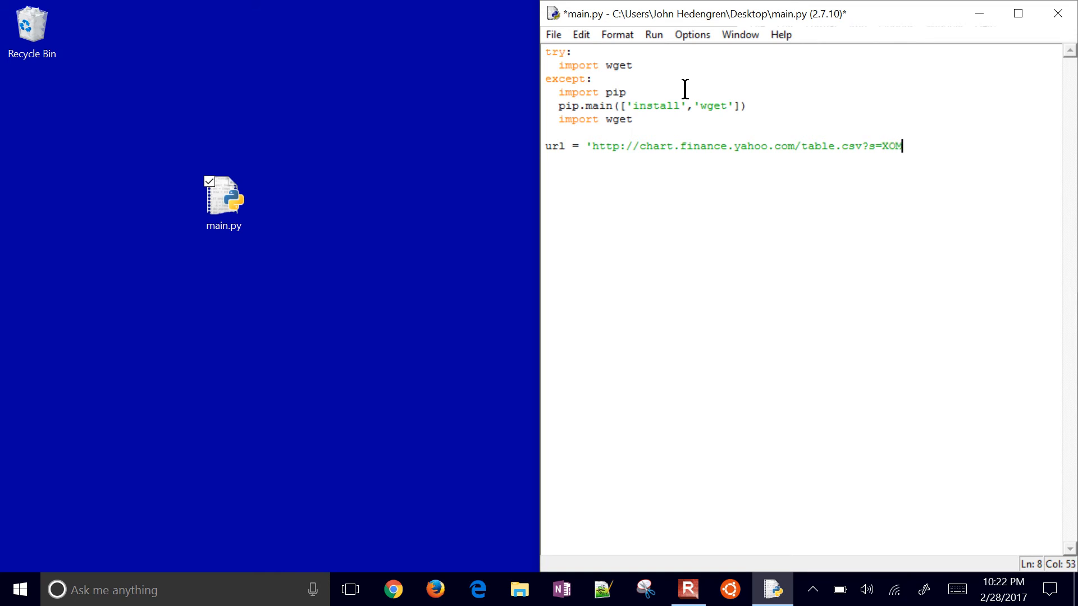
type("'")
left_click(803, 160)
type("f")
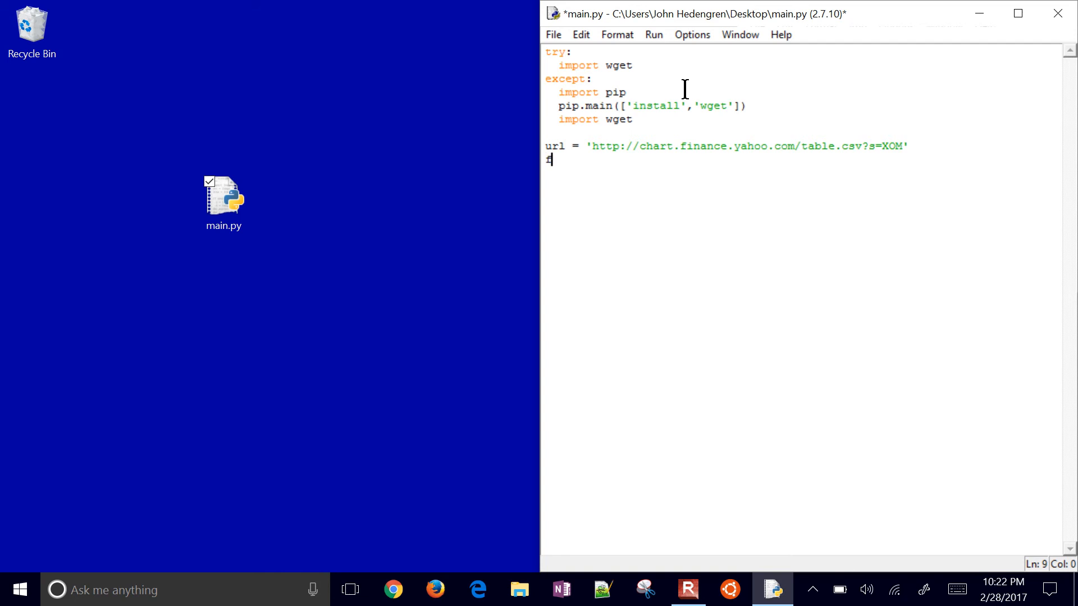
- Add the line filename = wget.download(url)
type("ilename = wget")
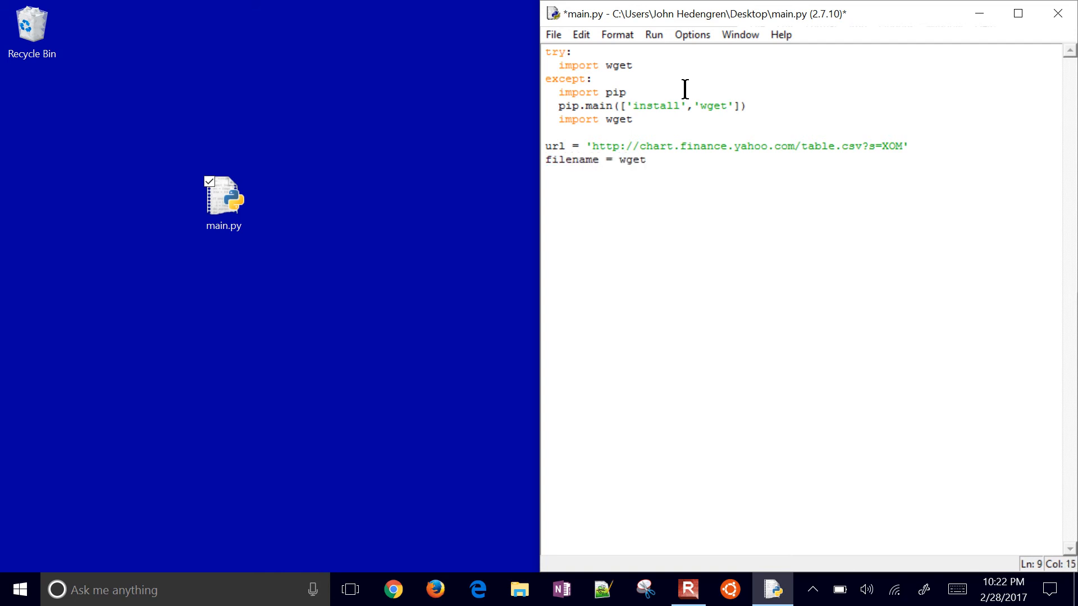
type(".downlo")
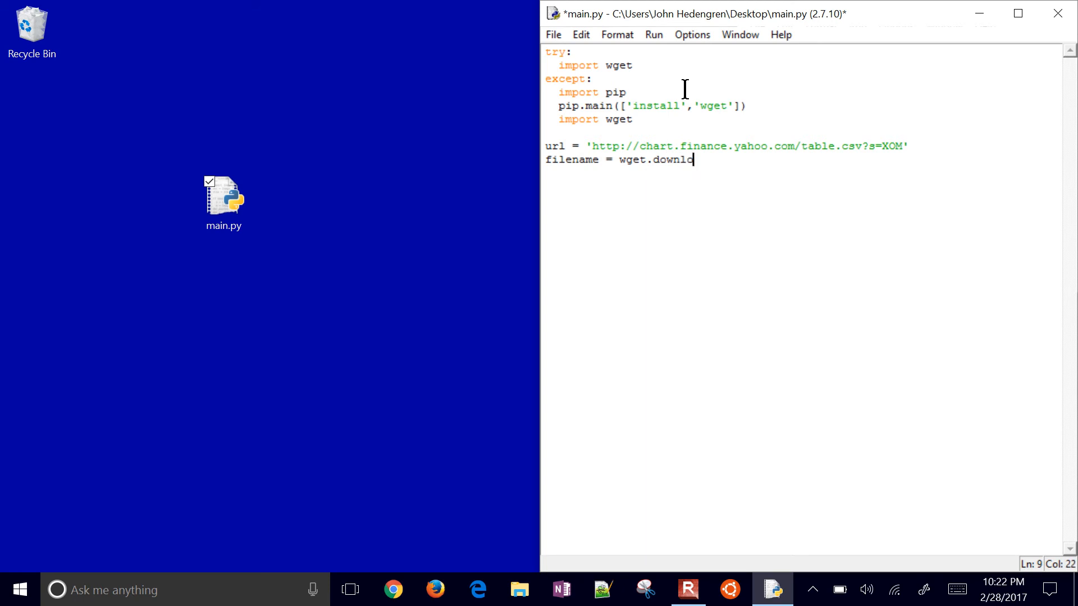
type("ad(")
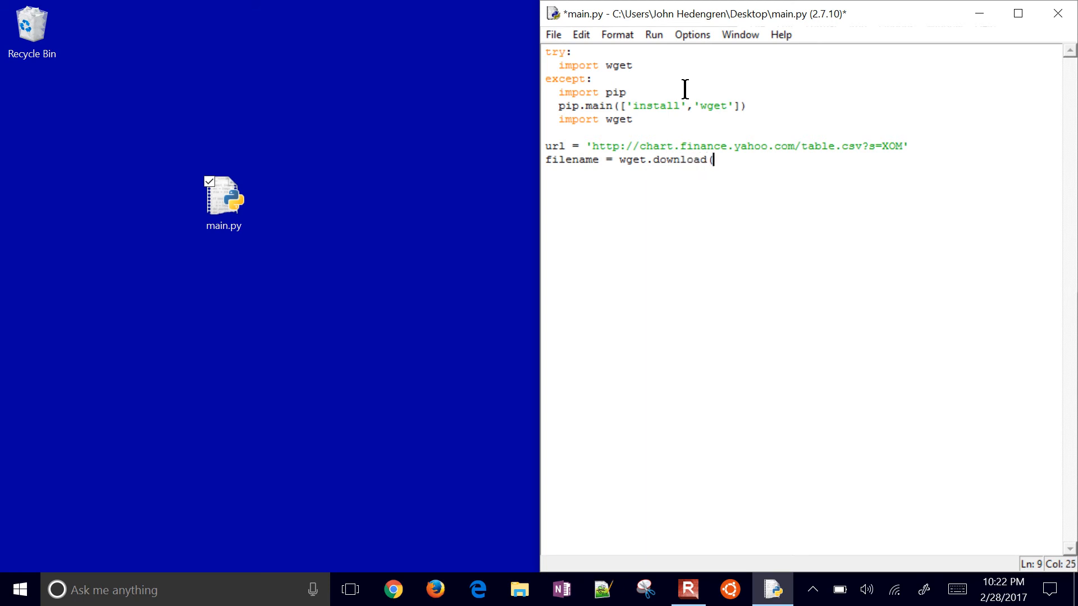
type("url)")
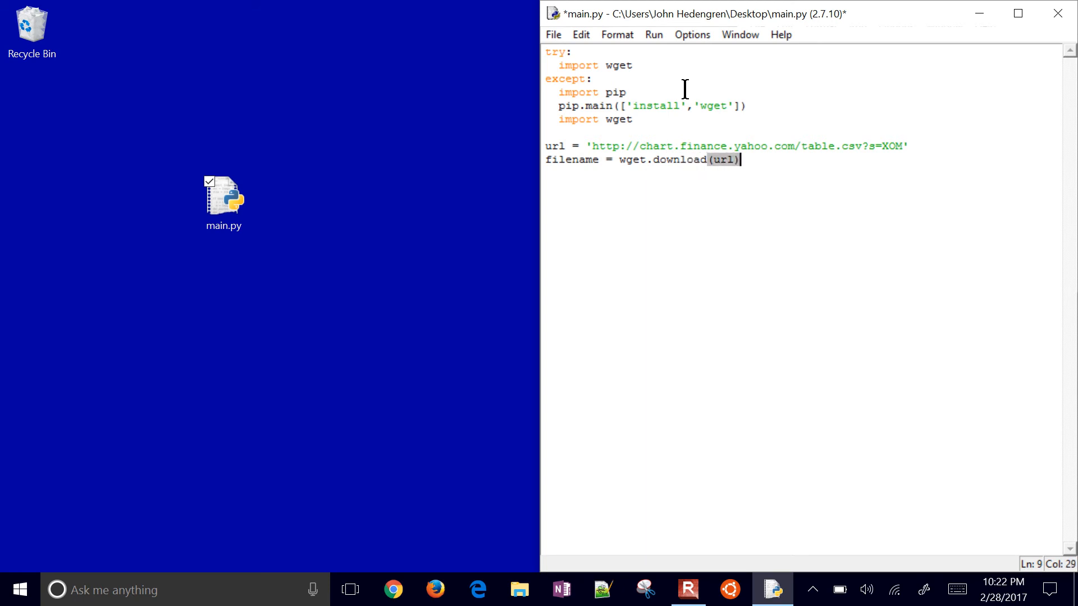
left_click(653, 34)
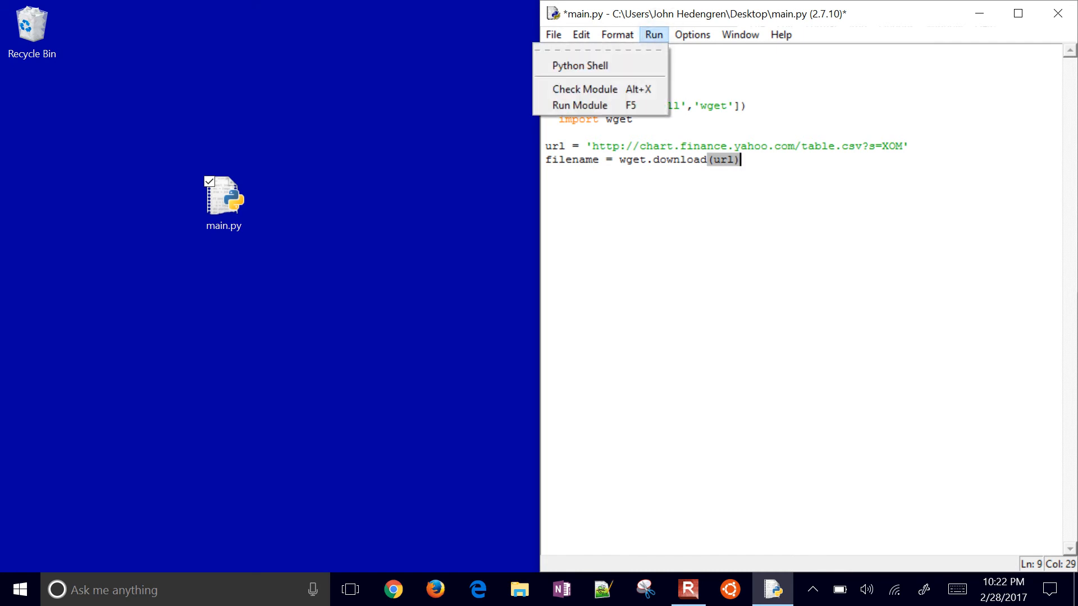
- Run main.py to download table.csv, then open table.csv in Excel
left_click(579, 105)
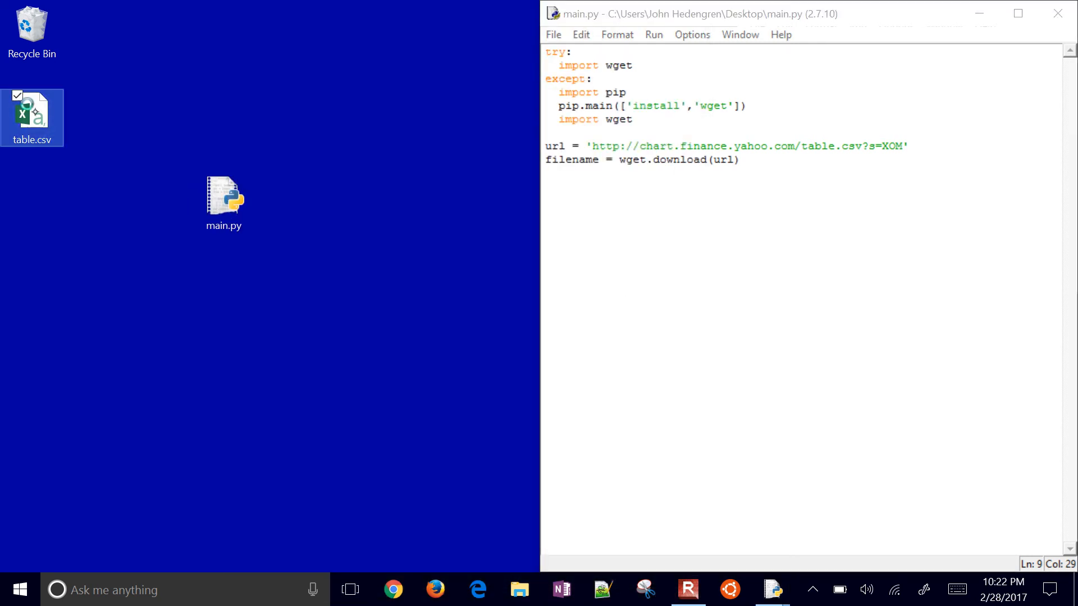
double_click(32, 111)
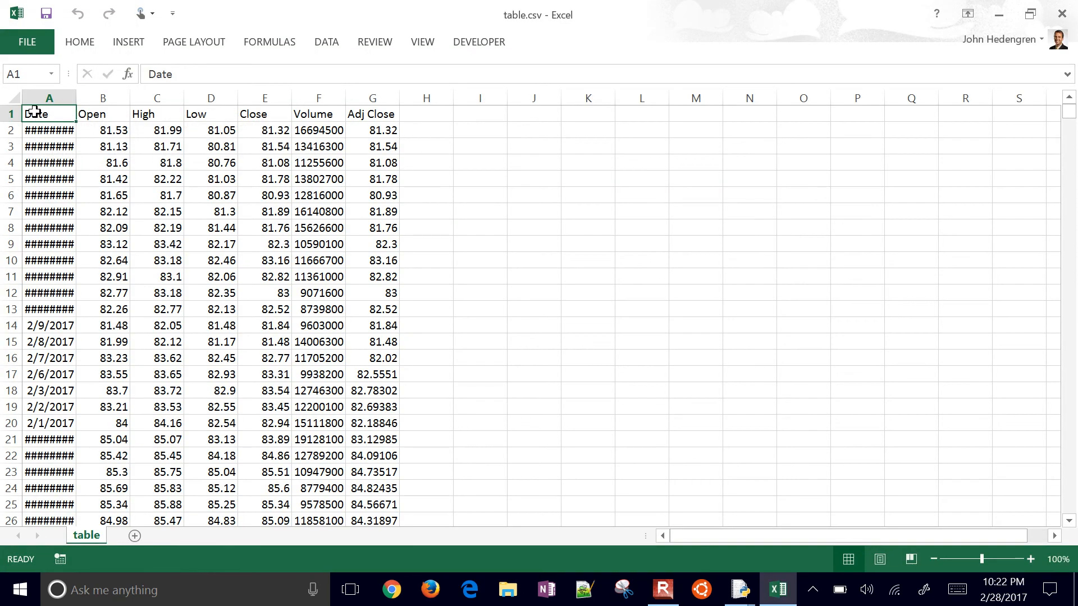
- Review the XOM price table in Excel, then close it without saving
left_click(48, 97)
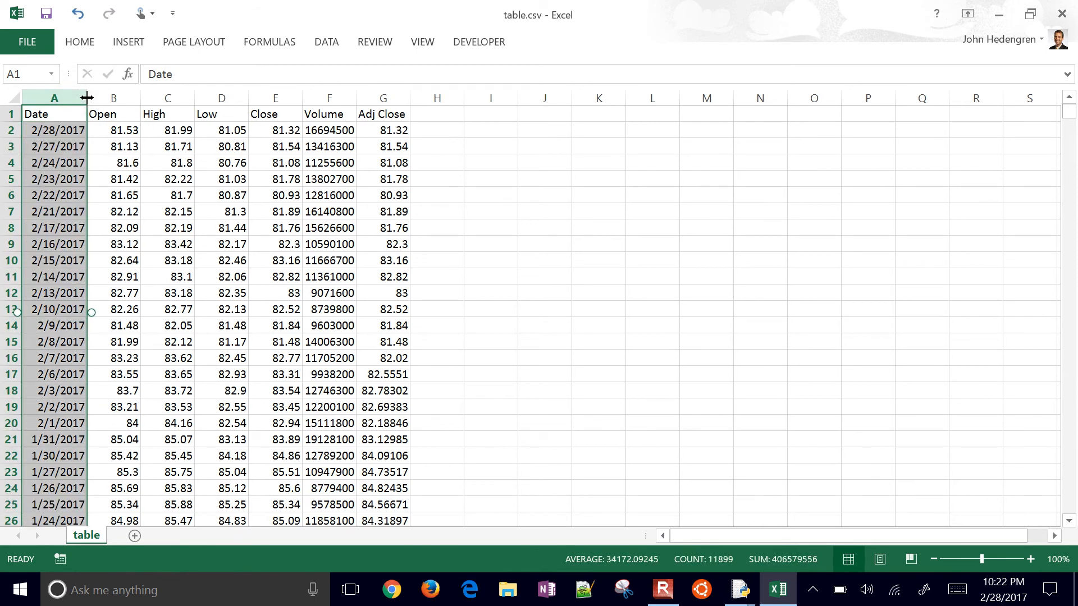
right_click(54, 98)
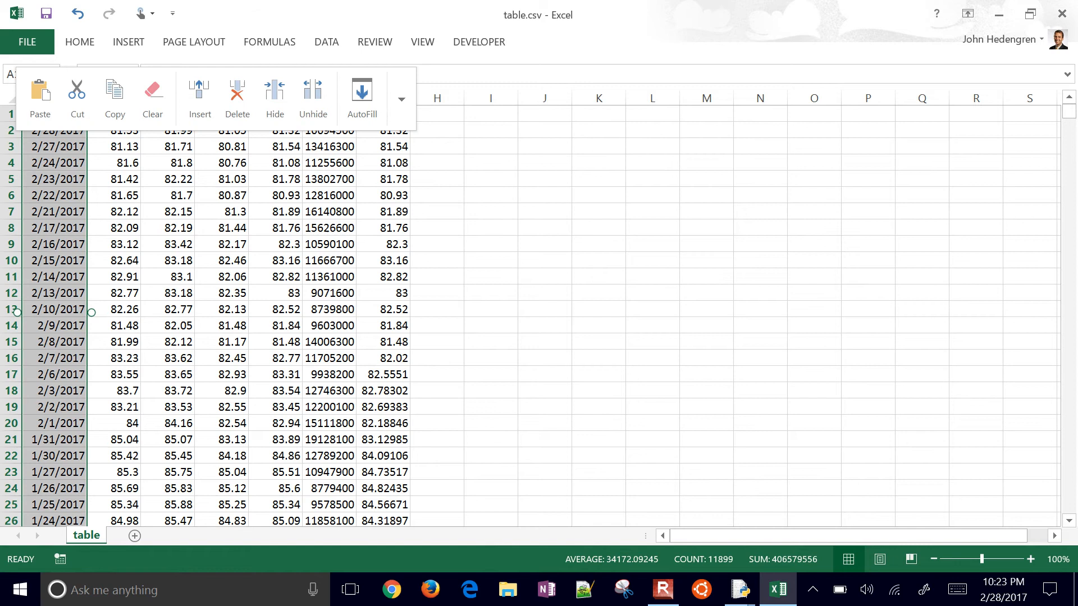
left_click(490, 357)
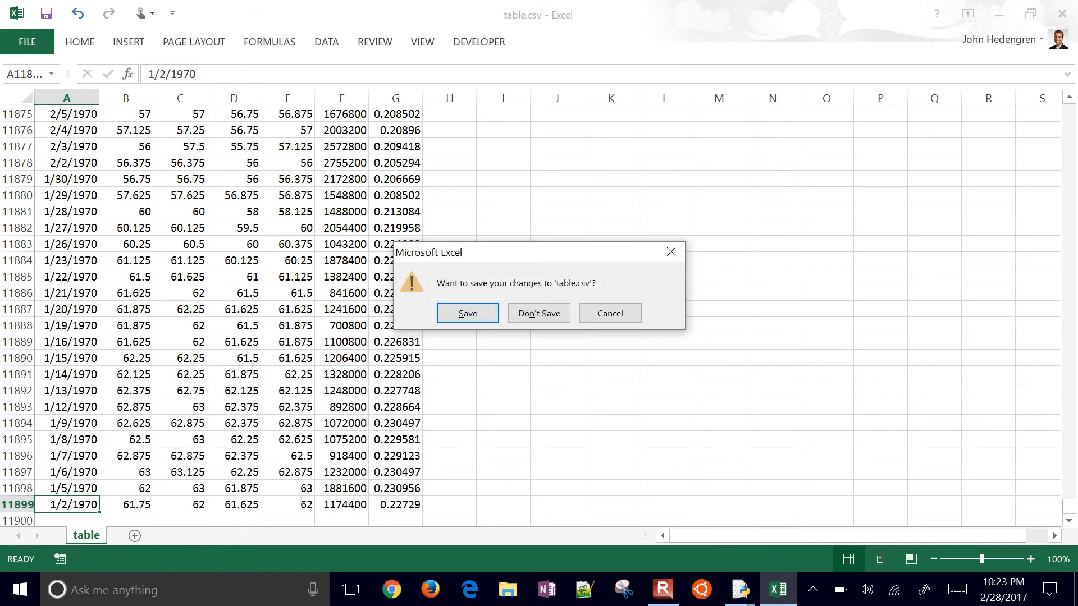
left_click(539, 313)
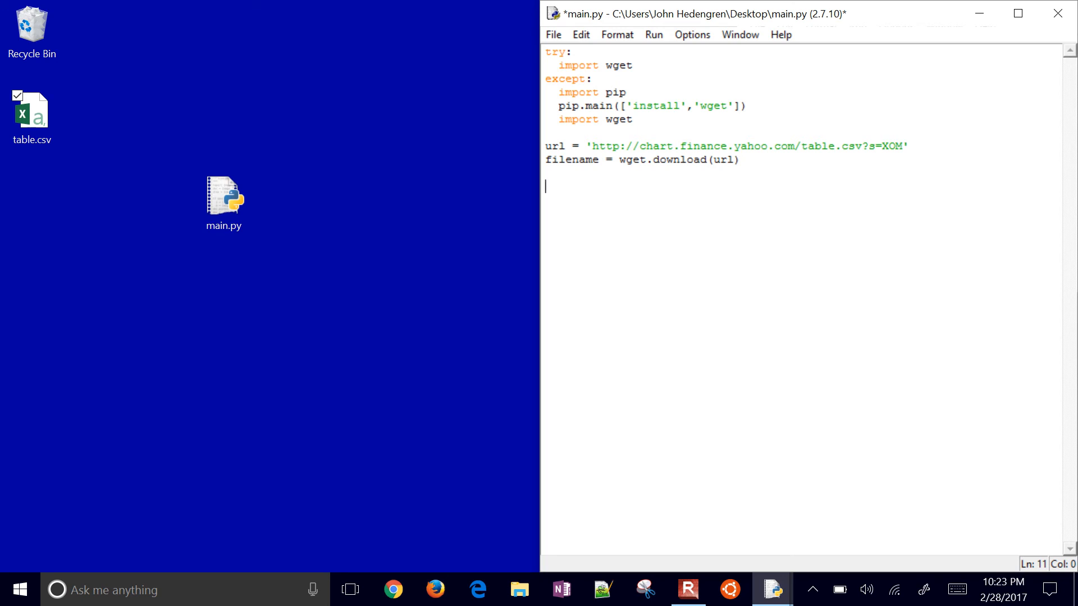
- Add 'import pandas as pd' above a 'data = pd.read_csv' line
type("da")
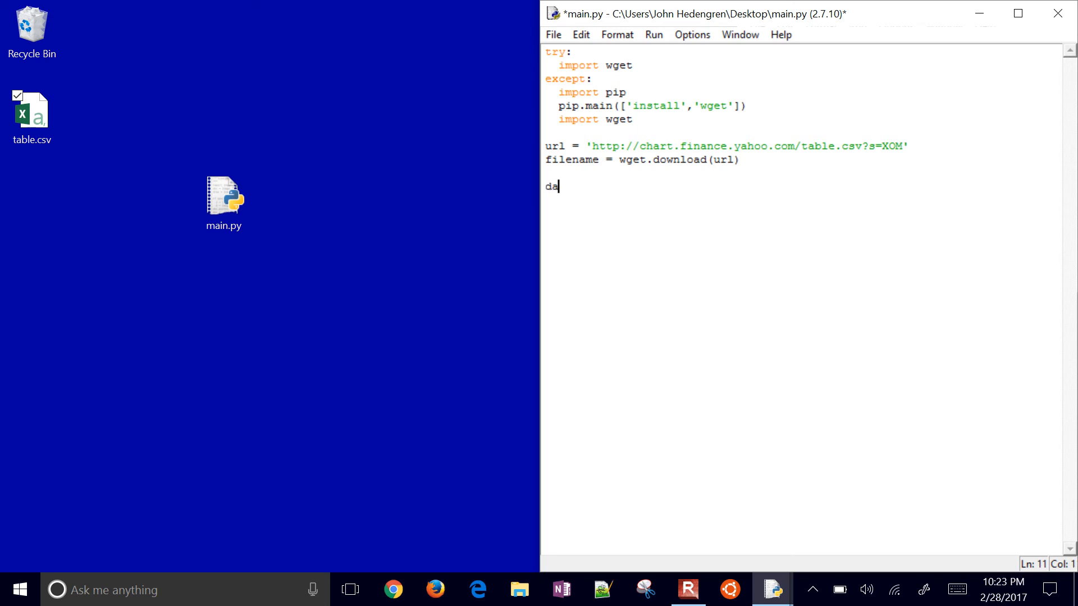
type("ta =")
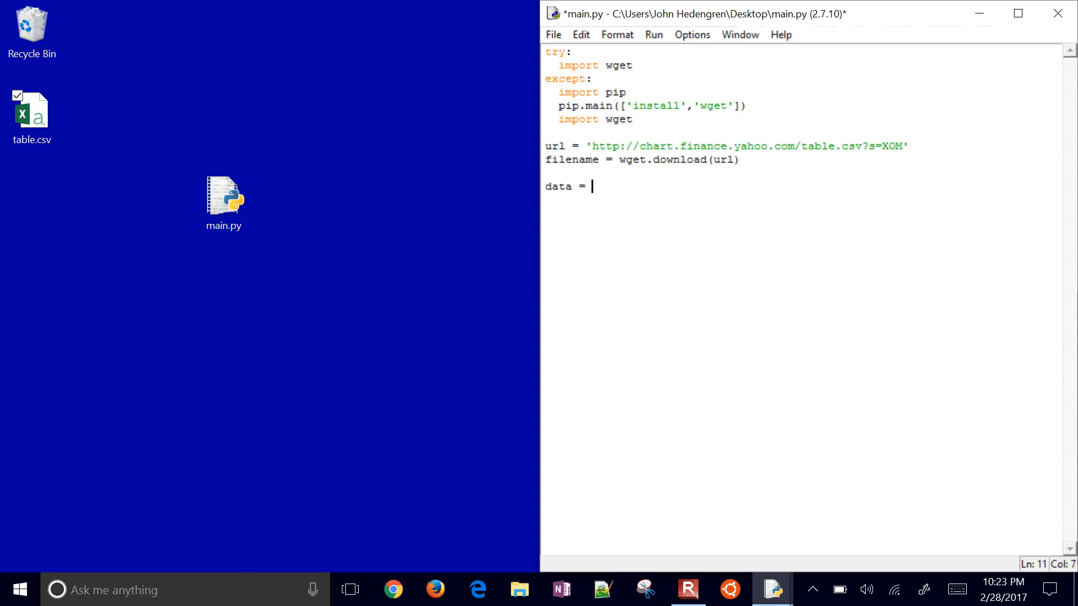
type("pd.read")
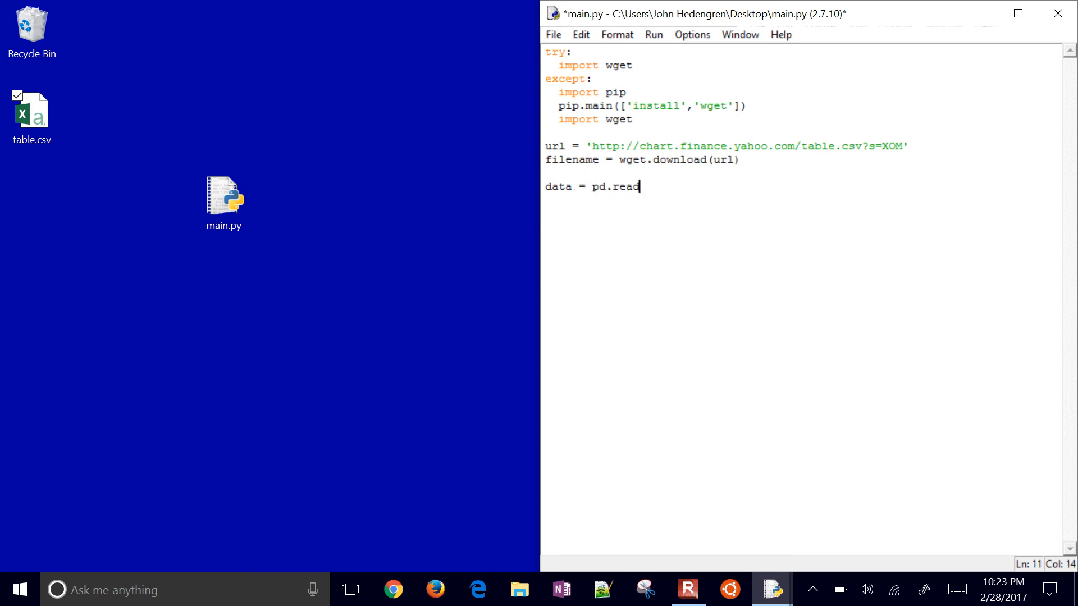
type("_c")
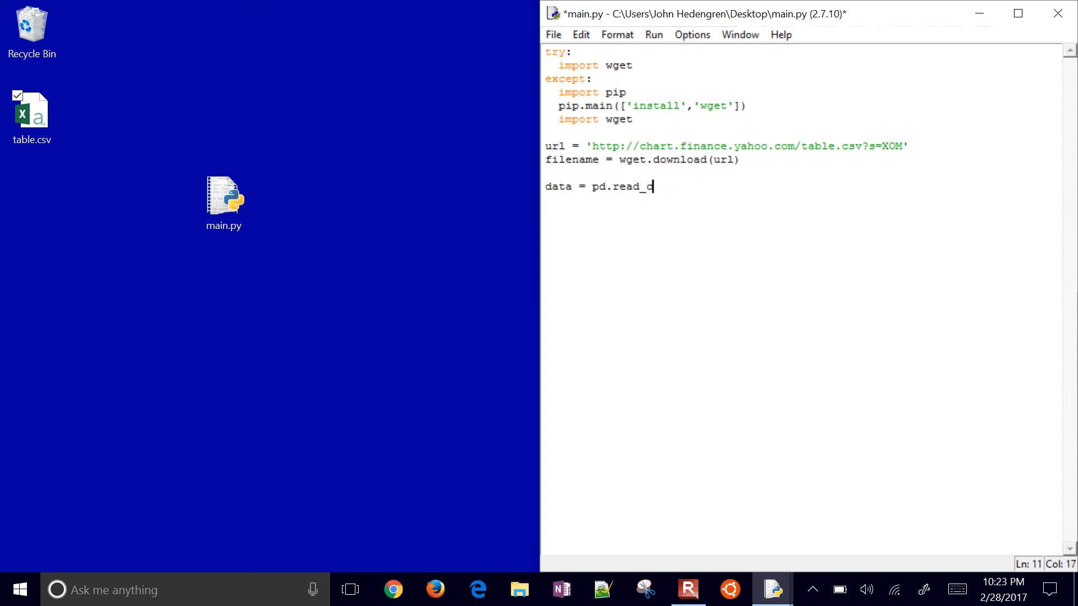
type("sv")
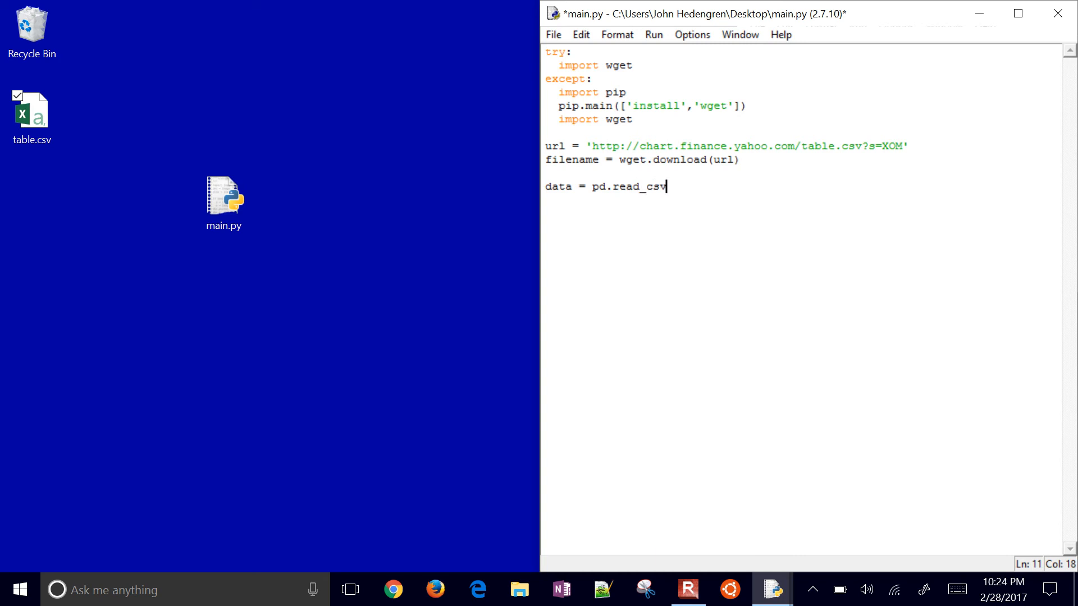
key("Return")
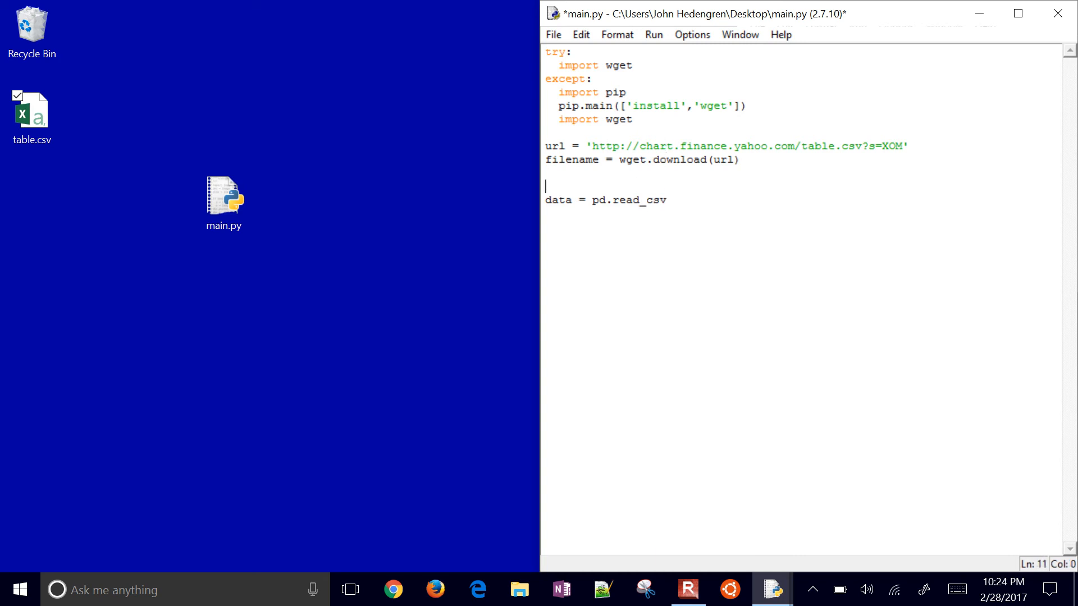
type("import pn")
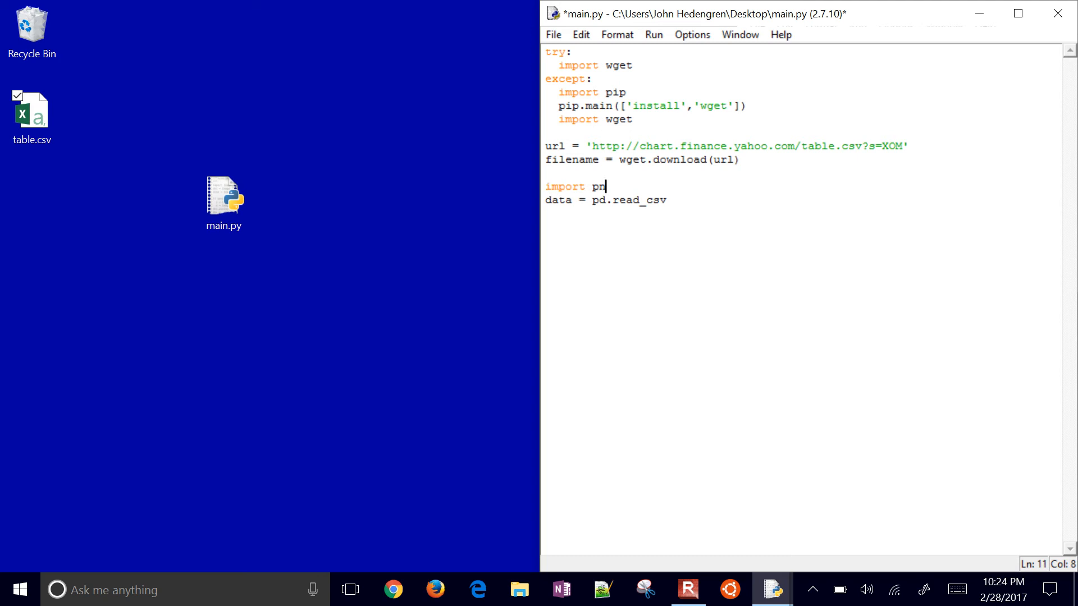
type("andas")
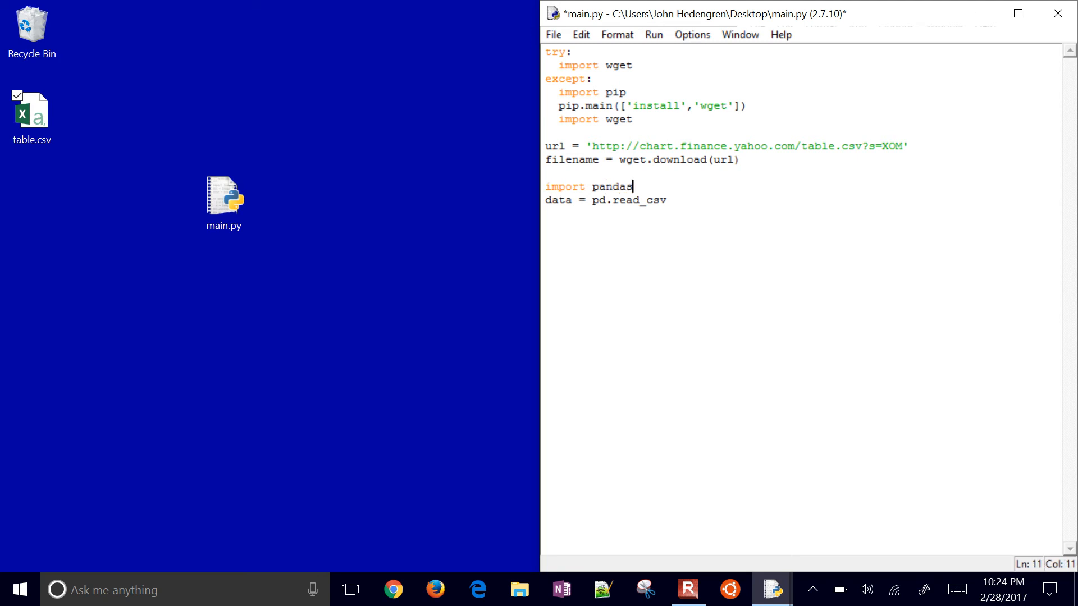
type("as pd")
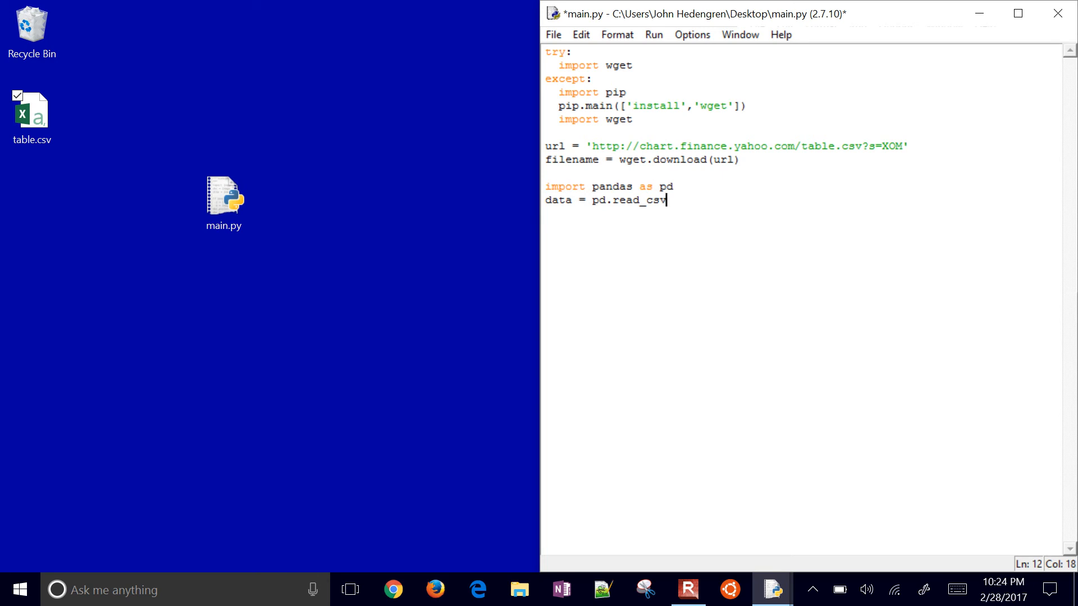
- Complete the call as pd.read_csv('table.csv') and run the script
type("('x")
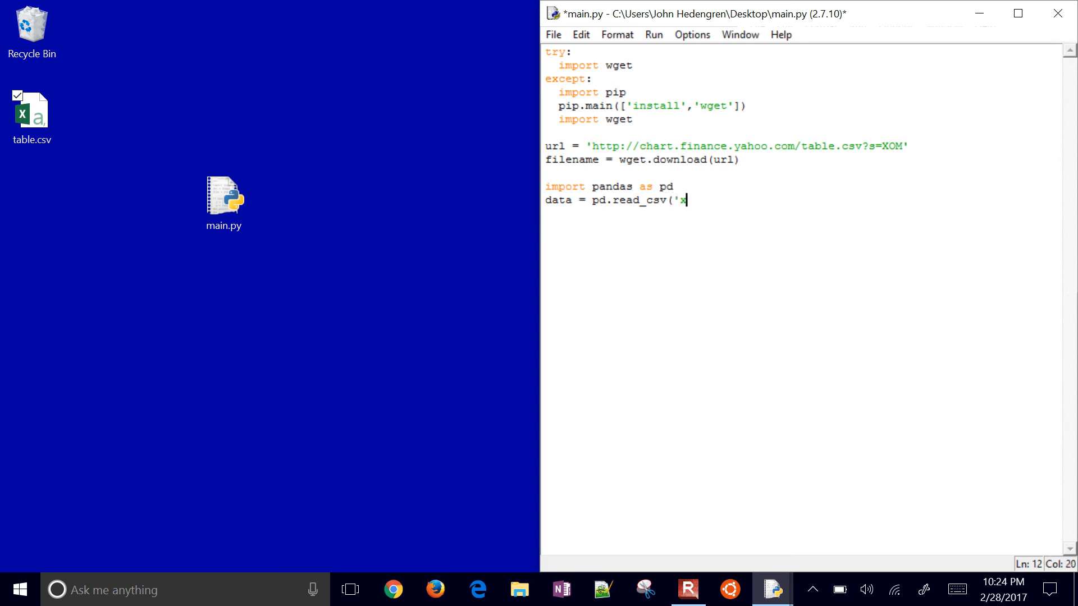
type("tab")
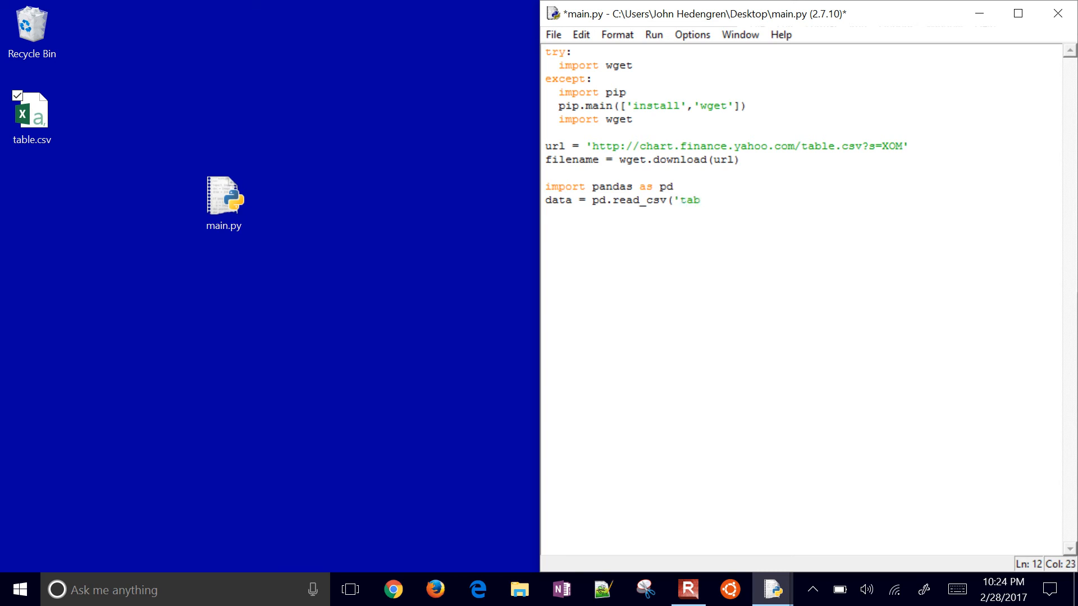
type("le.csv'")
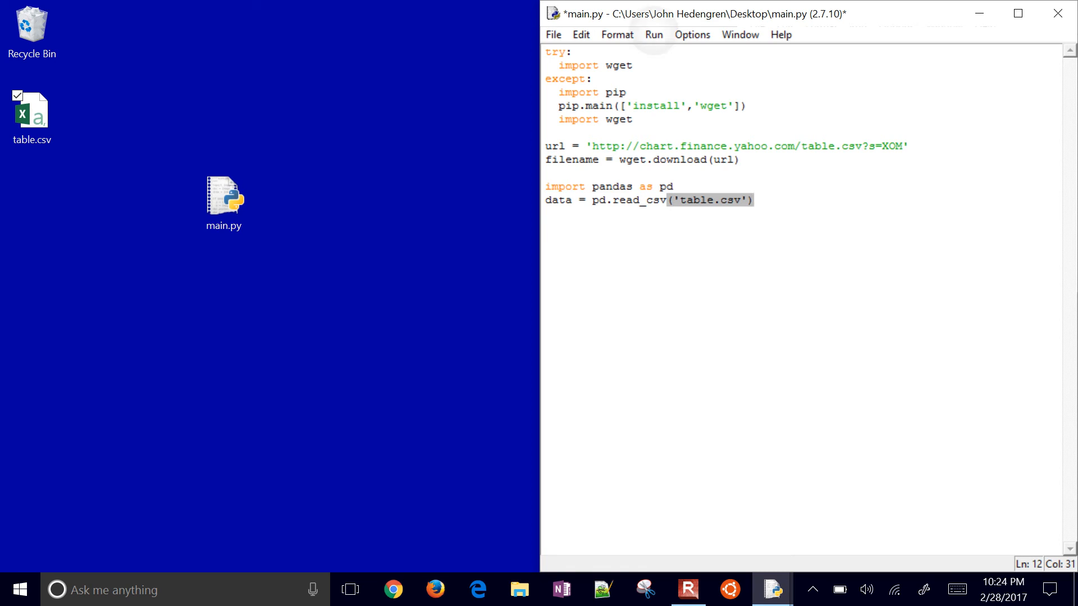
left_click(653, 34)
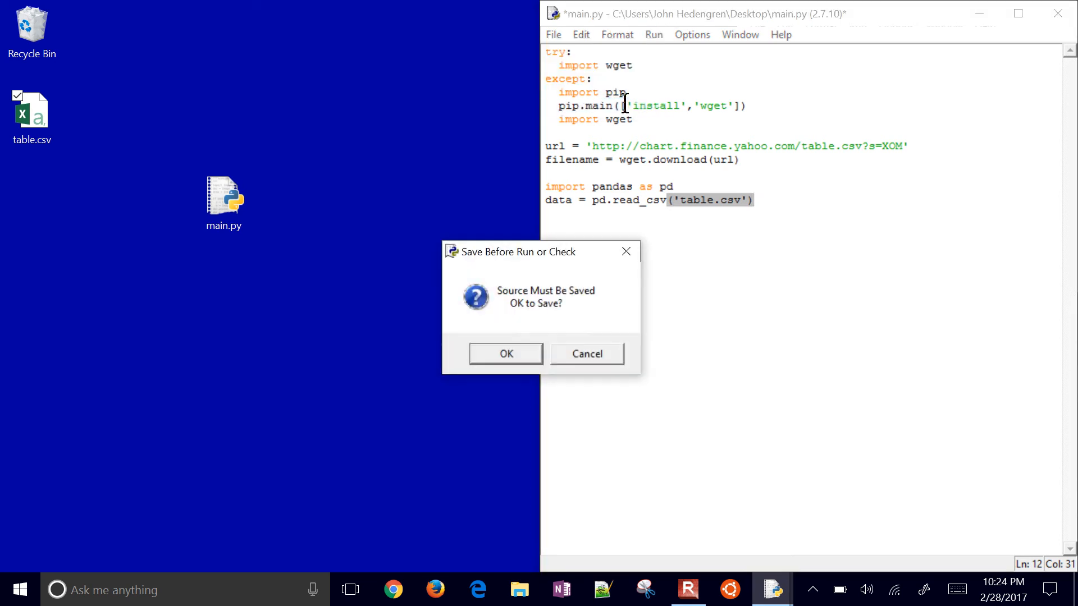
- Confirm saving main.py so it runs in a restarted Python shell
left_click(505, 353)
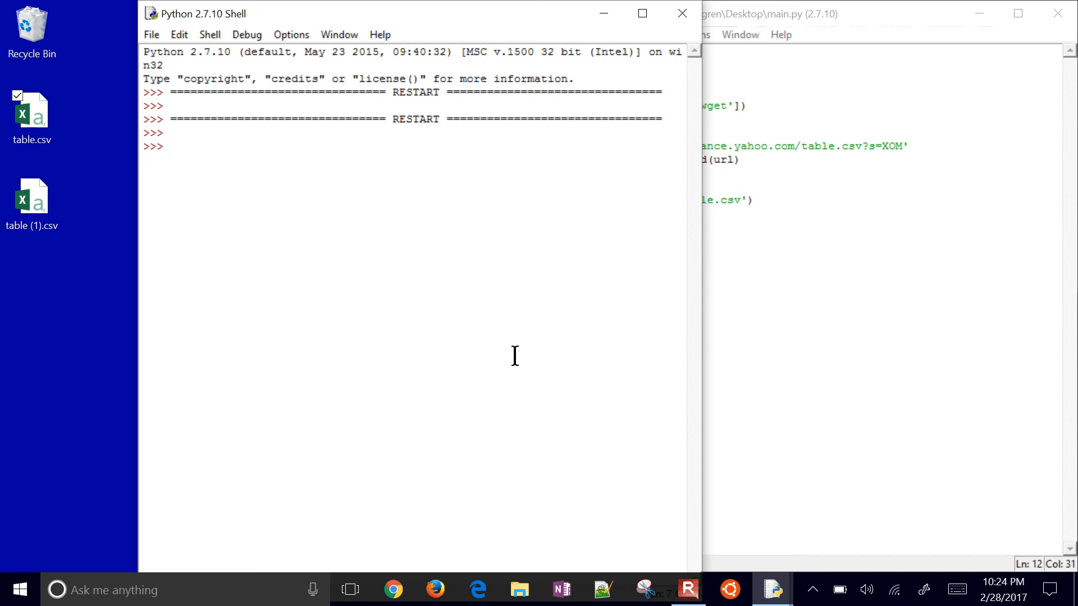
- Print the full DataFrame in the shell and scroll through its 11898-row output
left_click(169, 146)
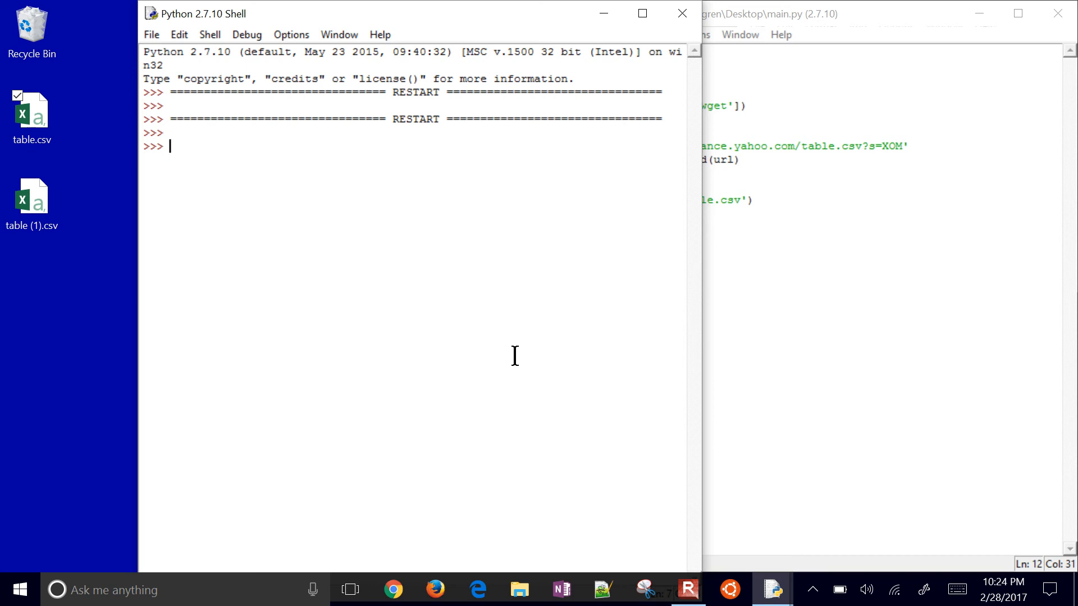
mouse_move(32, 195)
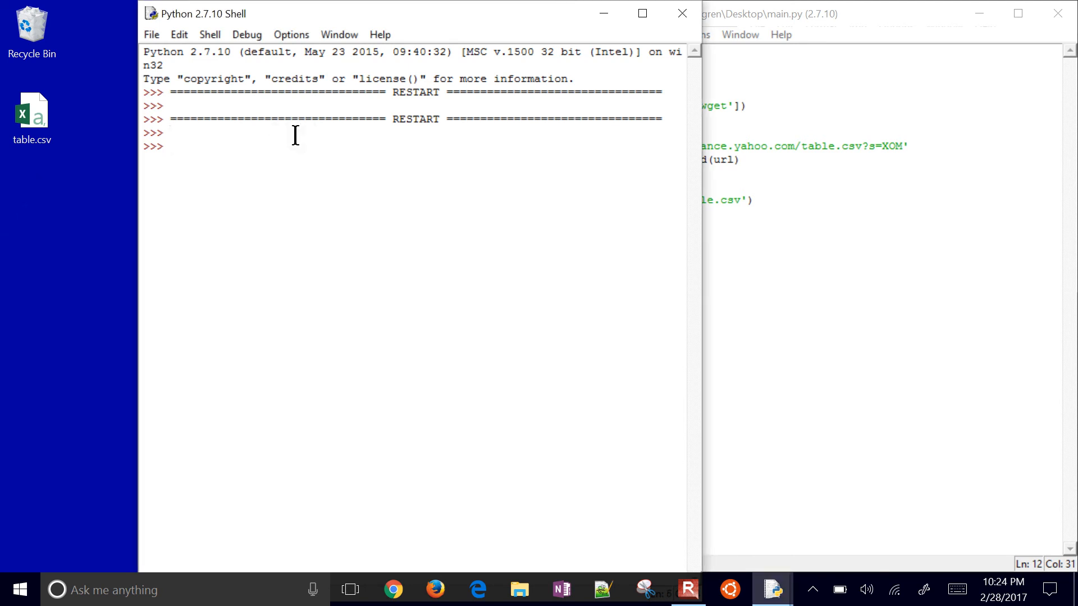
type("pr")
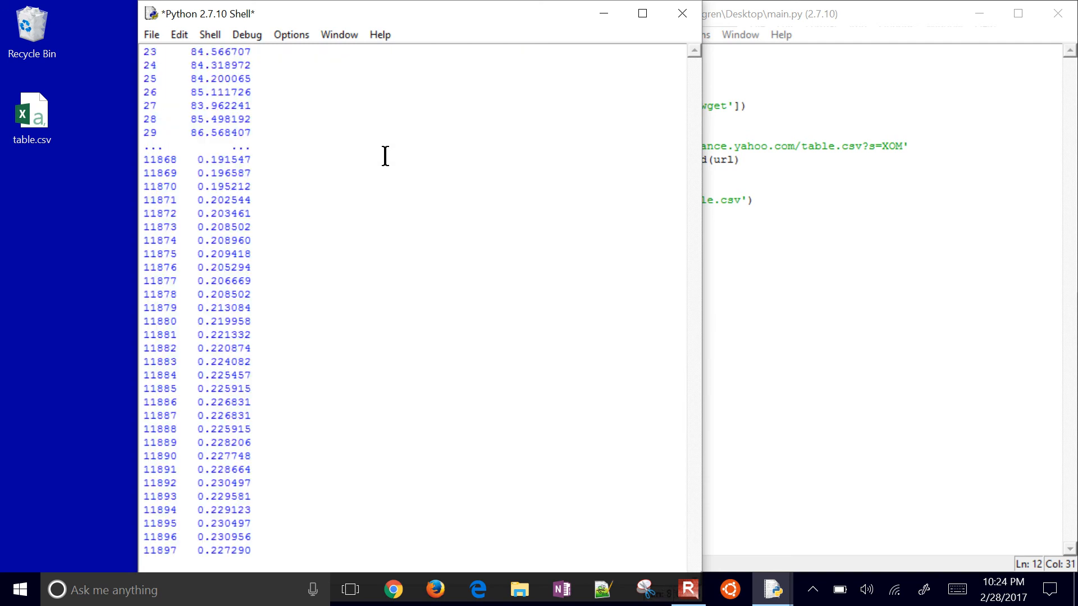
scroll("down", 3)
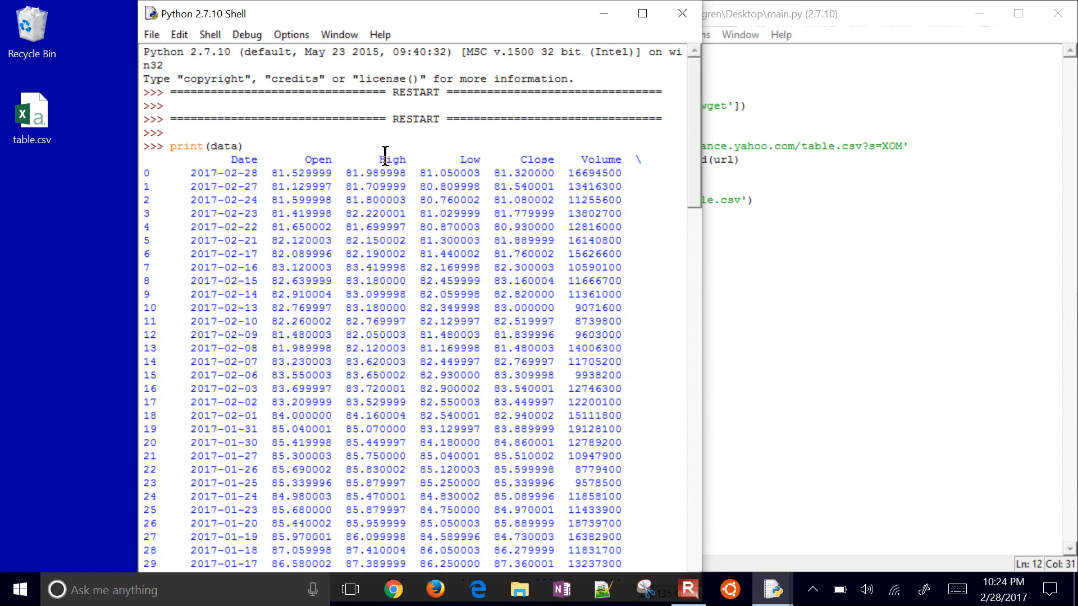
scroll("down", 3)
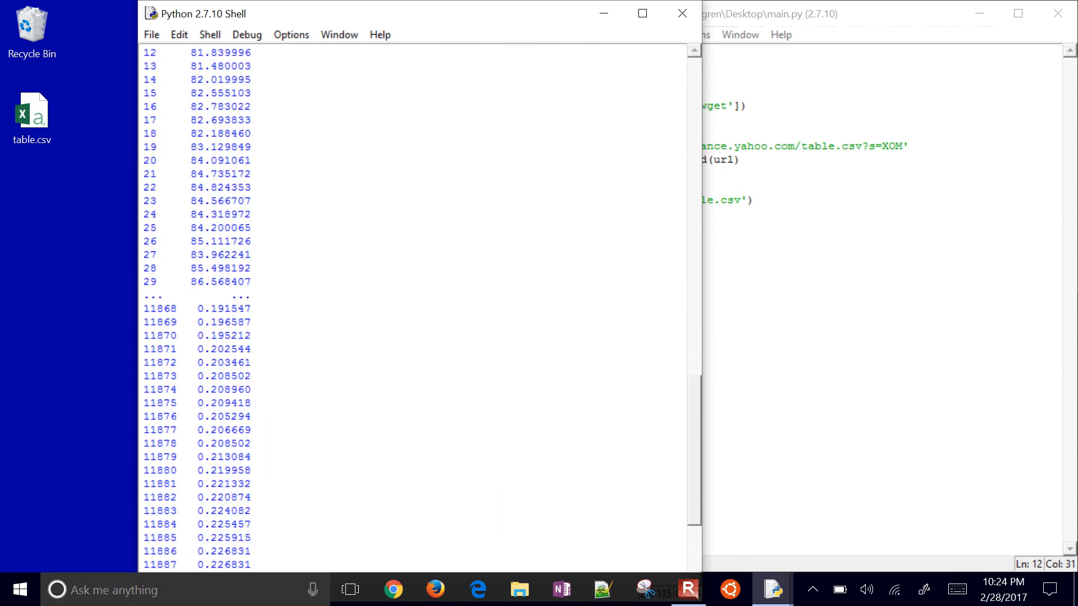
scroll("down", 3)
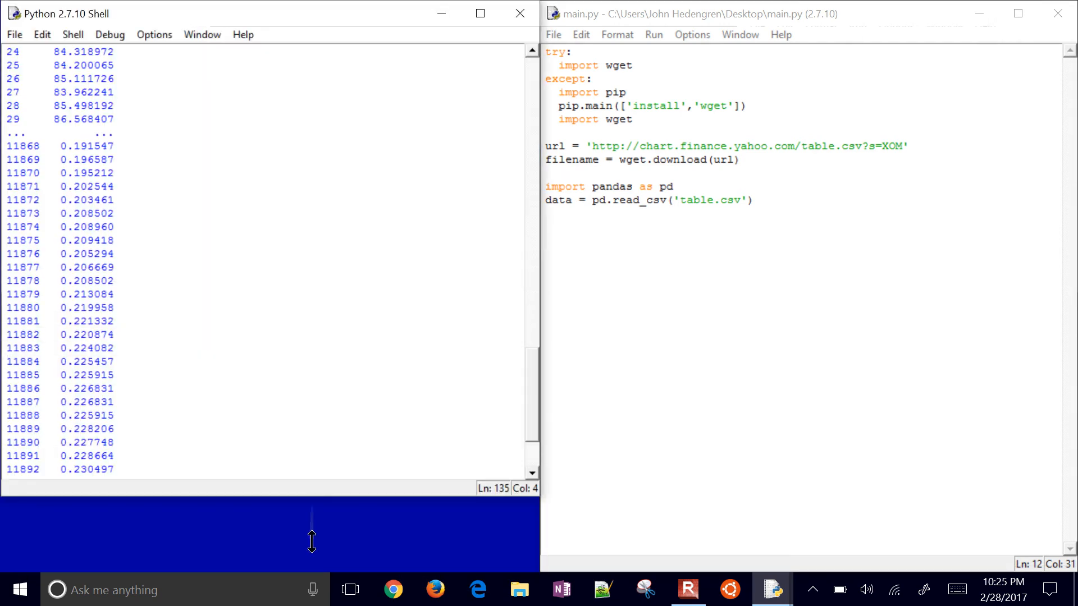
scroll("down", 3)
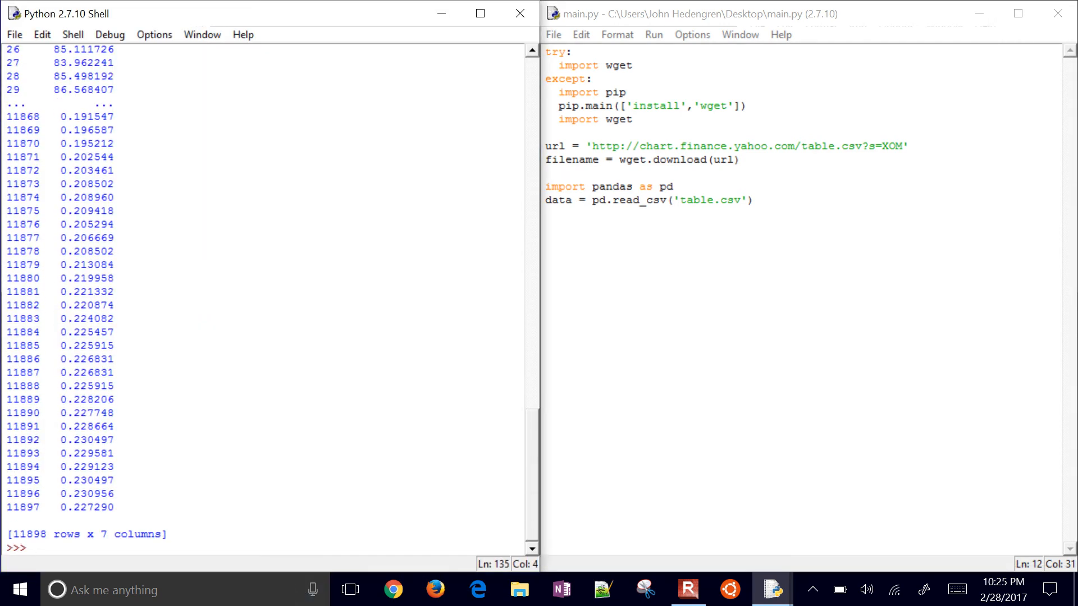
- Enter print(data[0:5]) to show the first five XOM rows
type("print(da")
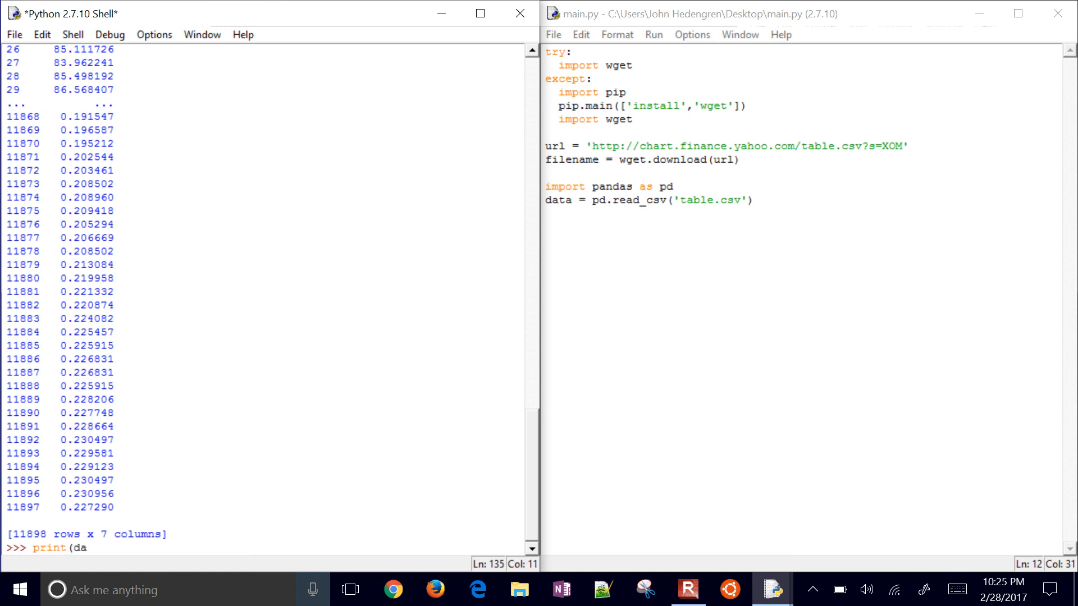
type("ta[")
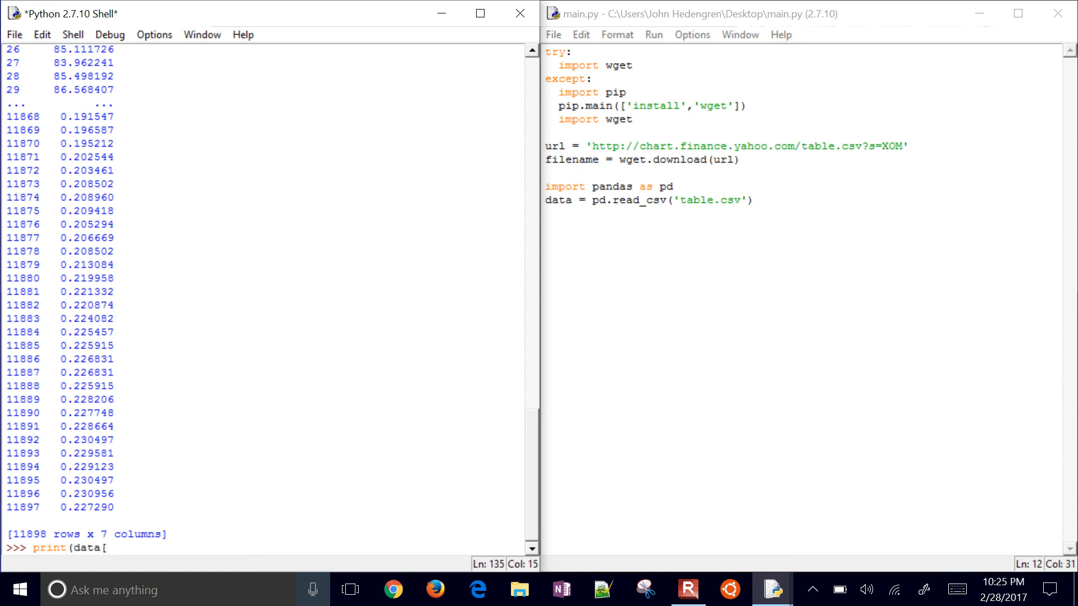
type("0:5]")
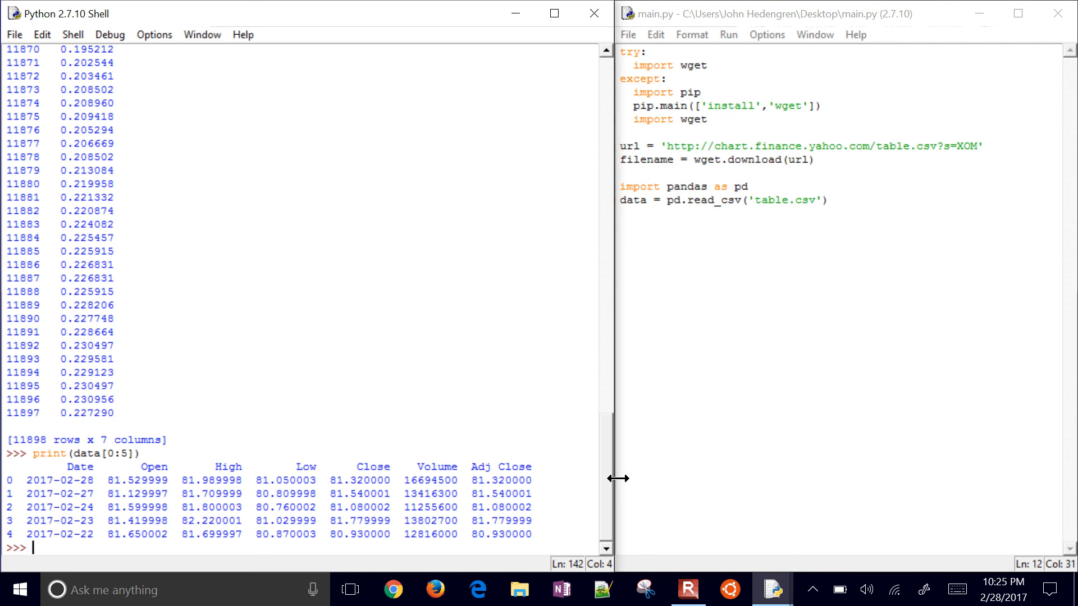
- Run print(data['Open'][0:5]) to list the first five Open prices
type("print(data")
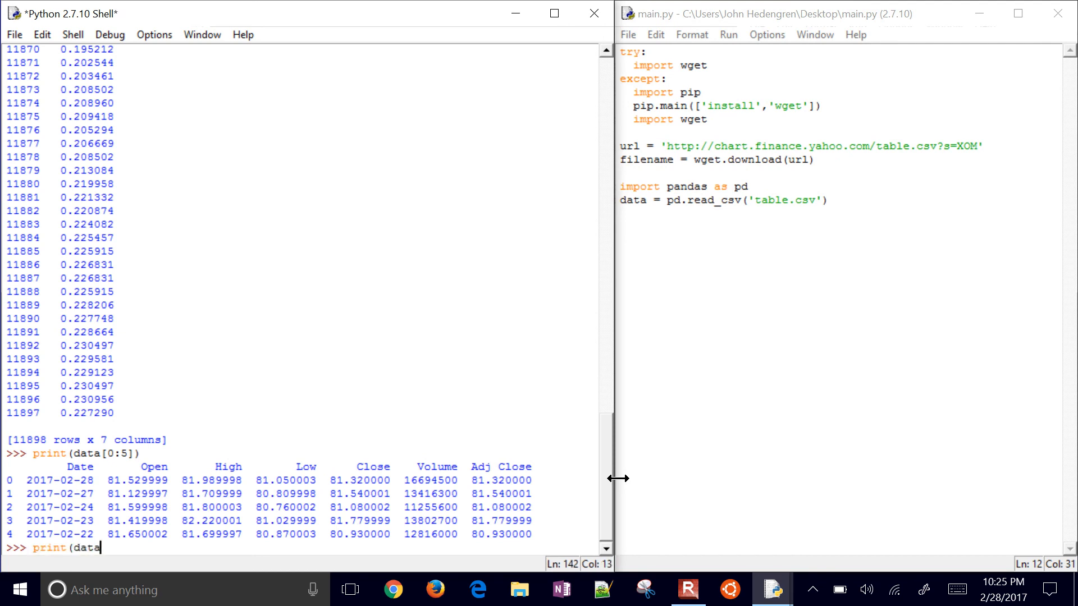
type("[0:5")
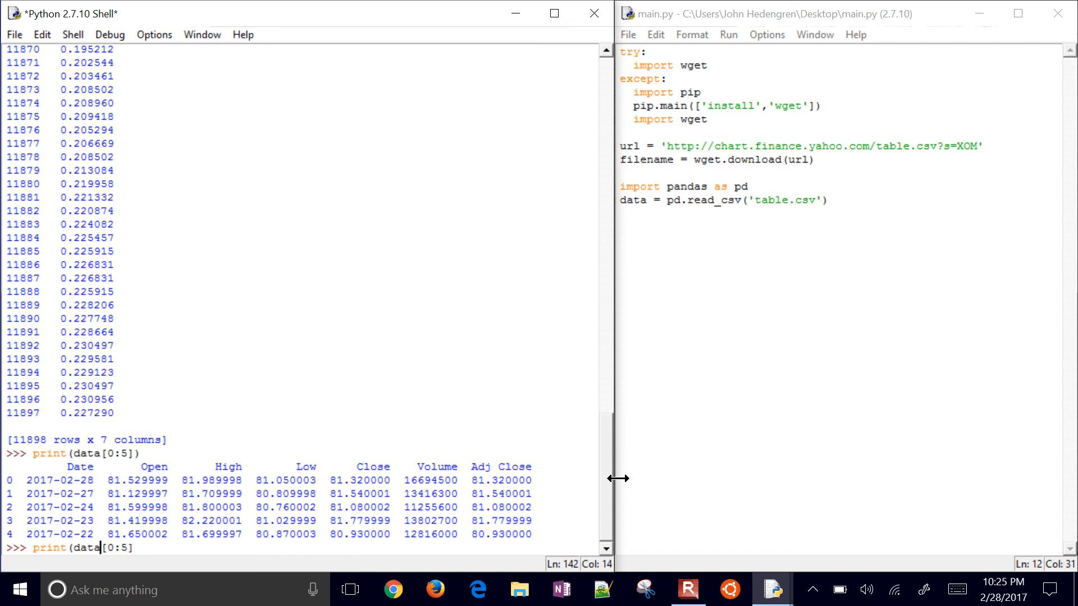
type("'[")
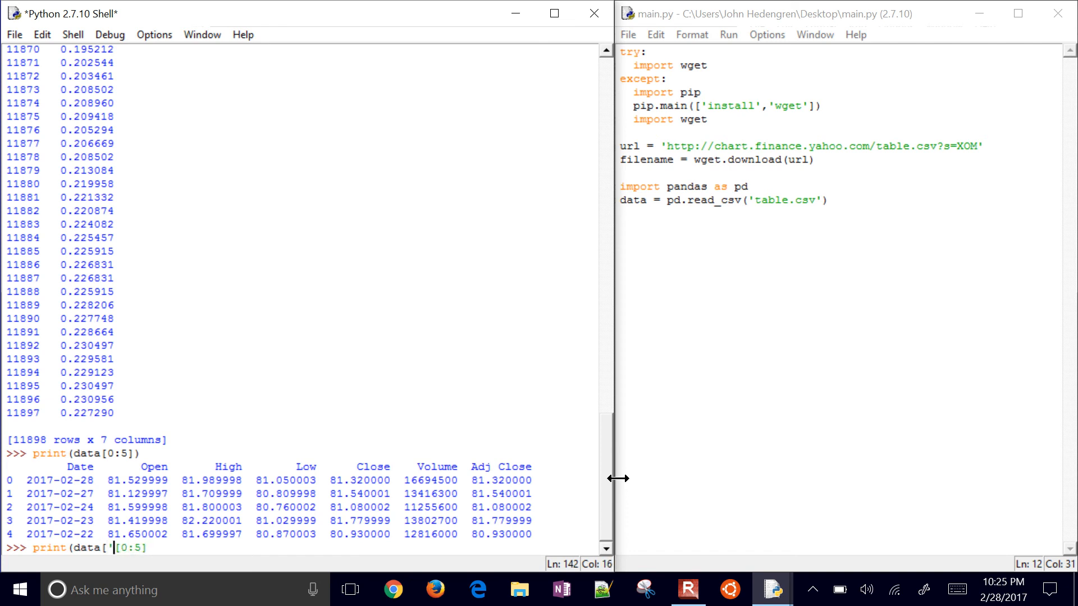
type("Open")
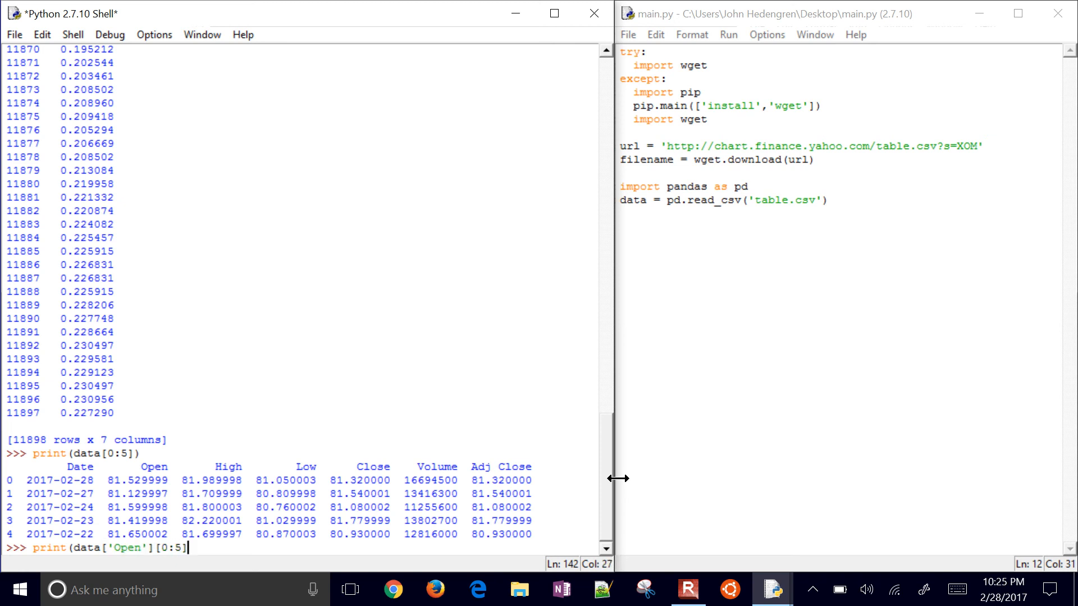
type(")")
key("Return")
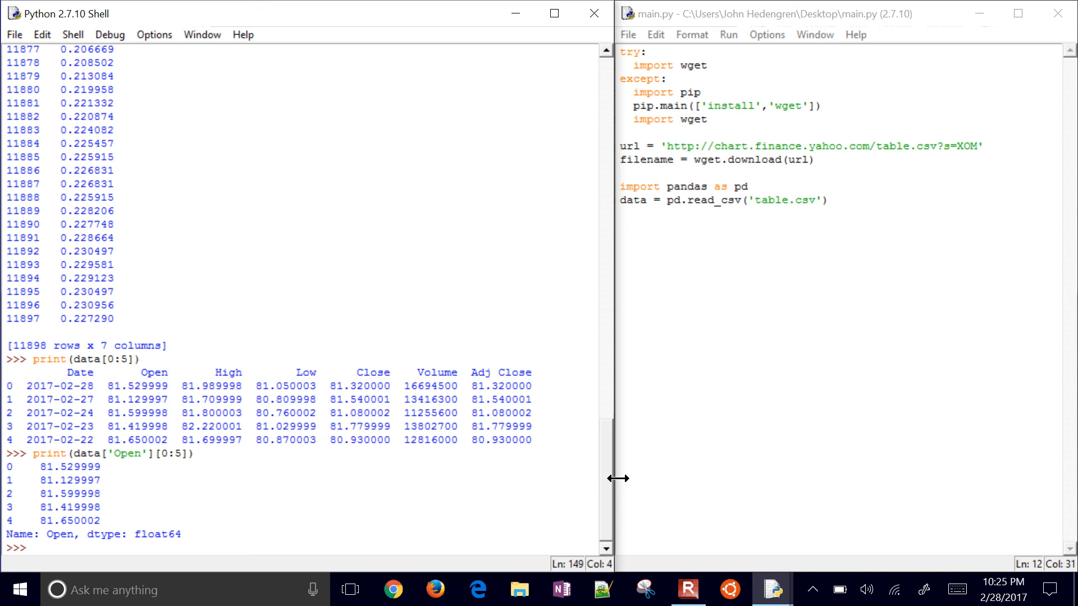
- Import matplotlib.pyplot as plt in the shell
type("import")
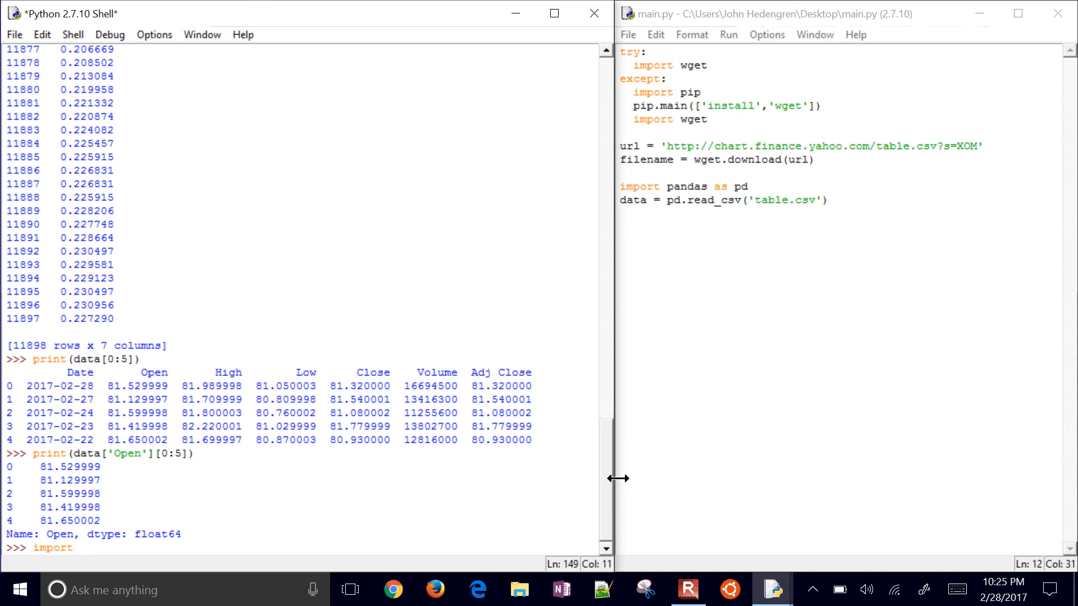
type("matplot.")
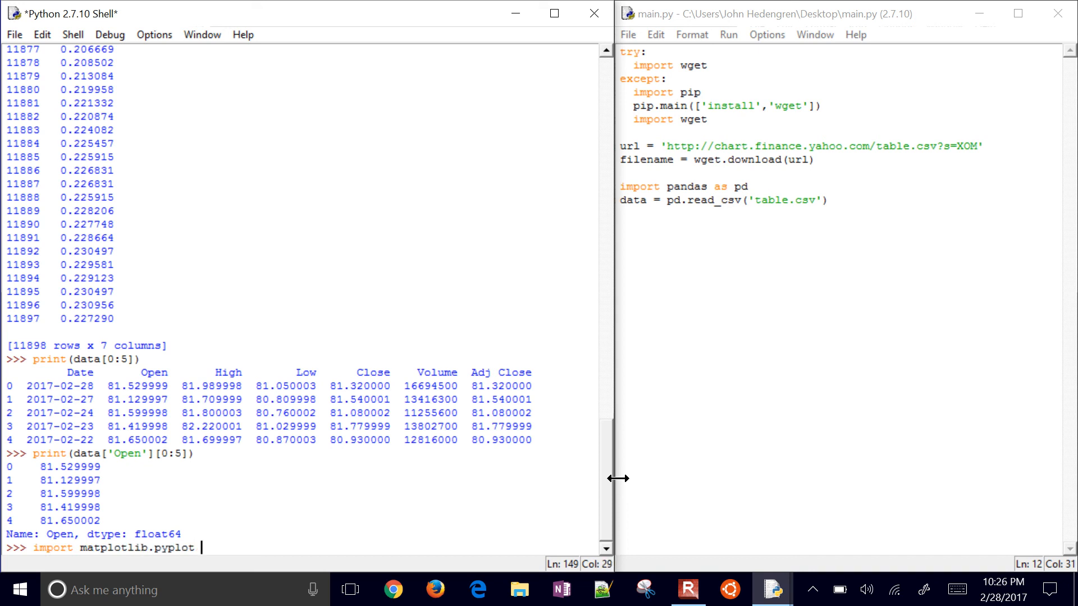
type("as plt")
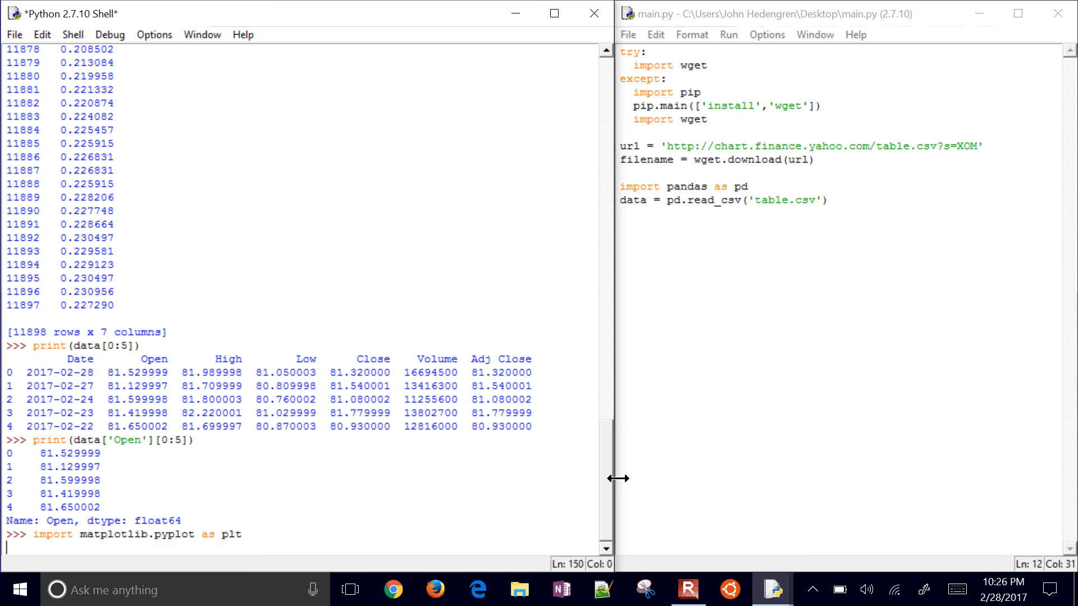
- Plot the first 30 Close prices with plt.plot(data['Close'][0:30])
type("plt.")
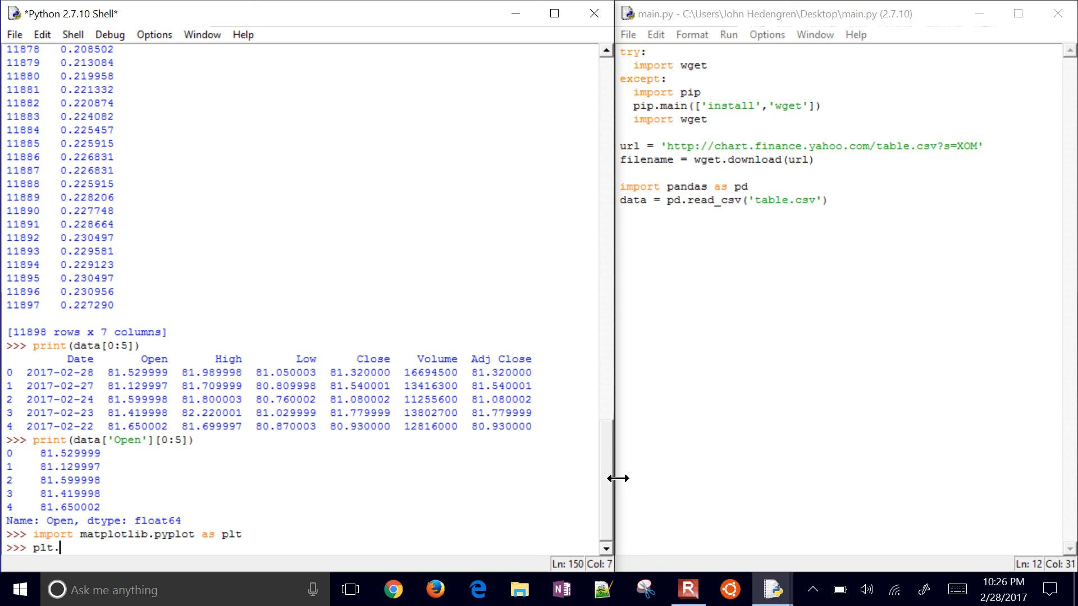
type("plot")
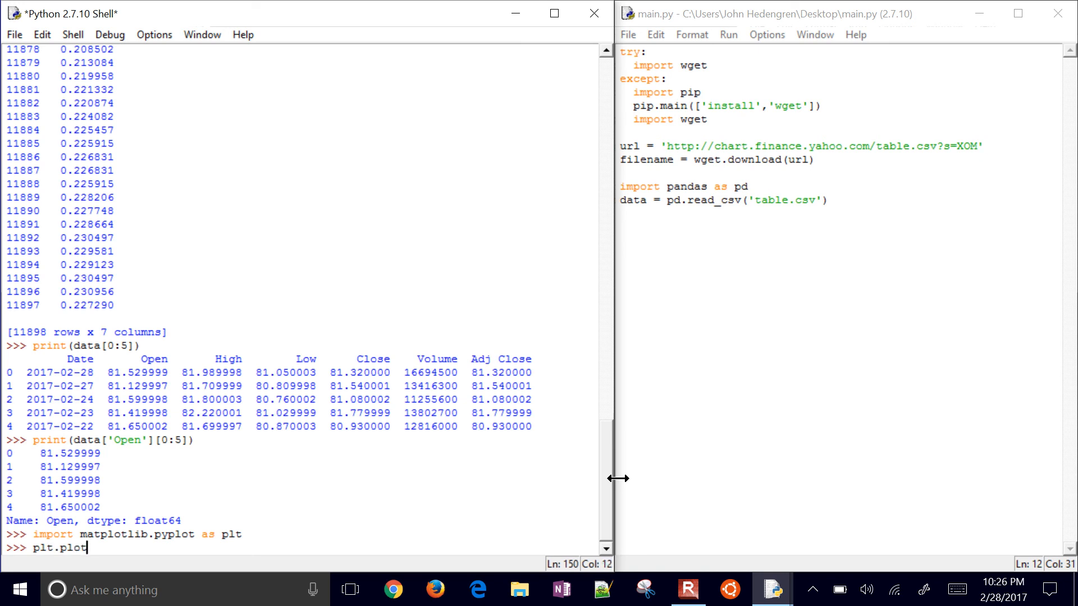
type("(data['Close")
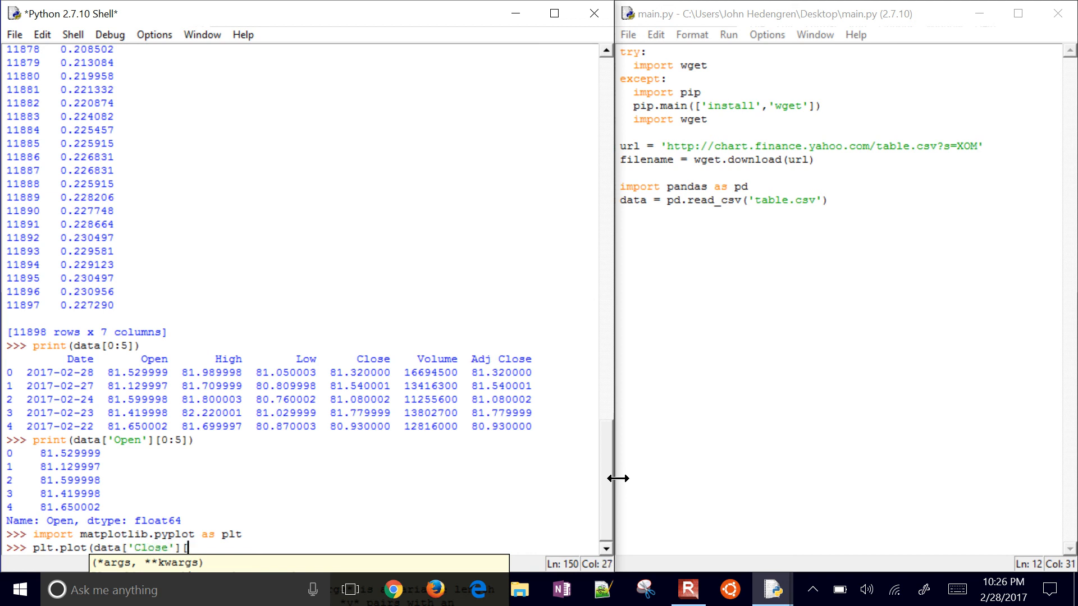
type("[0:30")
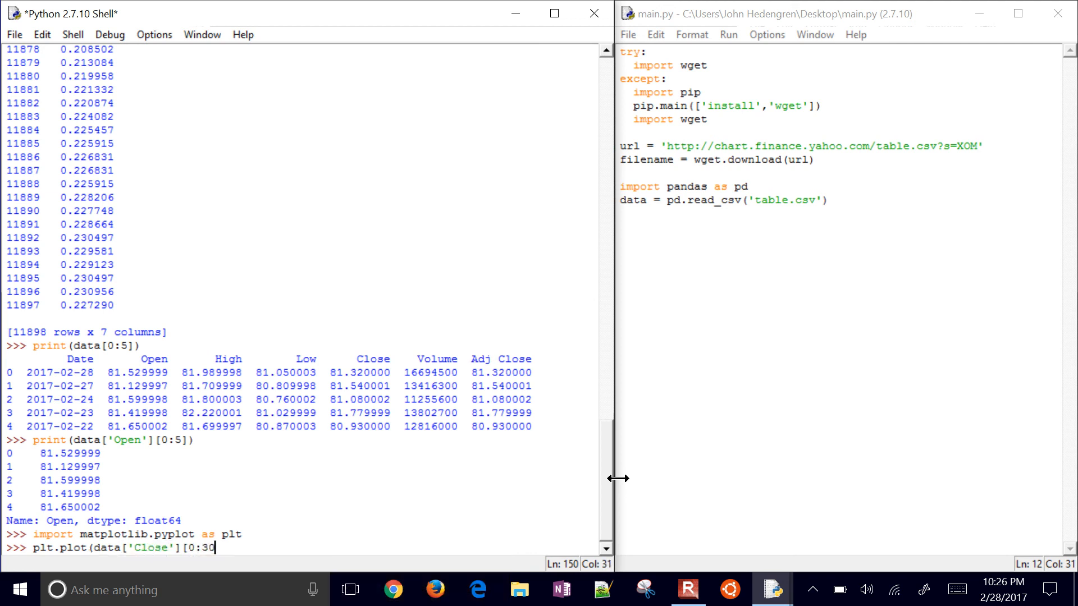
type(")")
type("plt.show()")
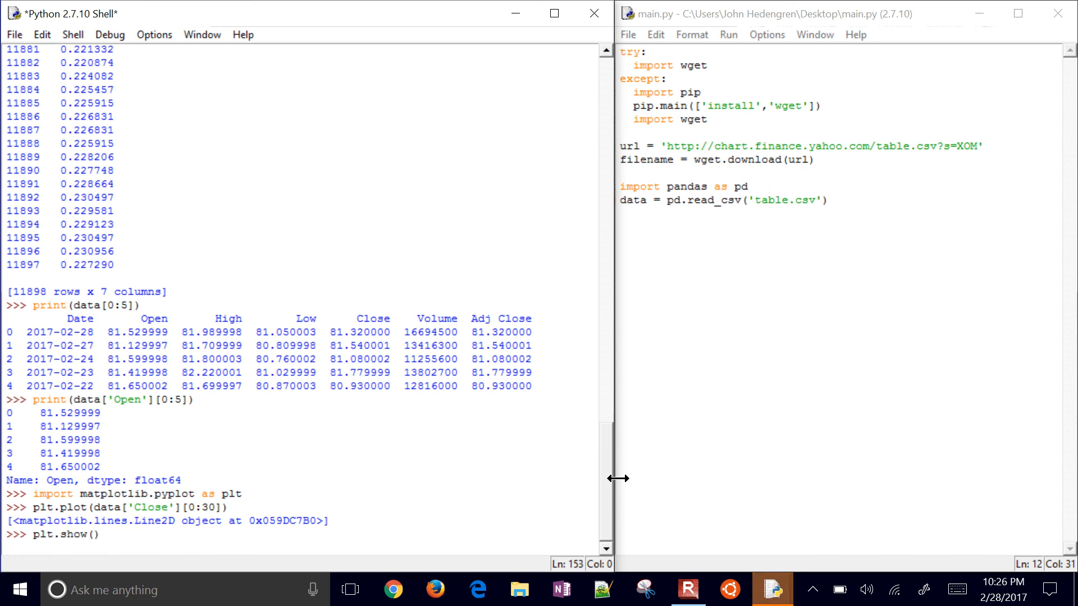
- Show the 30-day Close price chart, move it to the centre, then close it
key("Return")
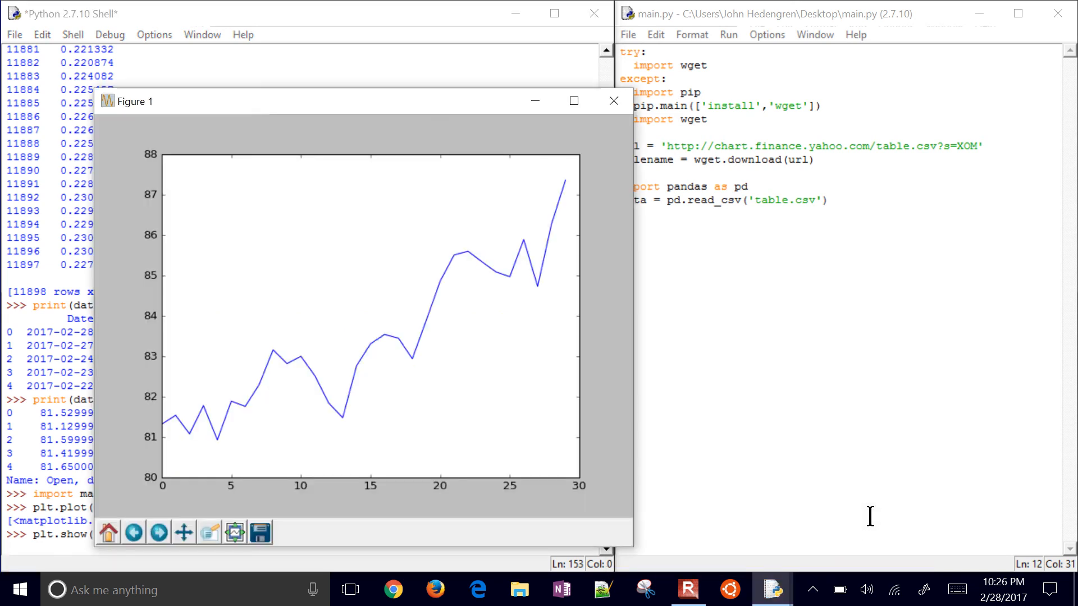
left_click_drag(127, 101, 350, 43)
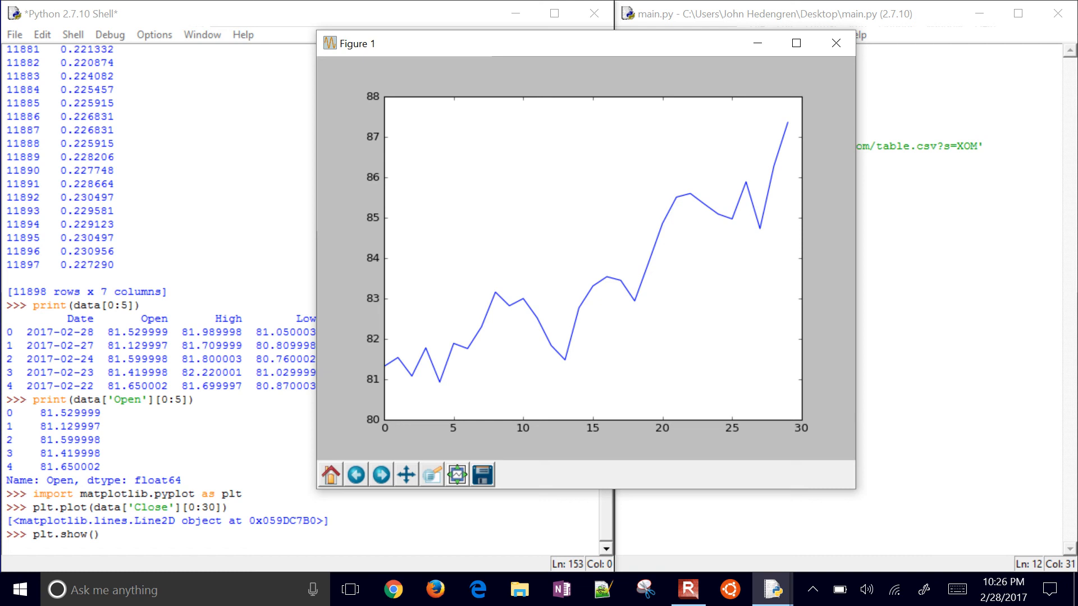
left_click(834, 42)
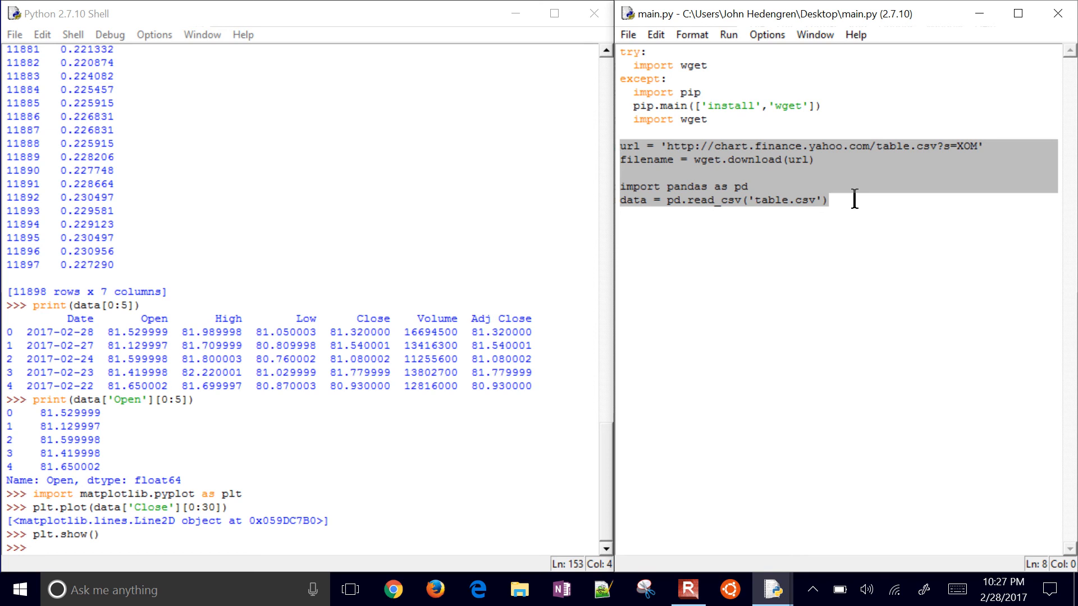
- Go to apmonitor.com/che263 and open the Python Data Analysis lesson
left_click(472, 590)
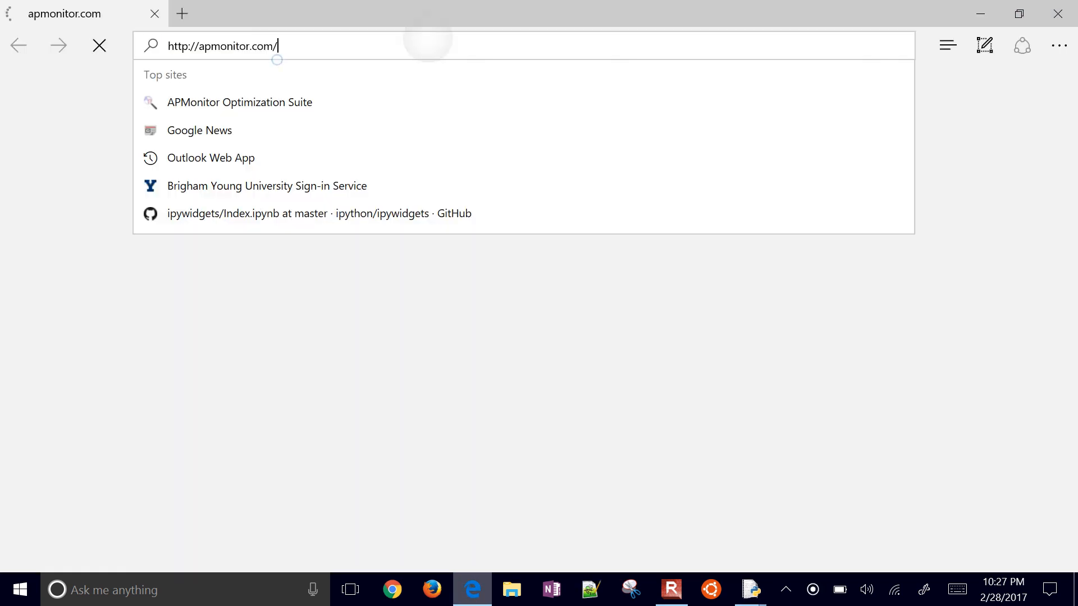
type("che263")
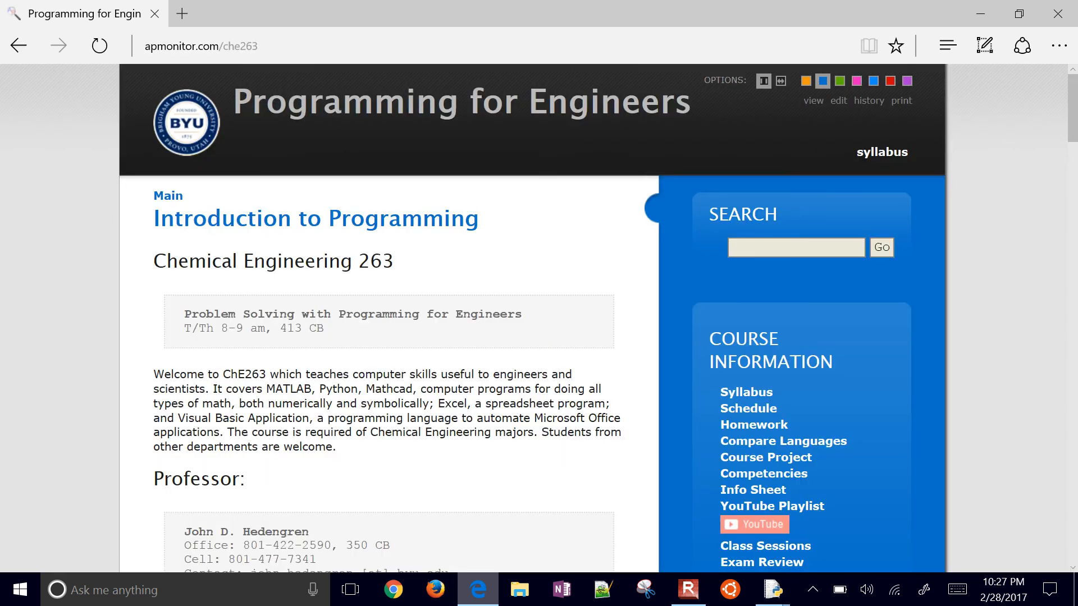
scroll("down", 3)
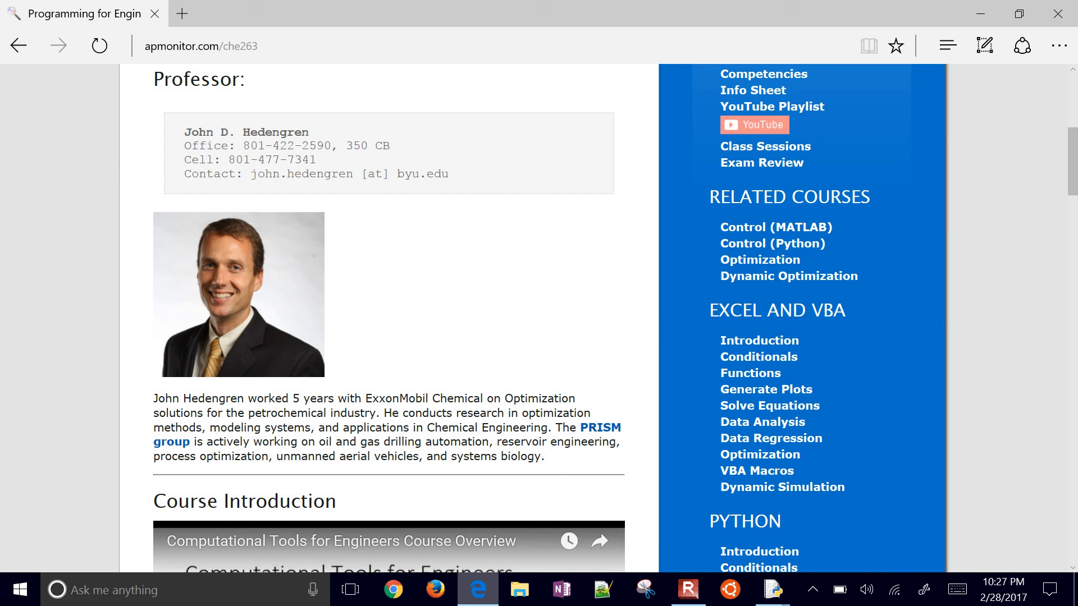
scroll("down", 3)
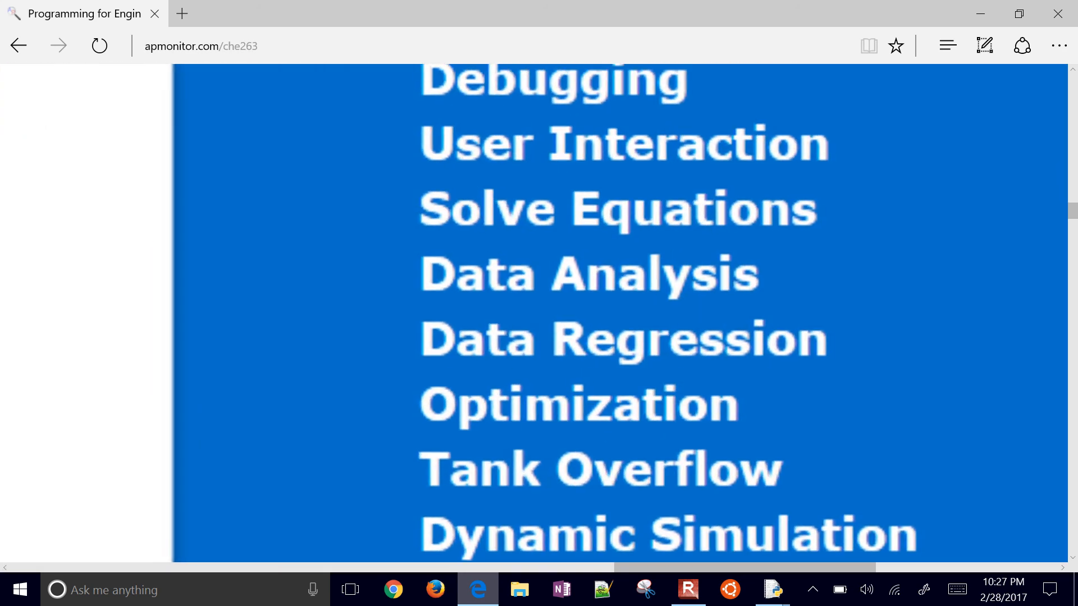
left_click(98, 45)
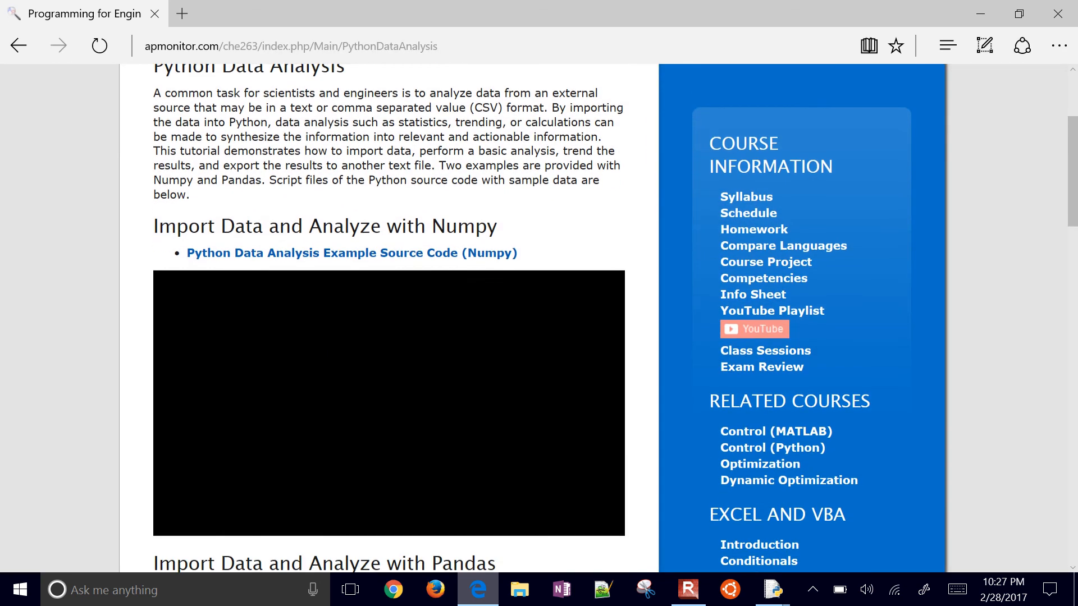
- Scroll to the Internet Source GOOGL example and select the word 'stock'
scroll("down", 3)
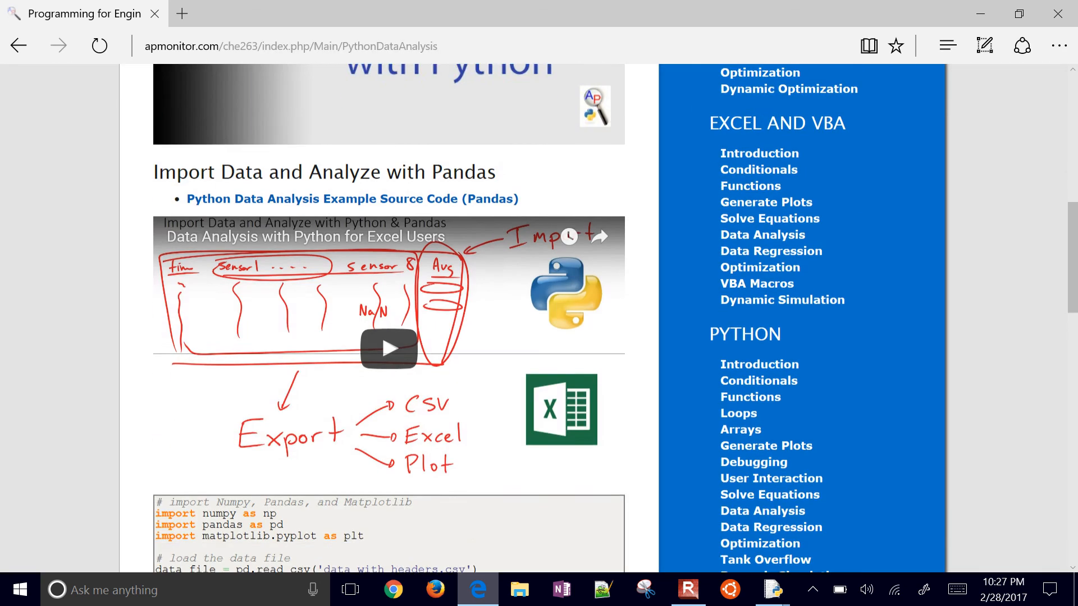
scroll("down", 3)
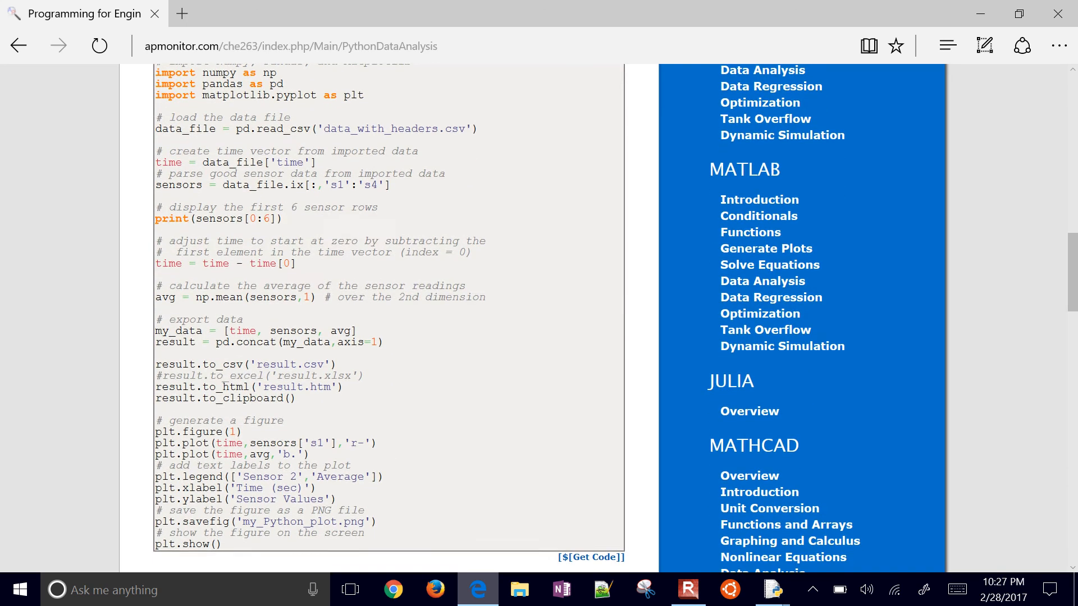
scroll("down", 3)
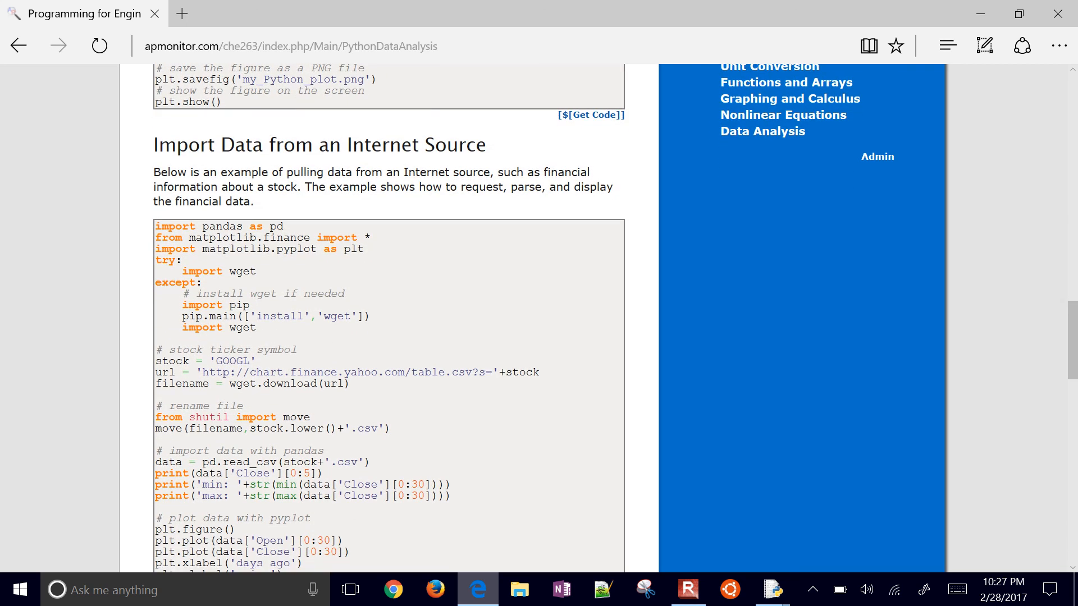
scroll("down", 3)
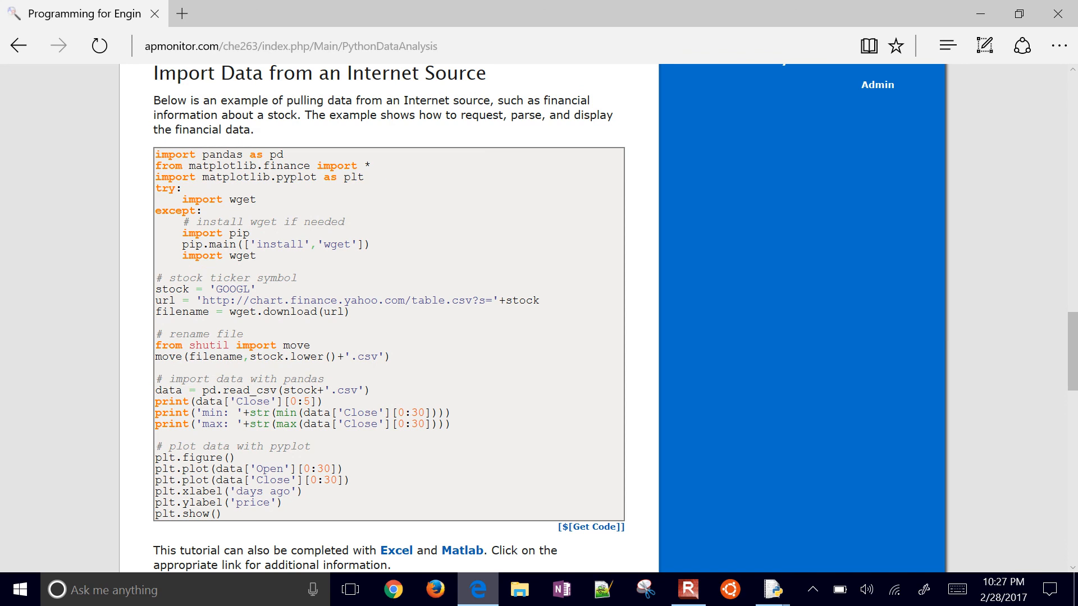
double_click(172, 289)
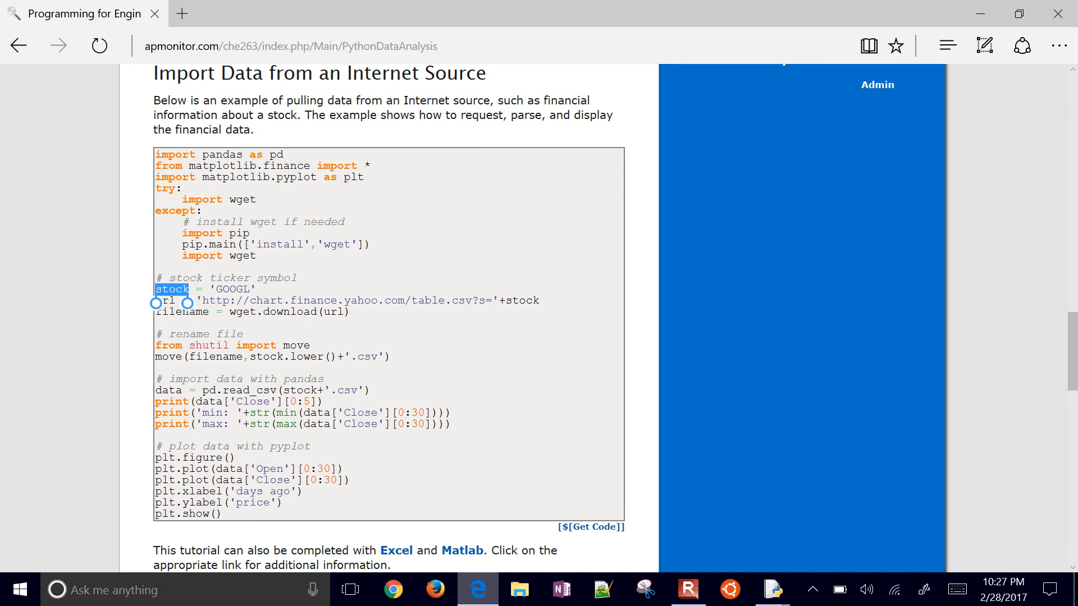